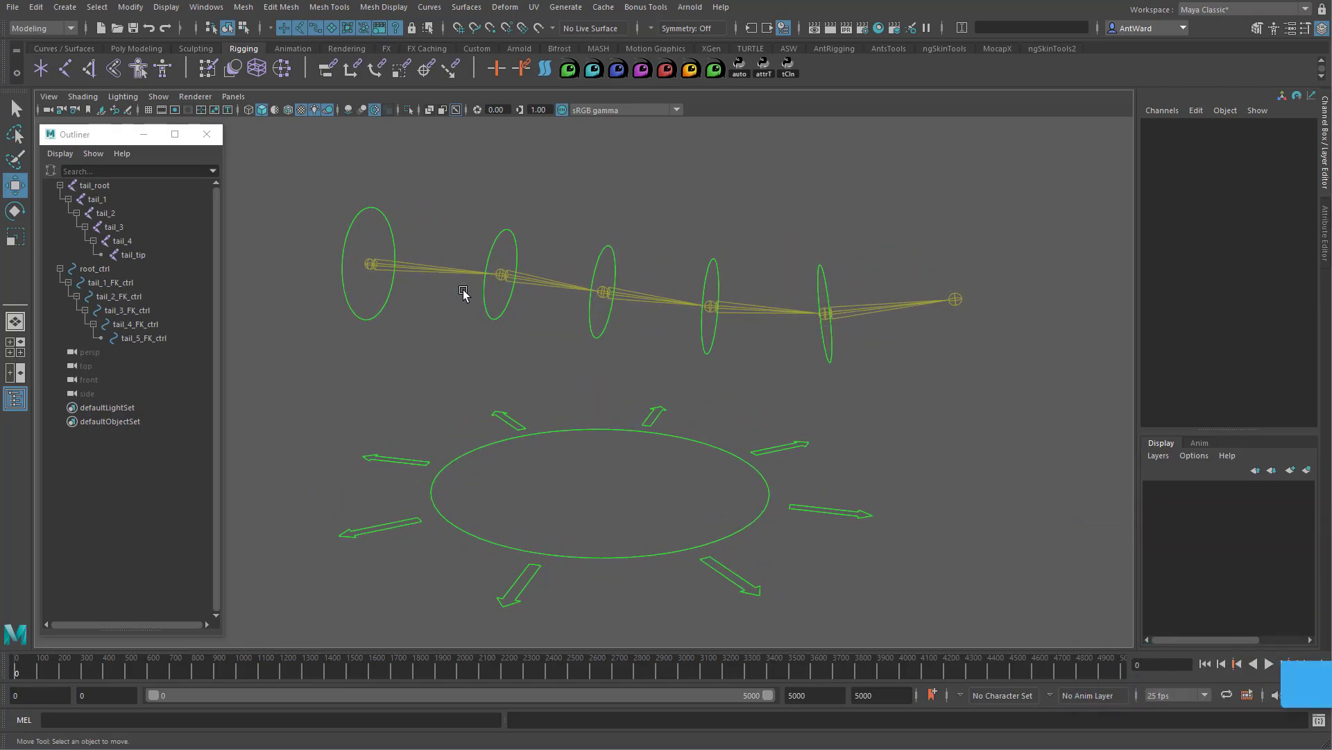
- Select tail_root and the five FK tail controls, then rotate them to bend the tail downward
left_click(370, 261)
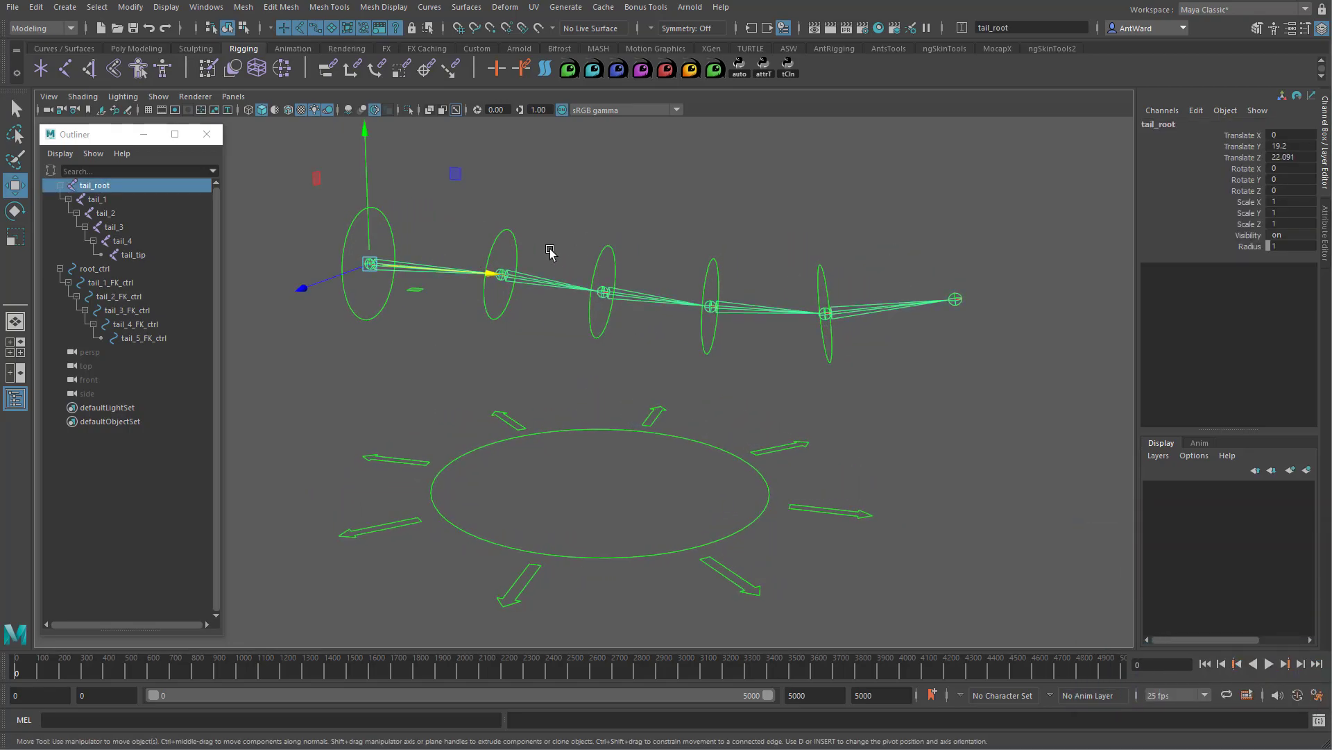
left_click(110, 282)
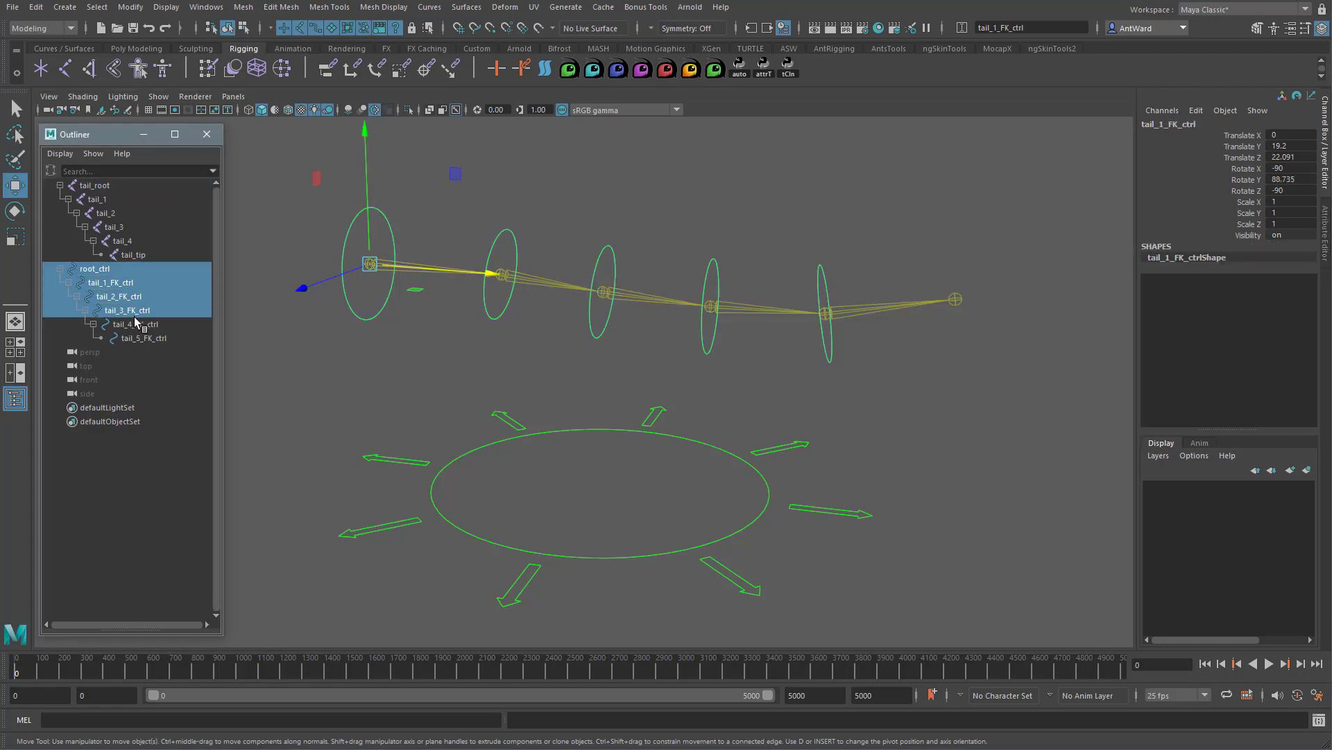
left_click(140, 338)
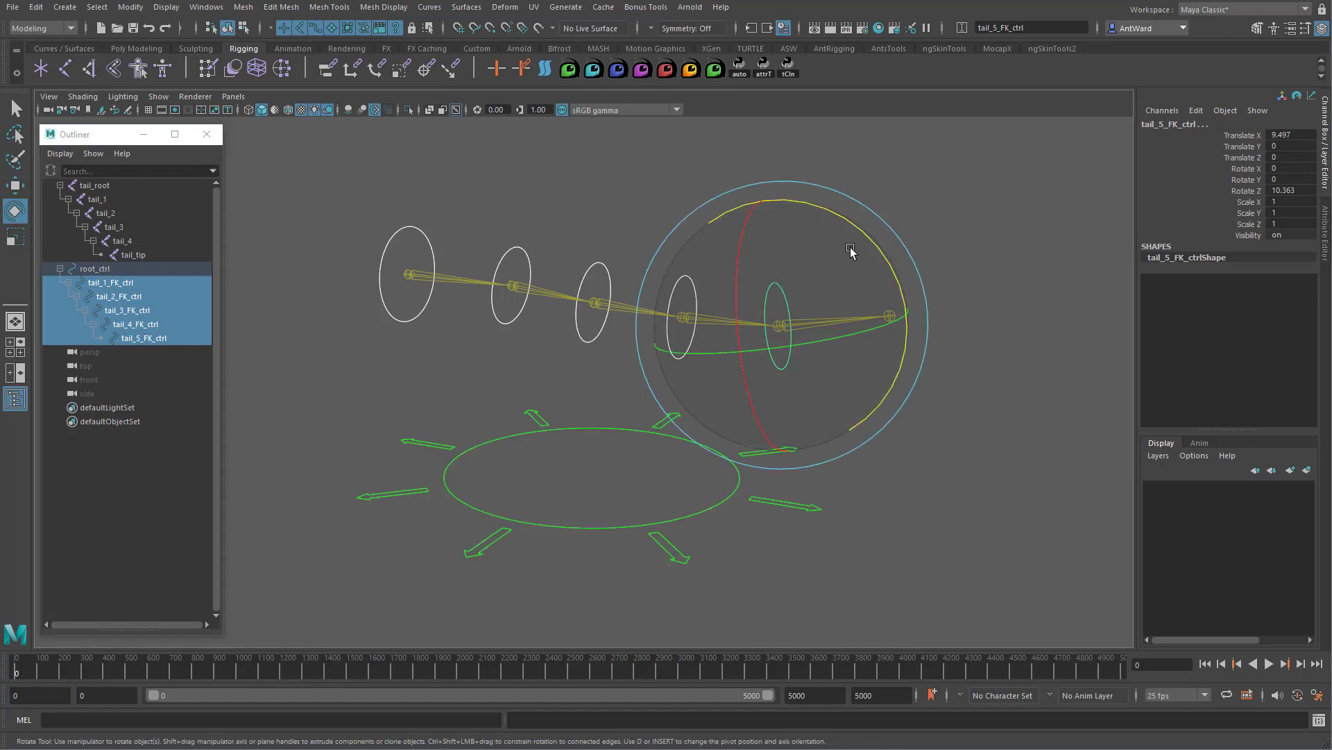
left_click_drag(850, 250, 879, 249)
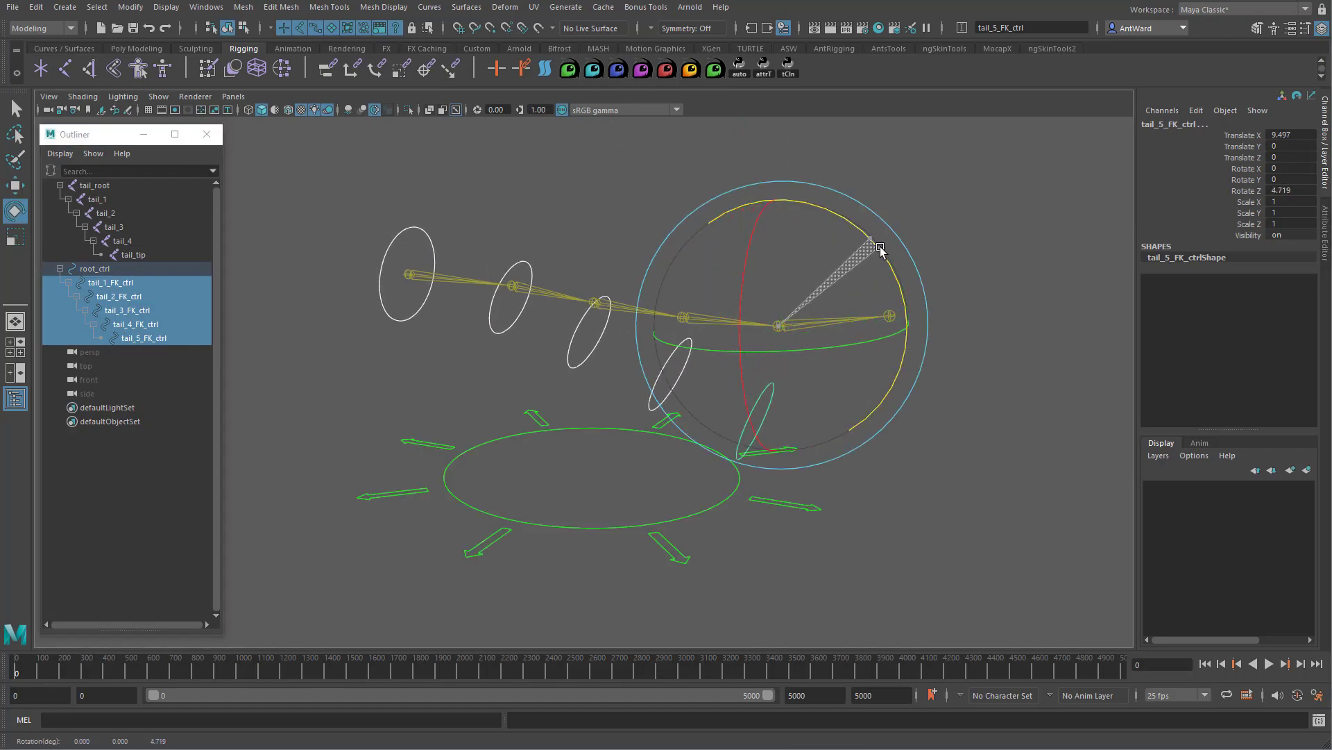
left_click_drag(879, 249, 865, 250)
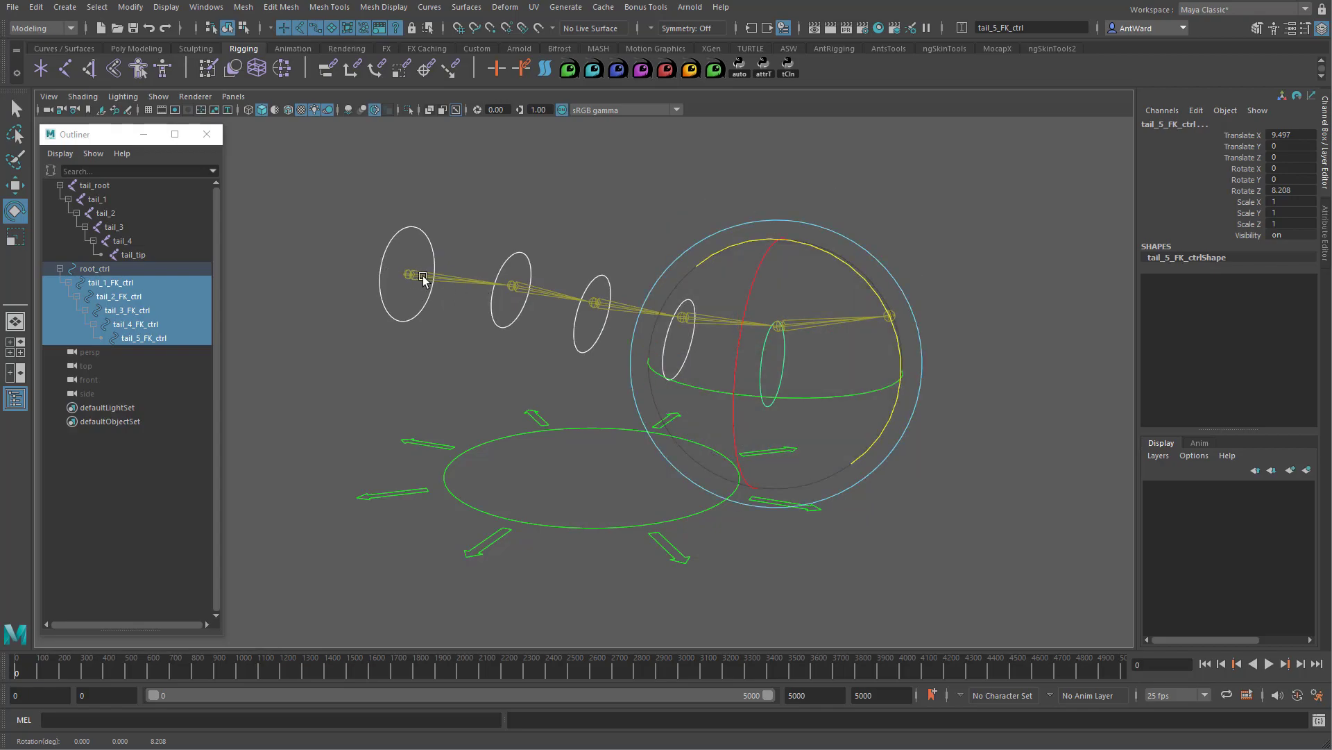
mouse_move(462, 280)
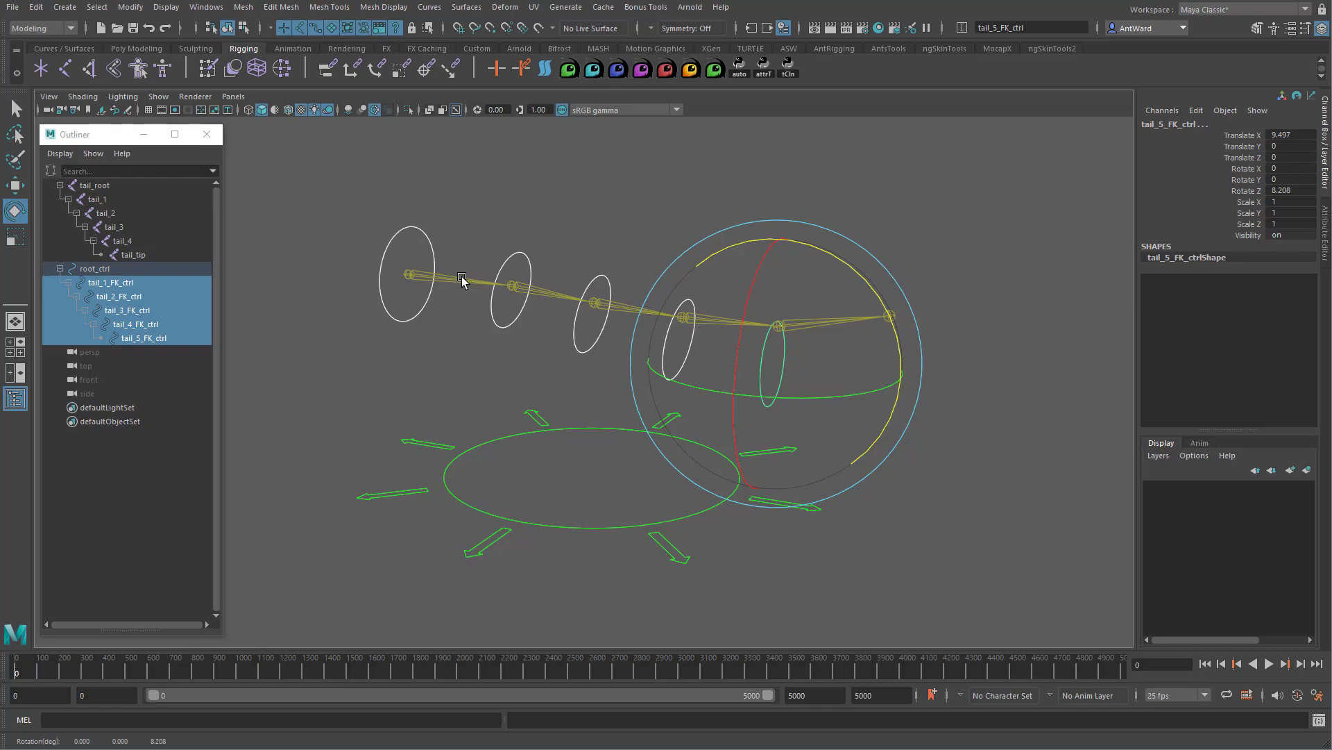
left_click_drag(462, 279, 544, 340)
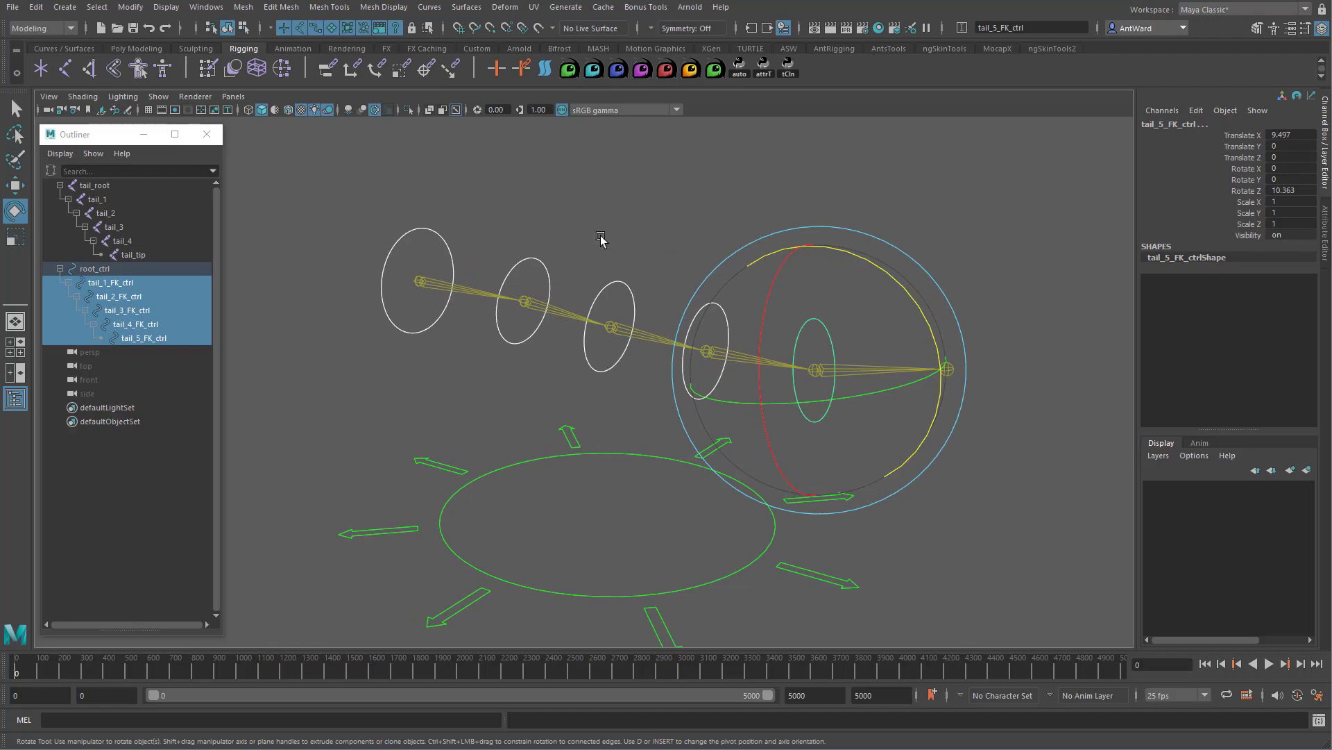
left_click(110, 281)
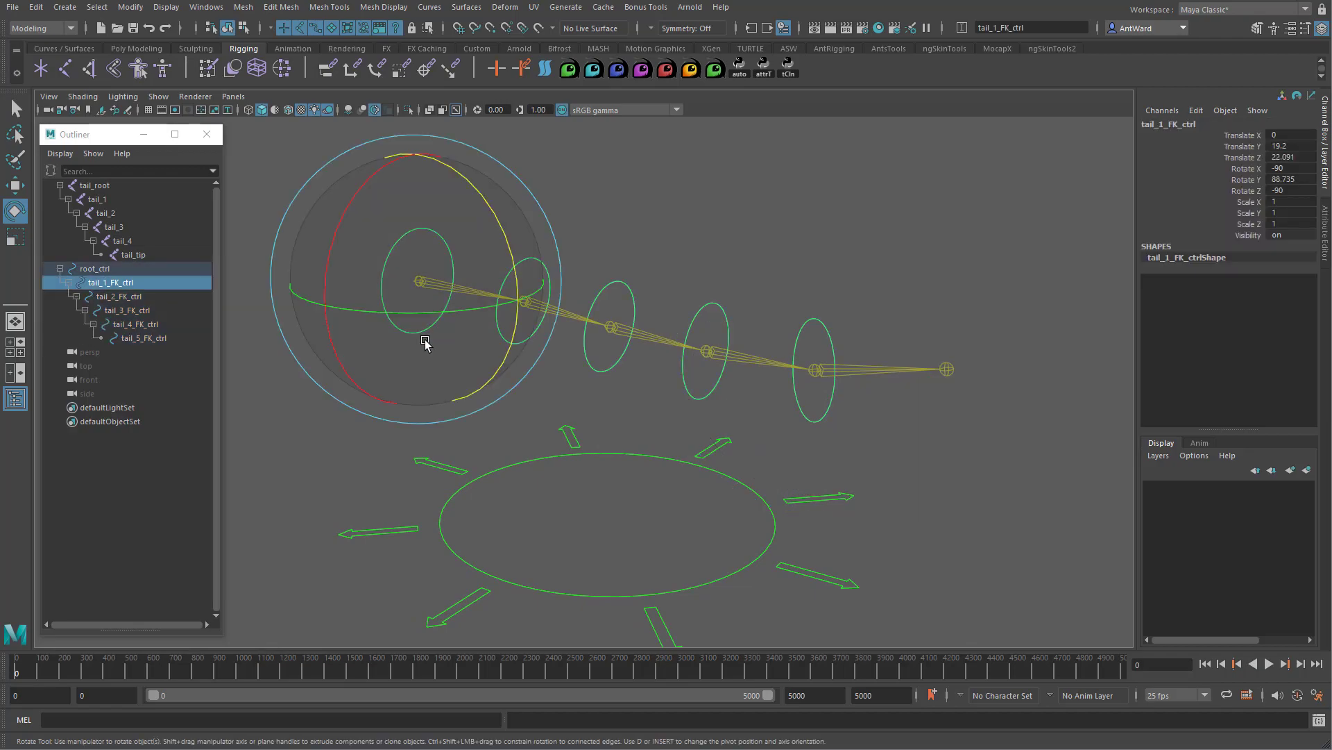
left_click(95, 185)
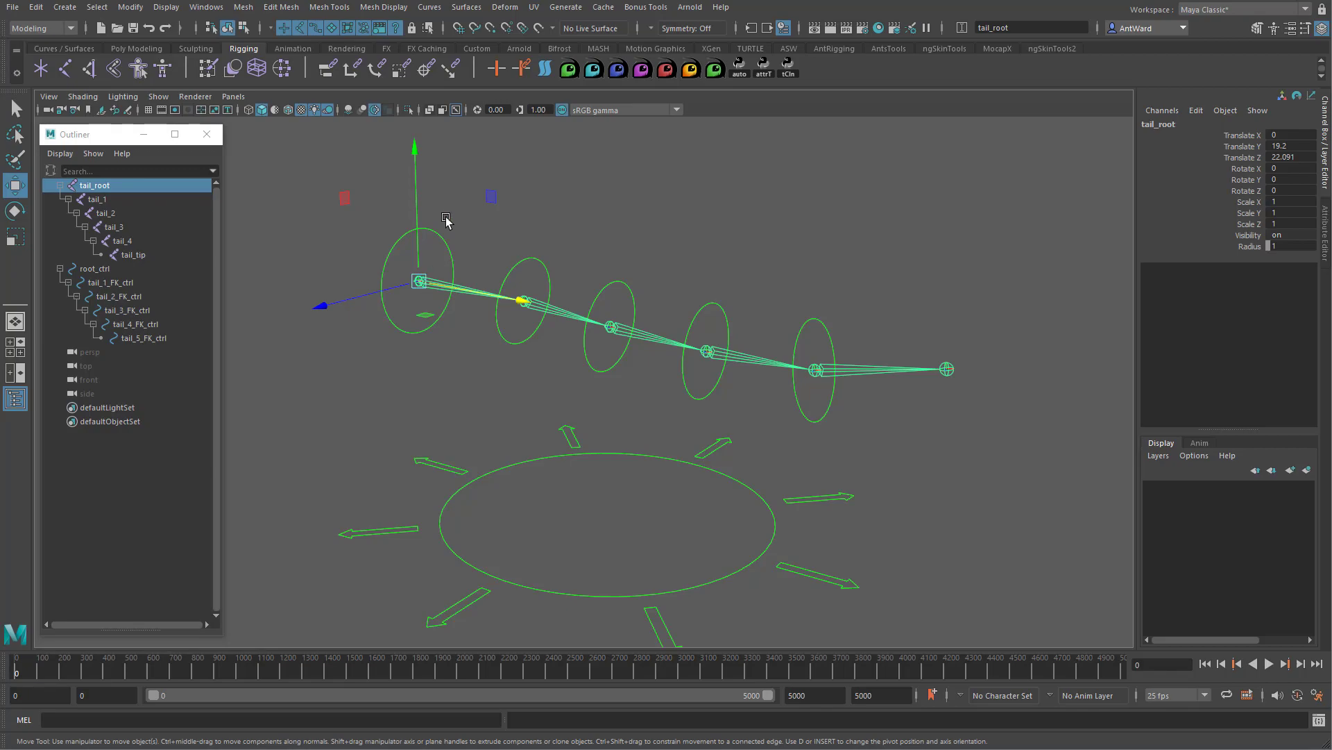
left_click(110, 282)
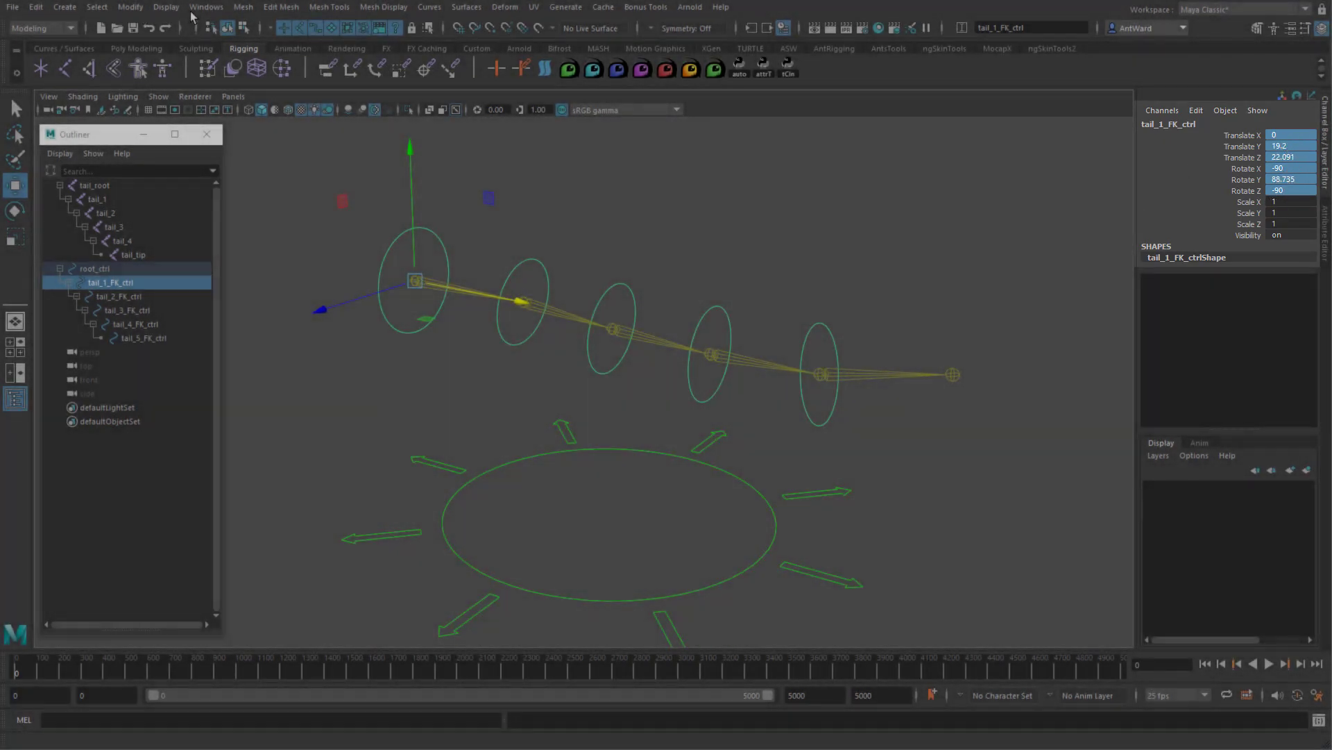
left_click(129, 7)
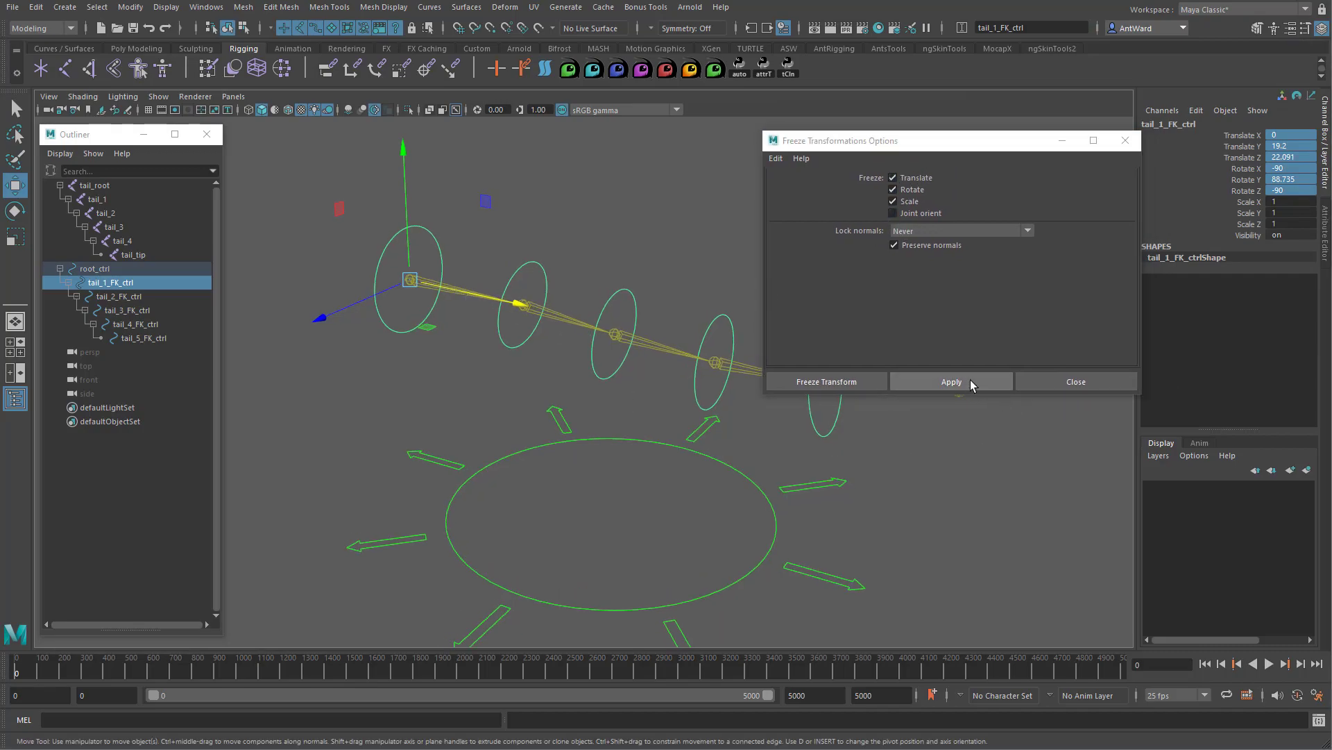
- Freeze tail_1_FK_ctrl's transformations and inspect the fourth and third FK controls' values
left_click(950, 381)
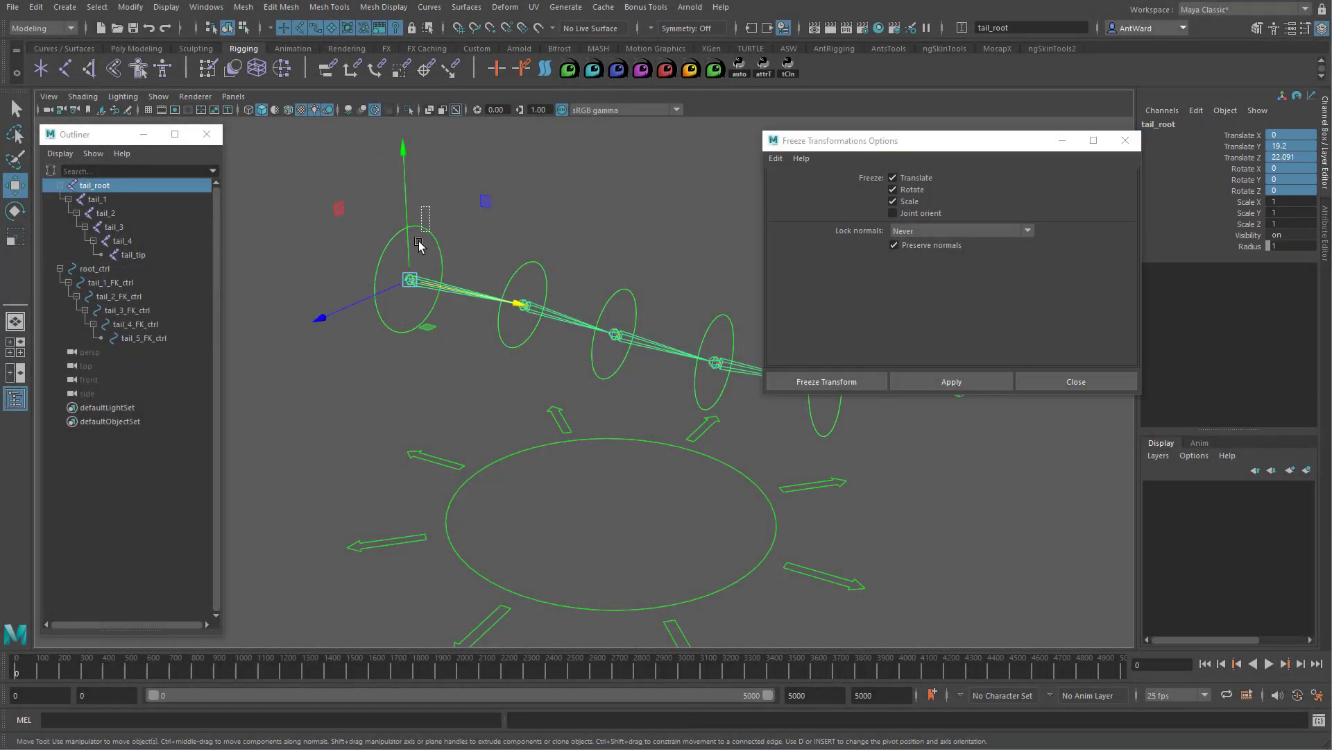
mouse_move(431, 220)
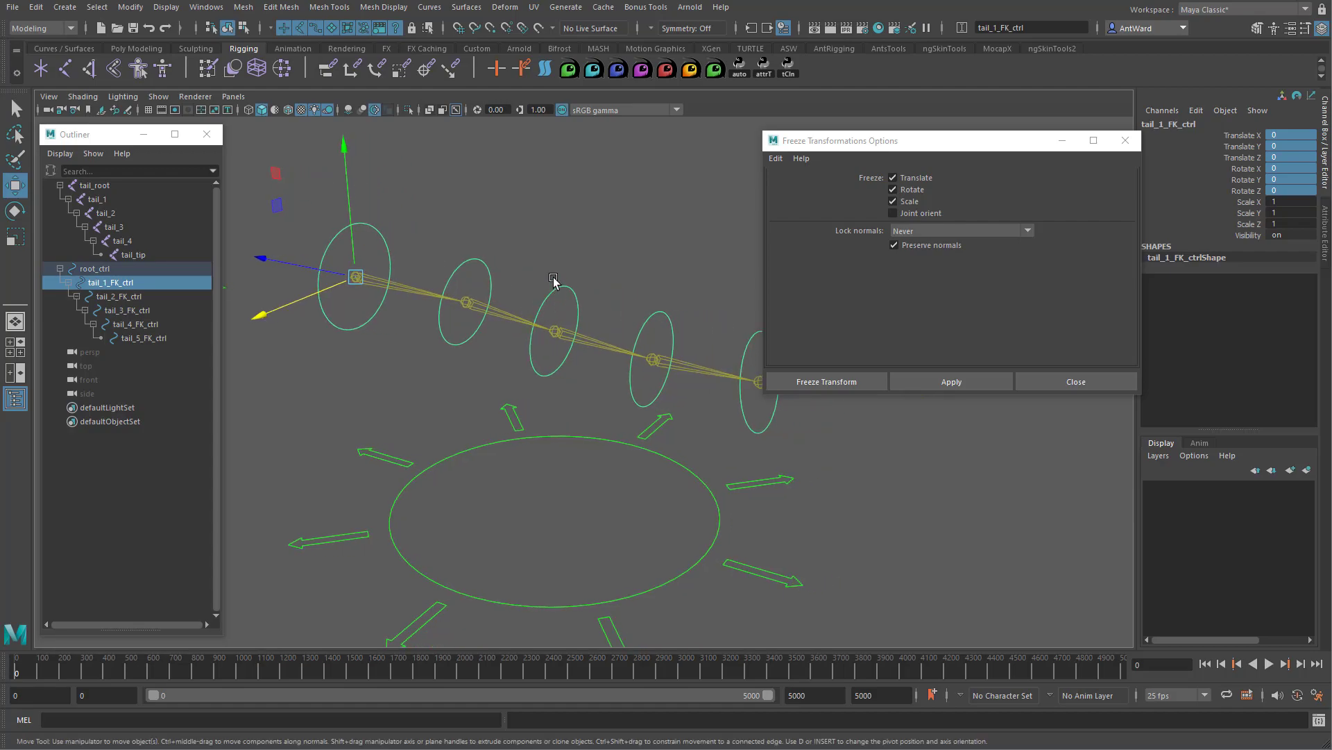
left_click(133, 324)
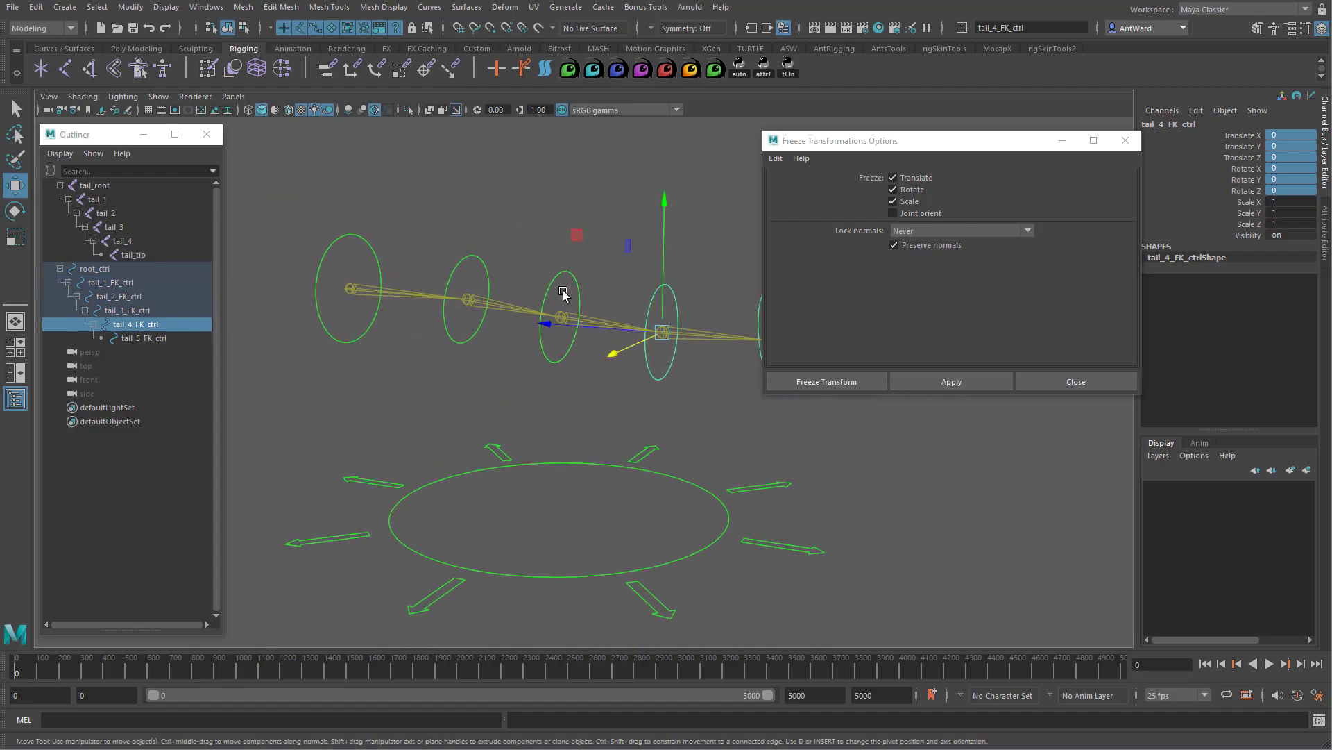
left_click(124, 310)
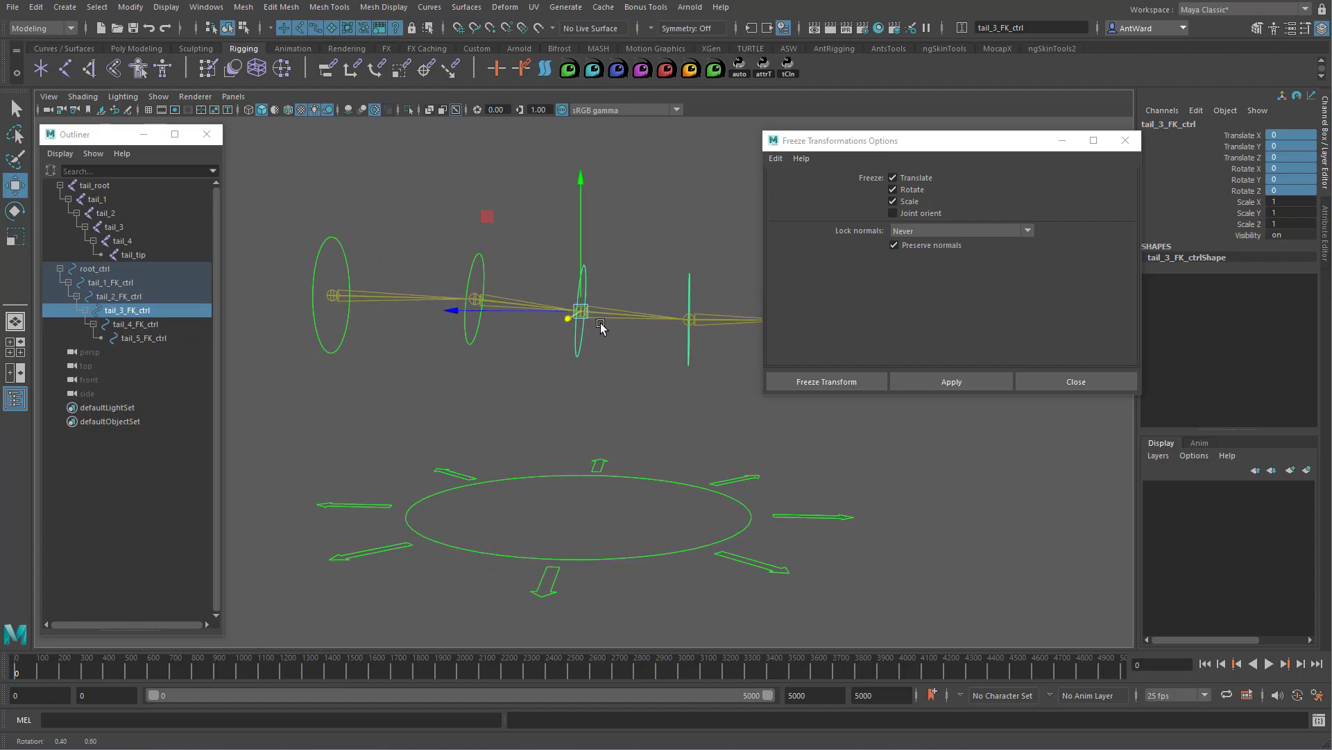
- Undo back to before the freeze and confirm tail_1_FK_ctrl's original rotations returned
left_click(110, 296)
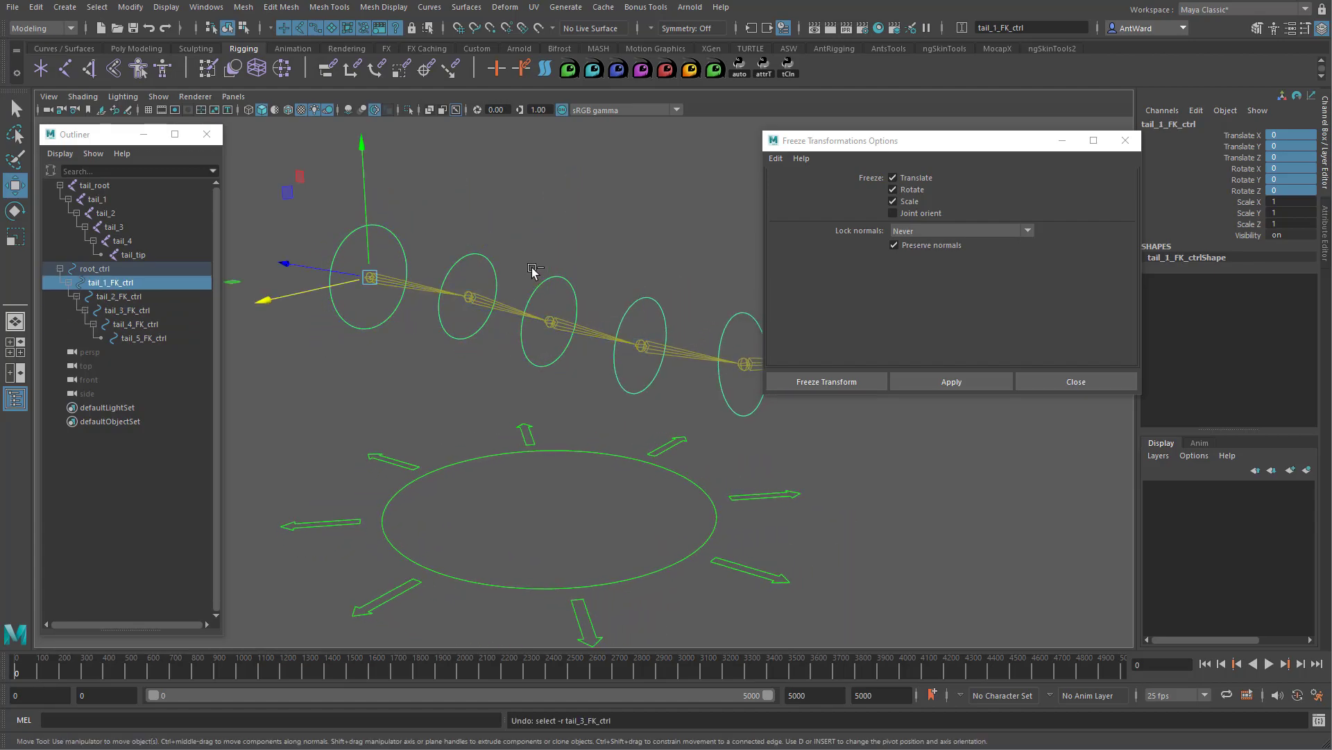
left_click(95, 184)
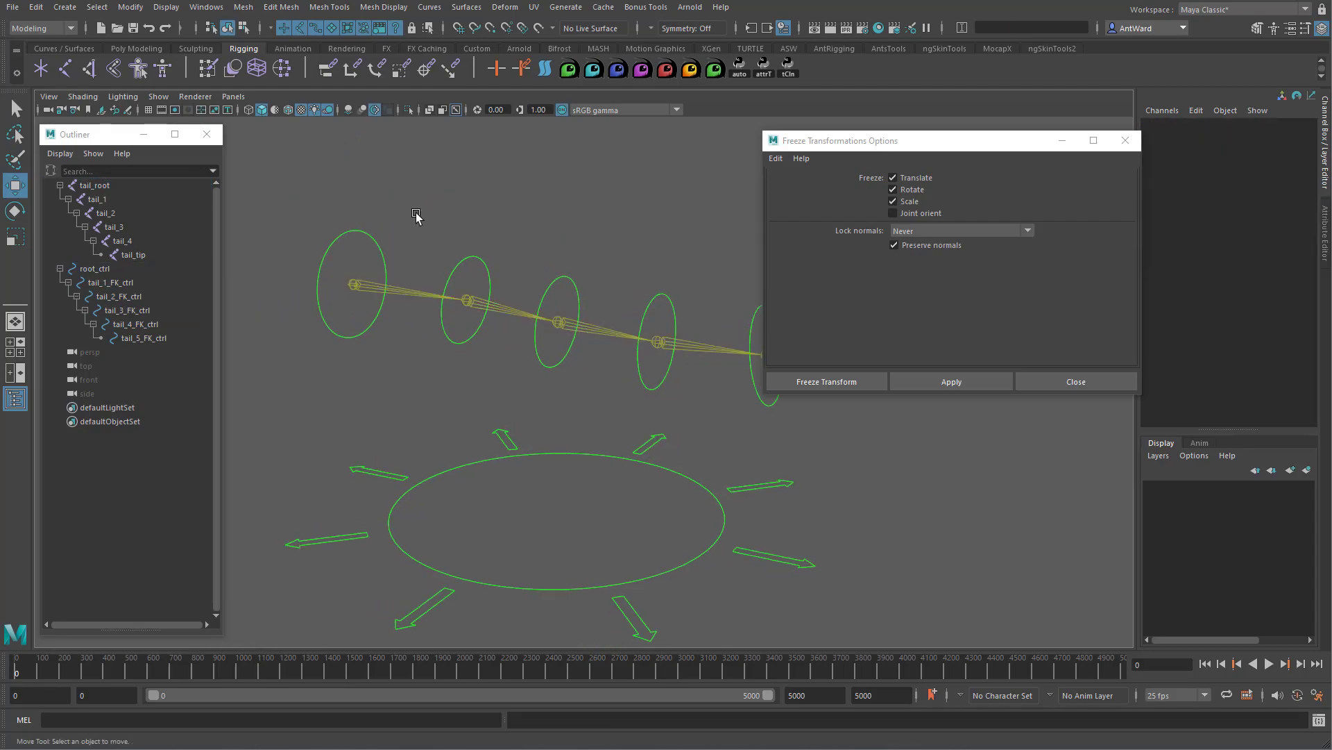
left_click(366, 273)
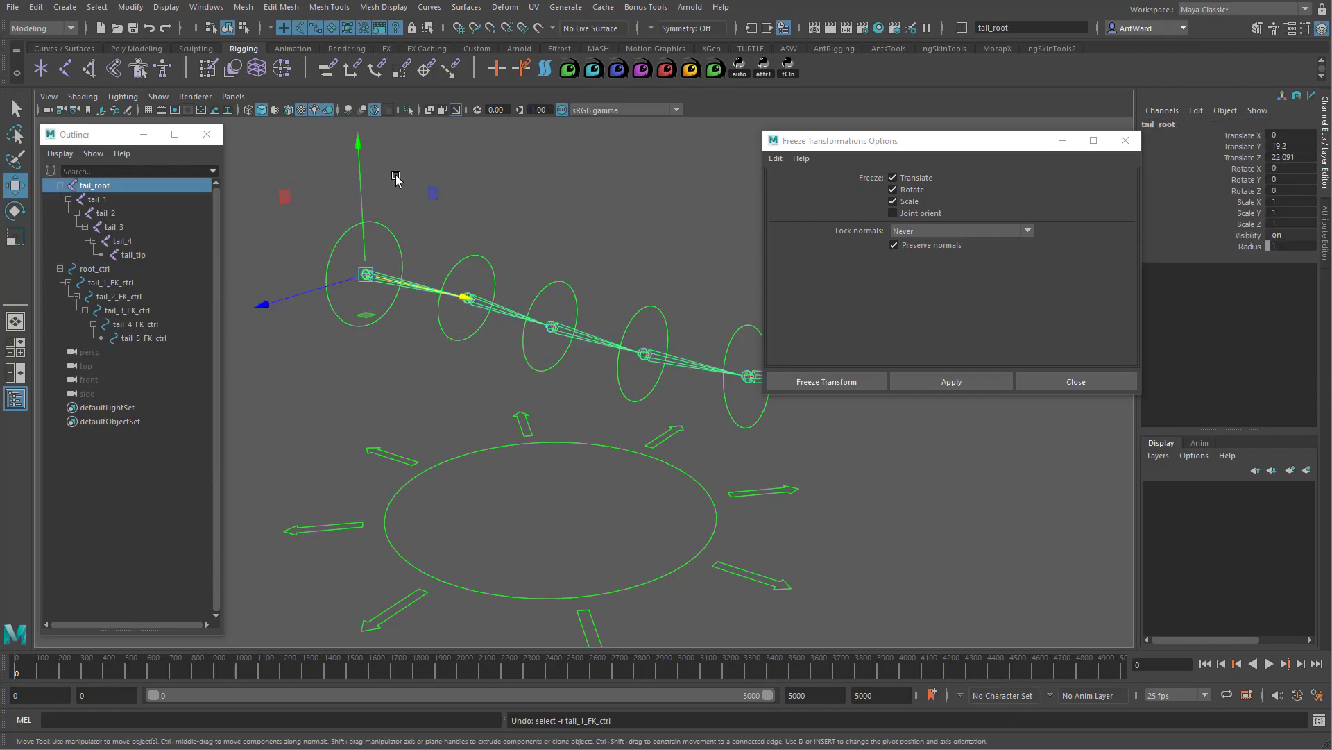
left_click(110, 281)
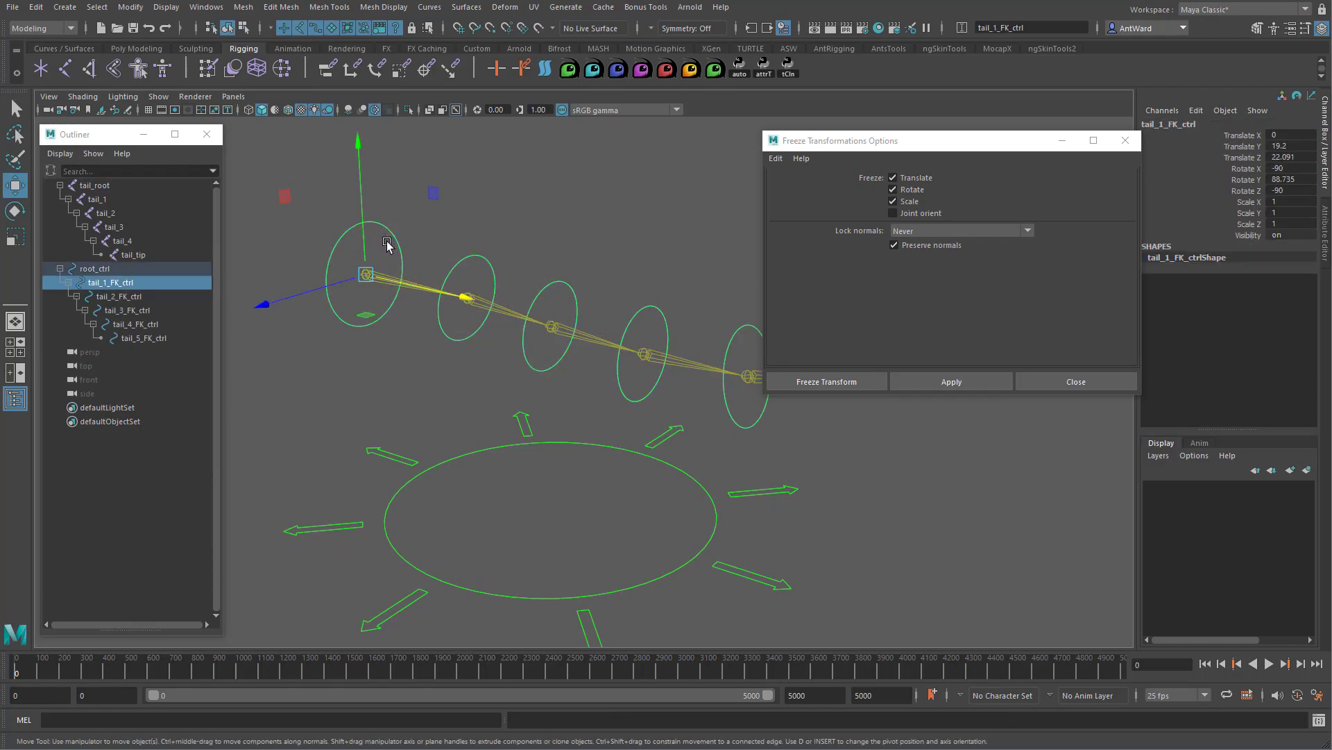
- Select null1 together with tail_1_FK_ctrl and bring up the Match Transformations commands
left_click(950, 381)
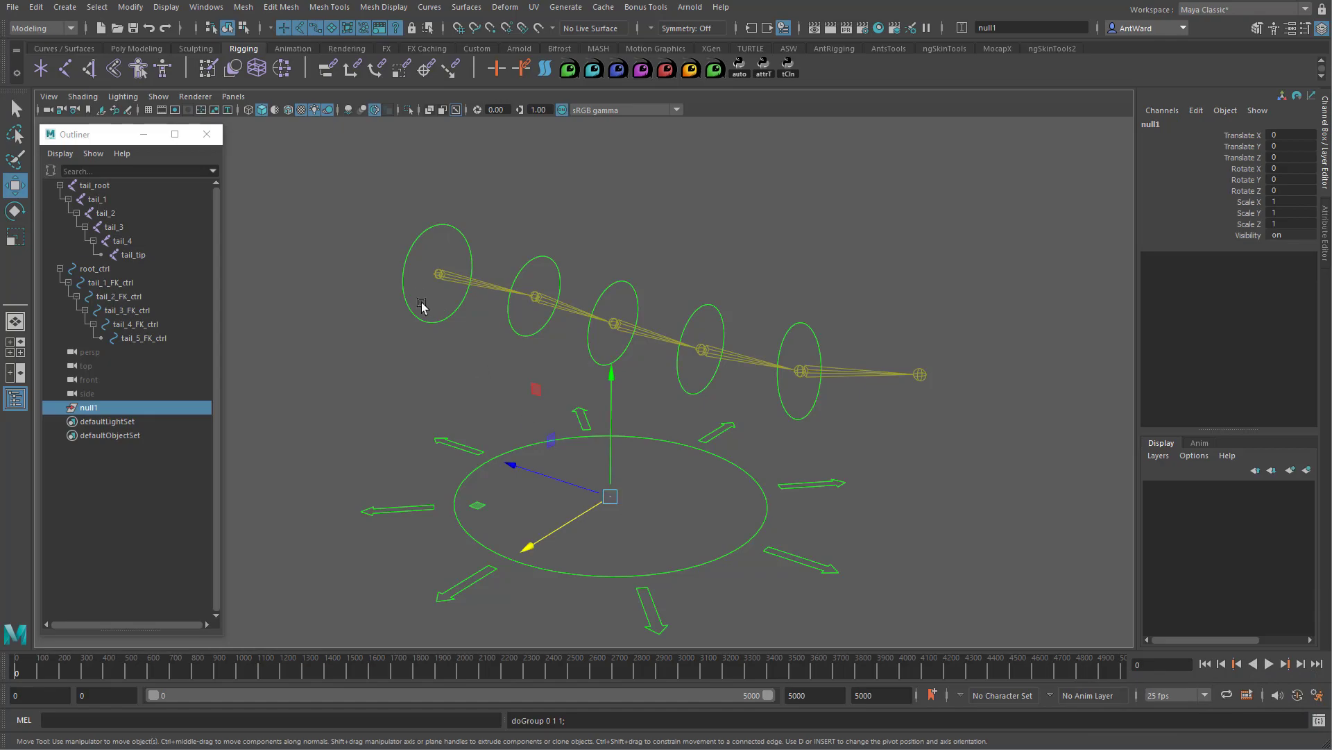
left_click(438, 272)
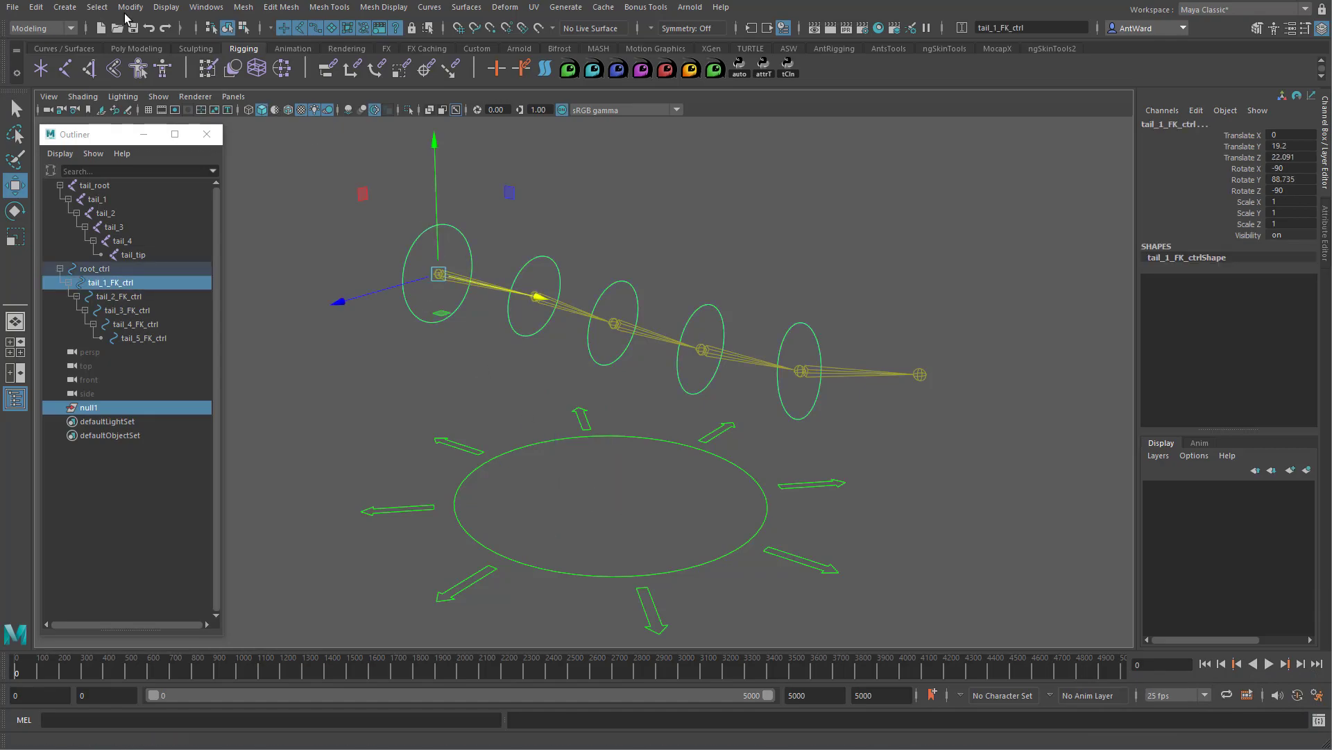
left_click(129, 7)
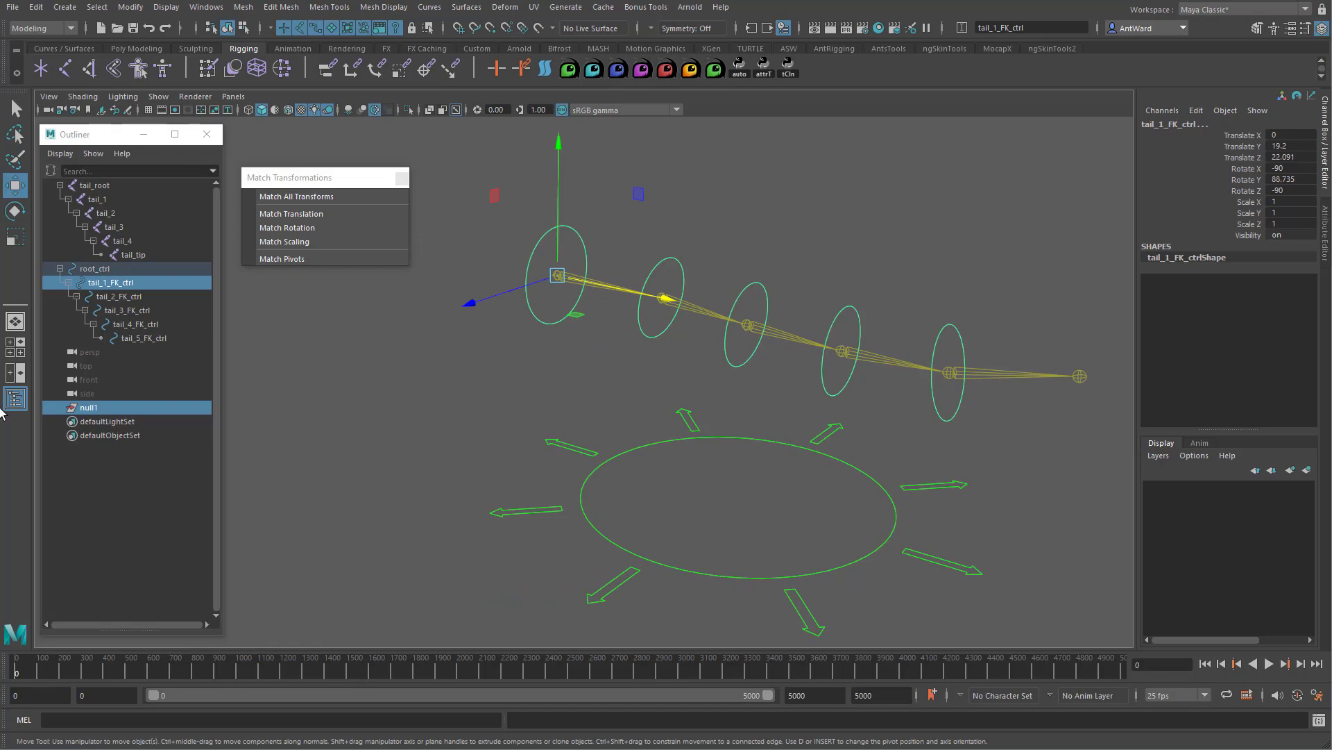
left_click(112, 289)
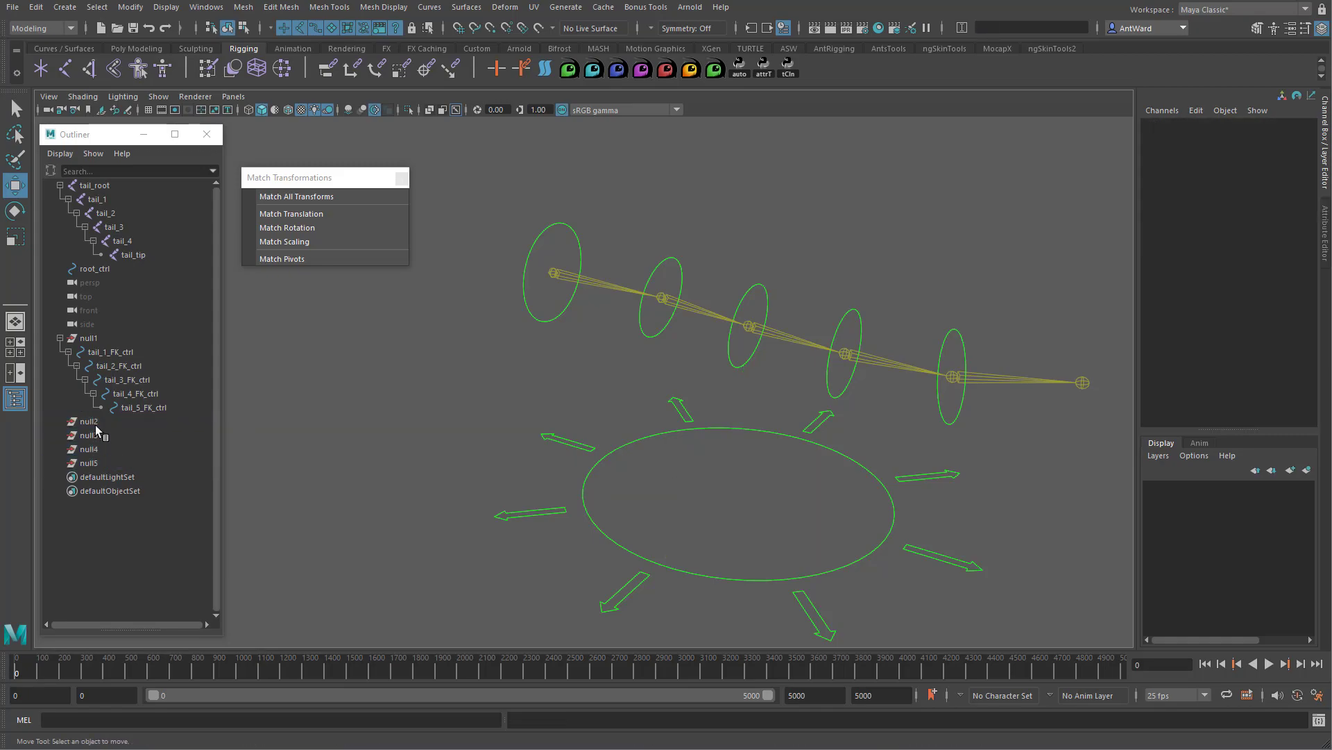
left_click(111, 366)
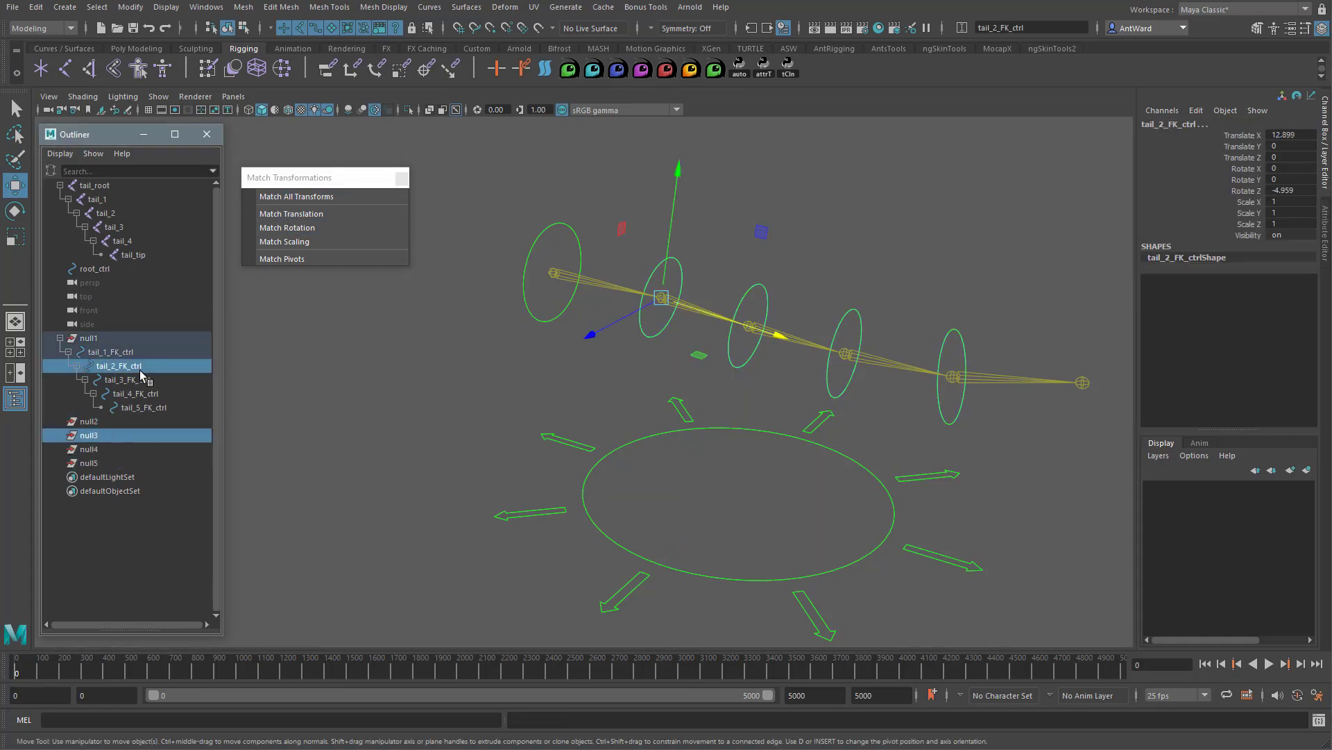
left_click(140, 407)
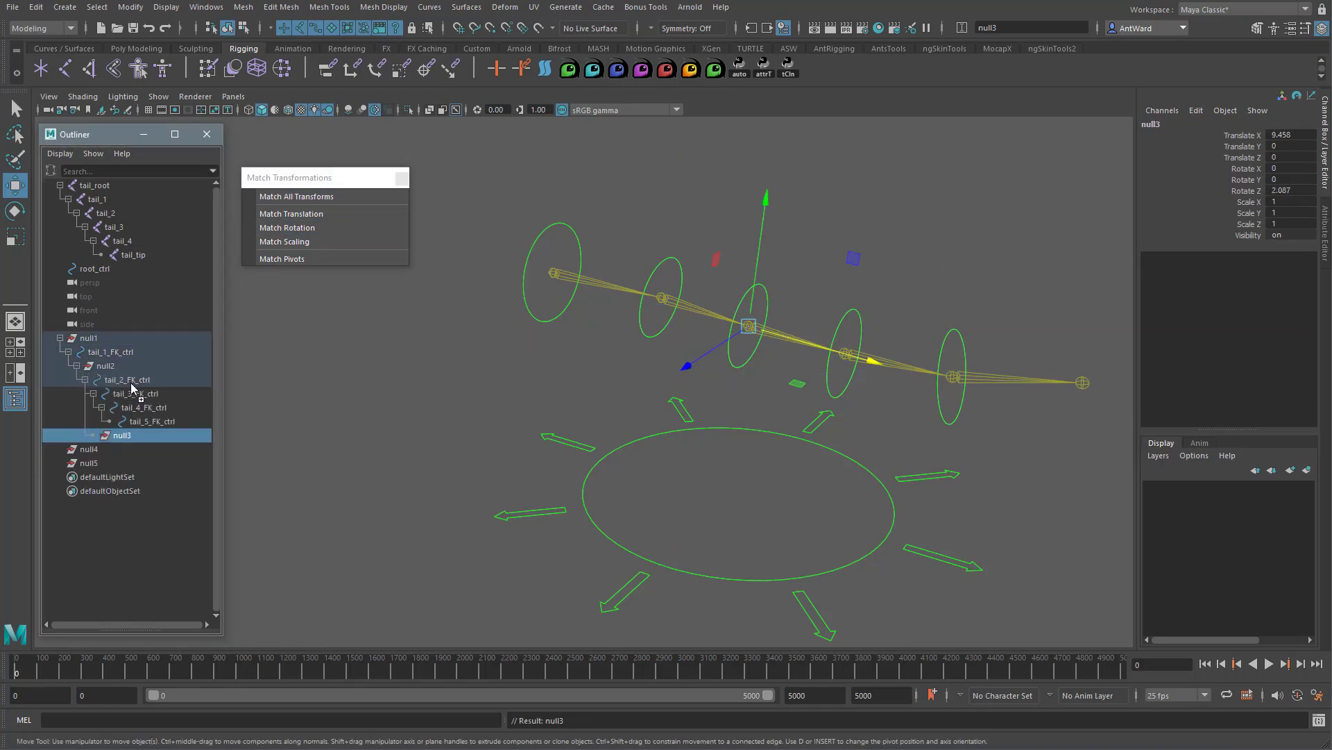
left_click(158, 435)
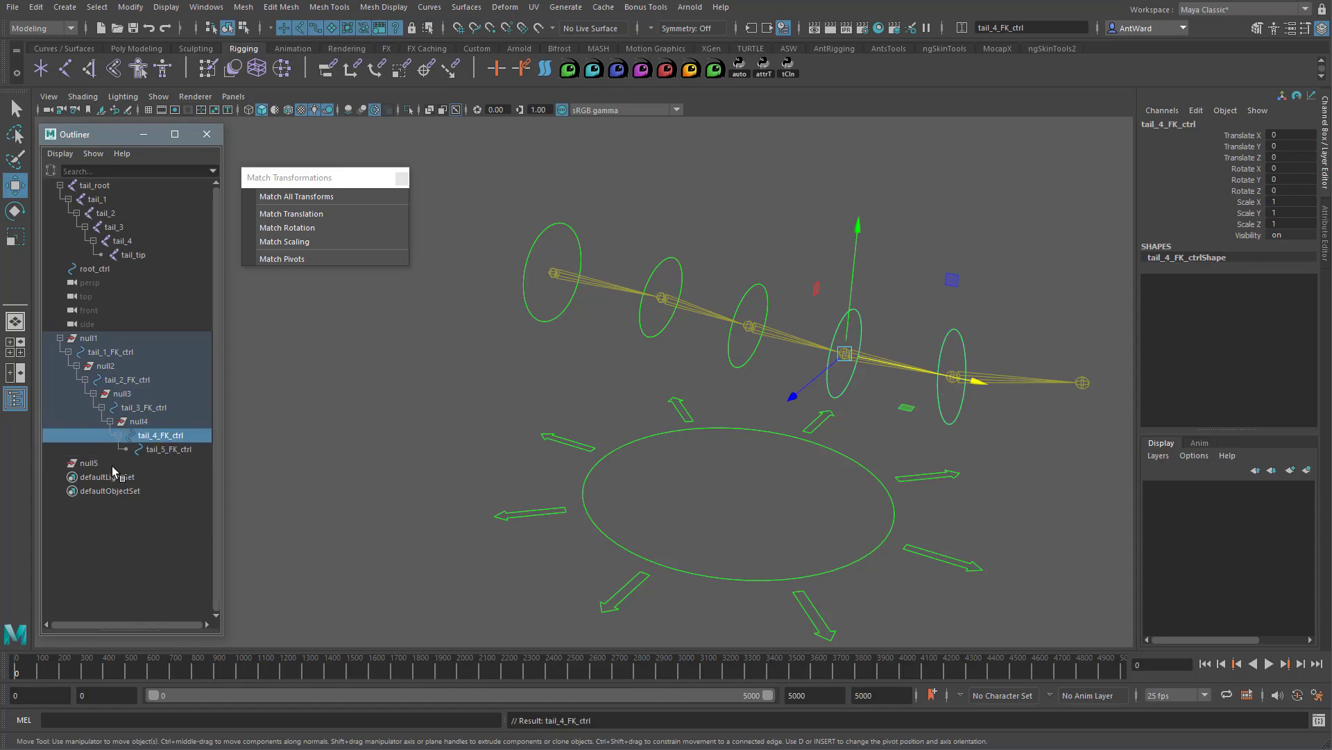
left_click(174, 463)
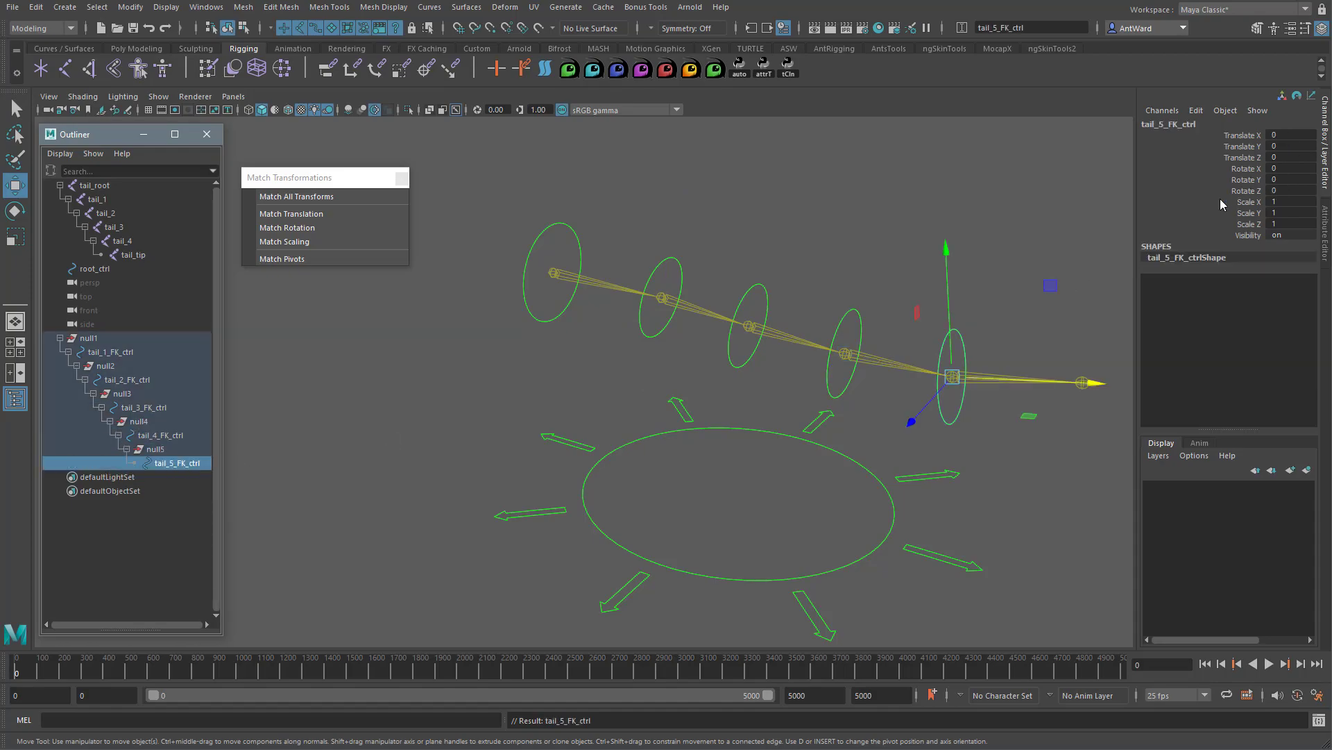
left_click(155, 434)
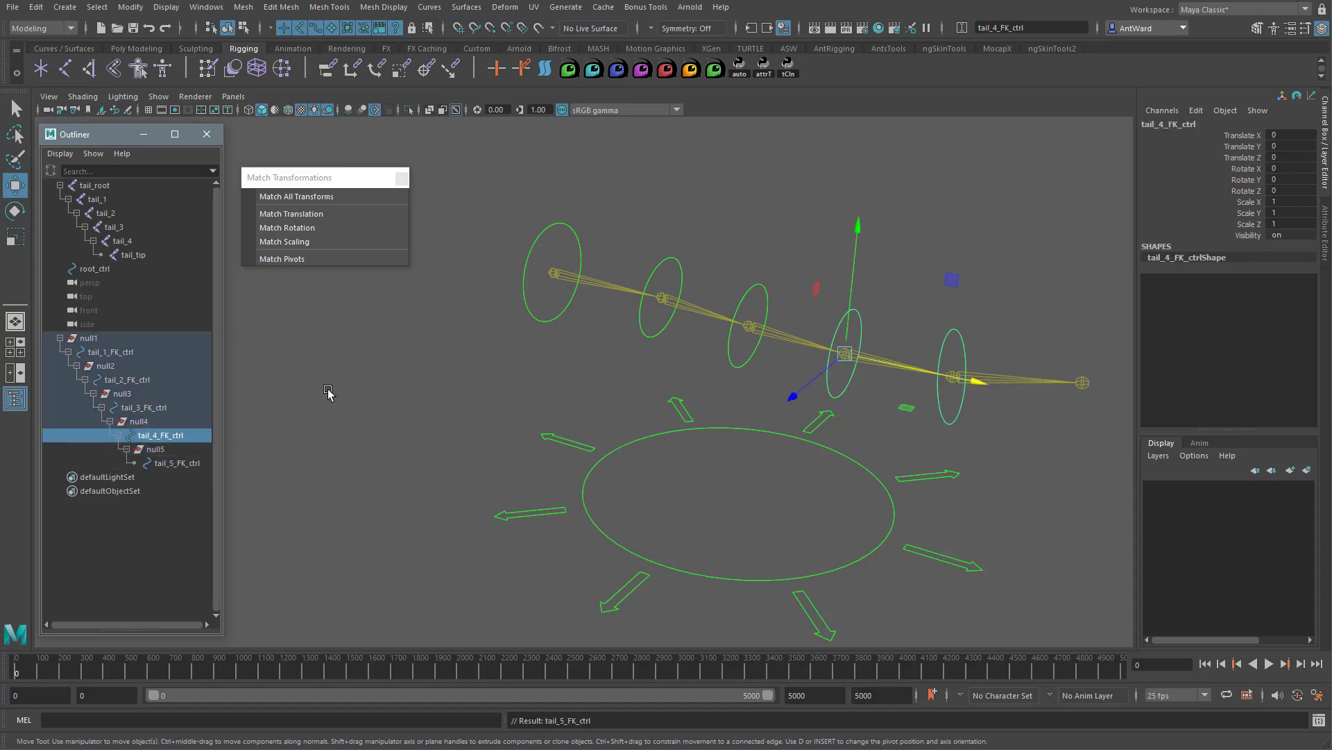
left_click(142, 408)
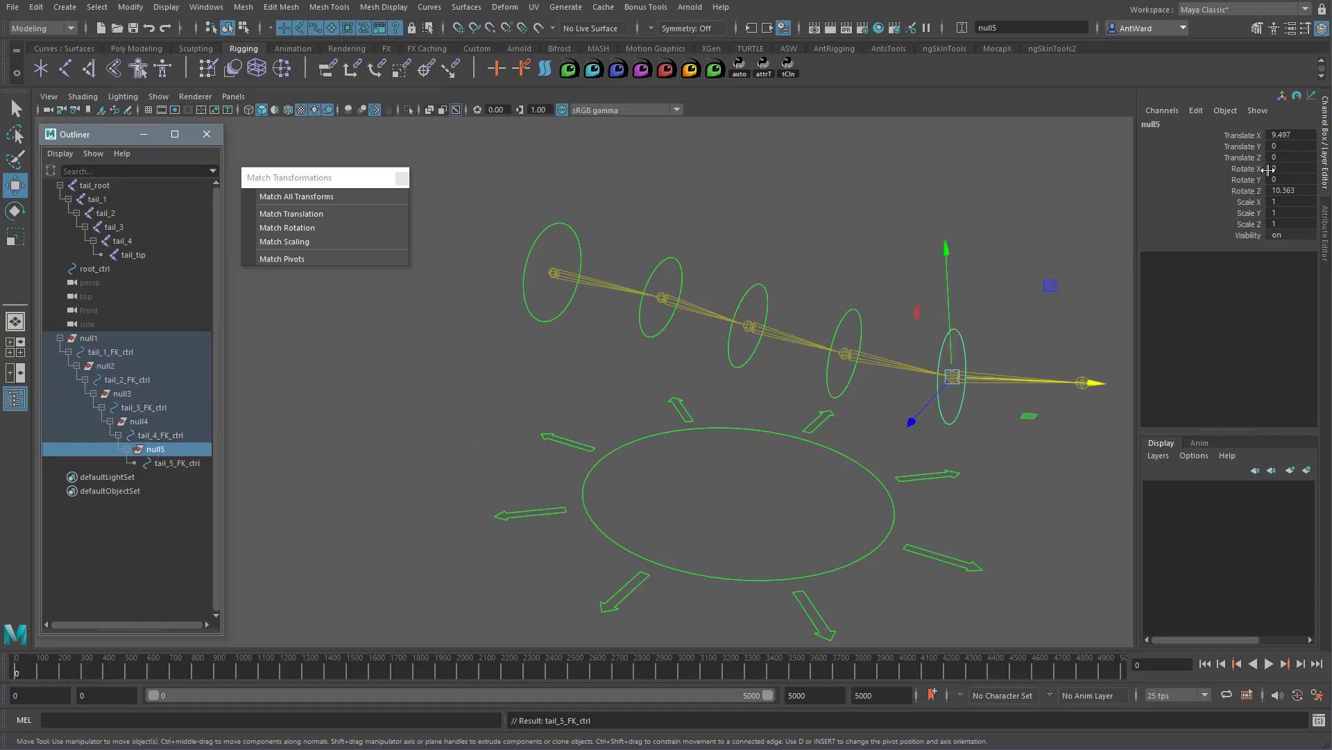
left_click(138, 420)
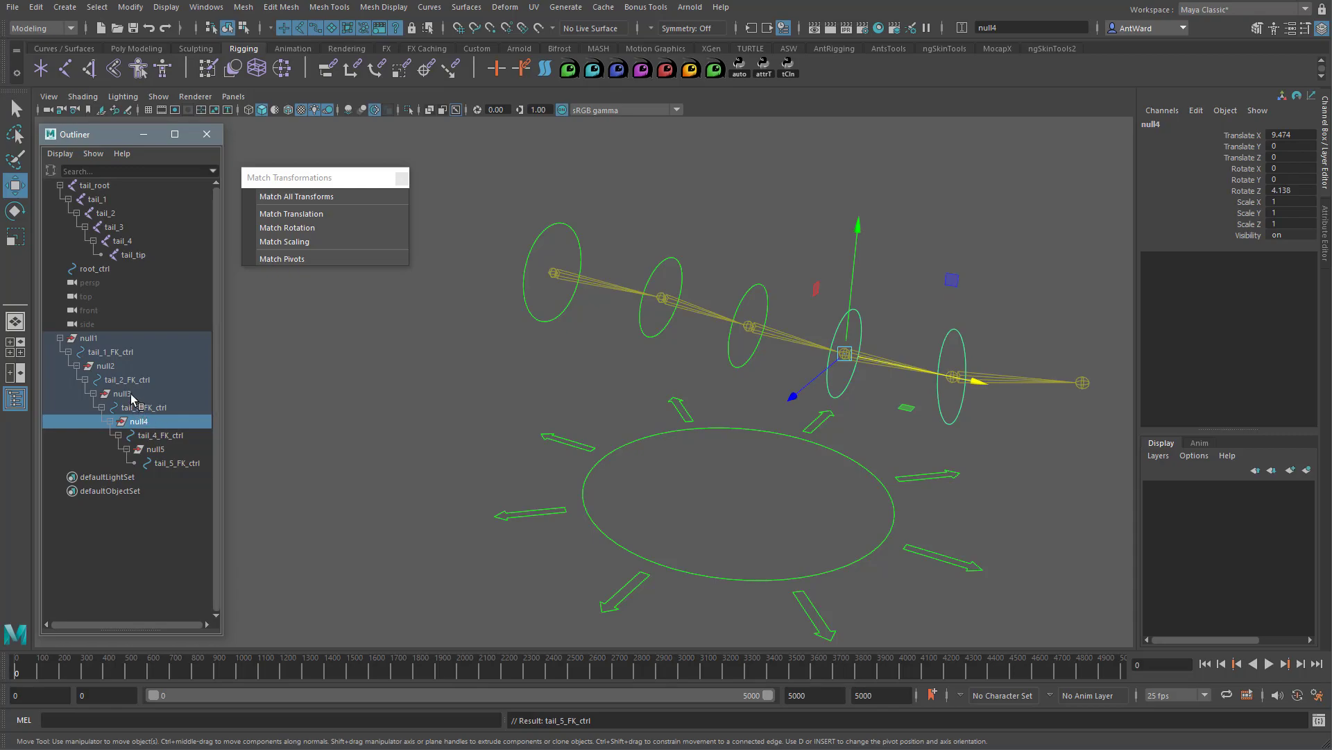
left_click(106, 366)
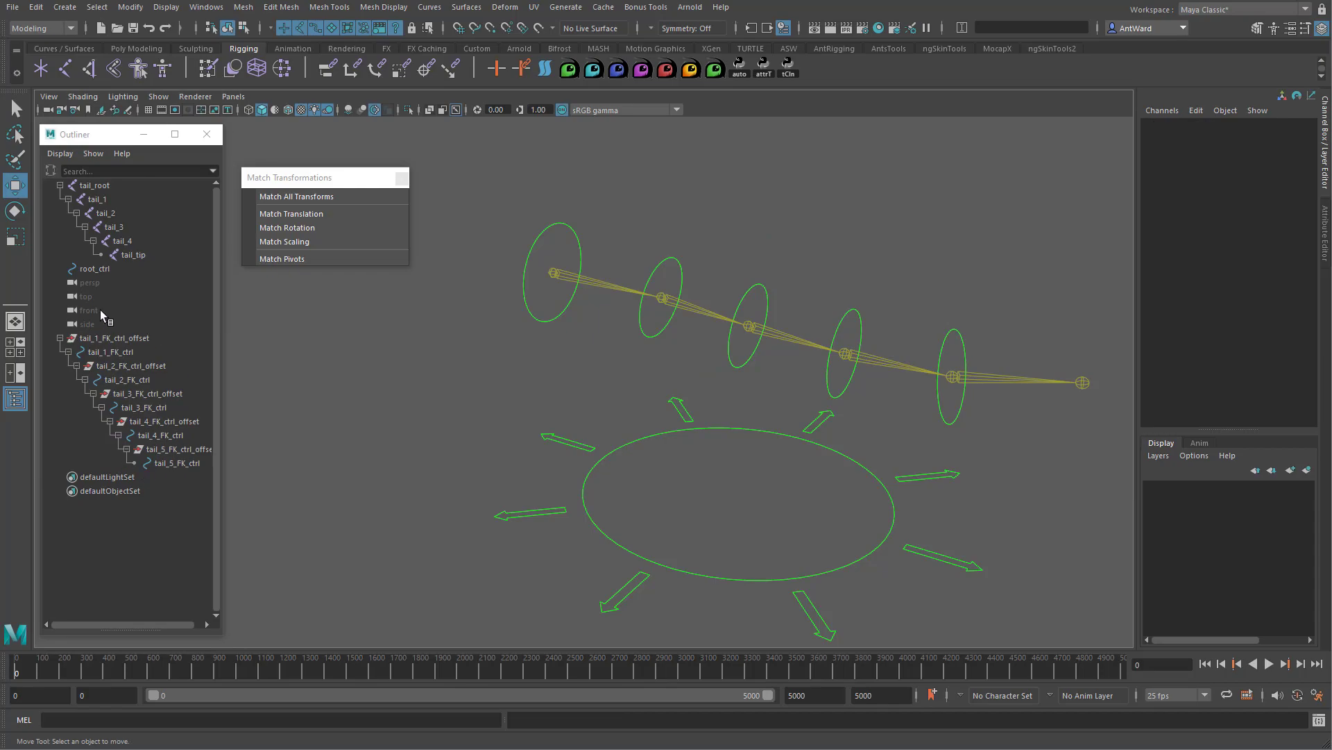
- Start selecting the first FK control and tail_root for constraining
left_click(110, 351)
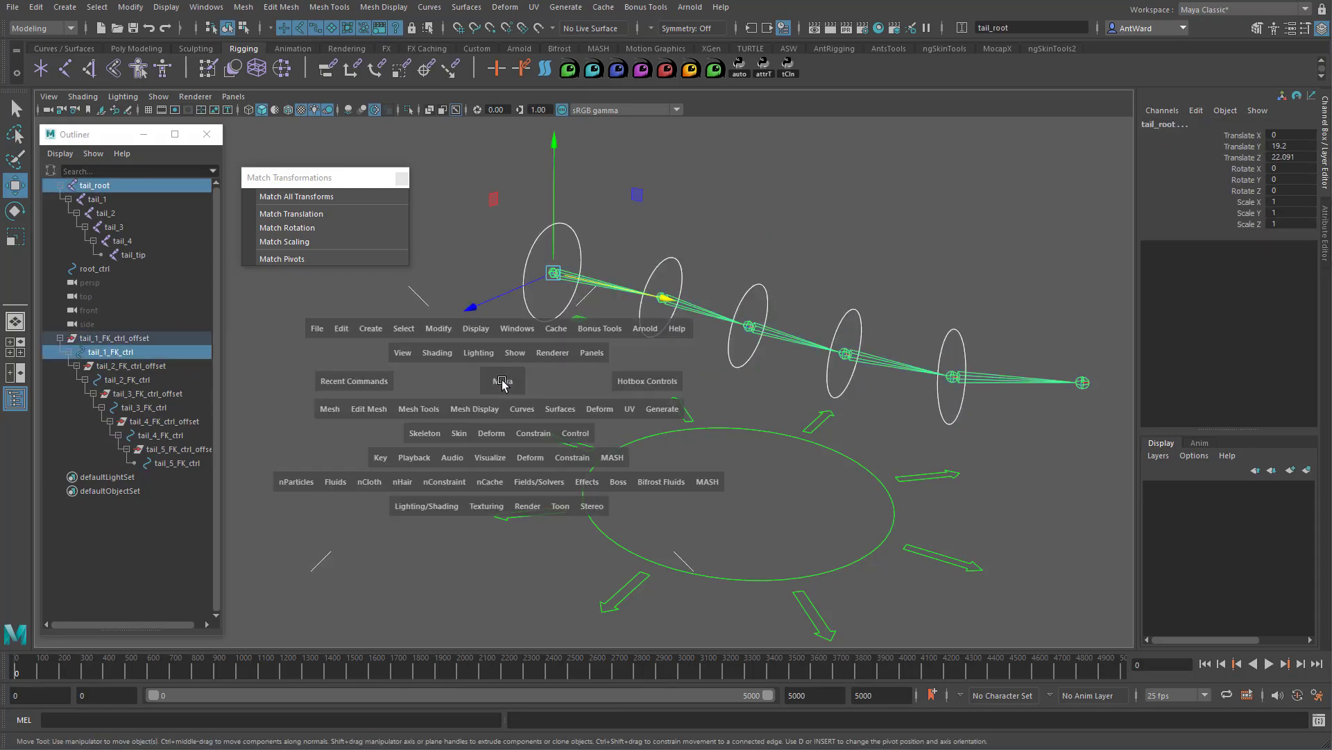
- Parent-constrain each tail joint to its FK control using the Parent constraint options
left_click(533, 432)
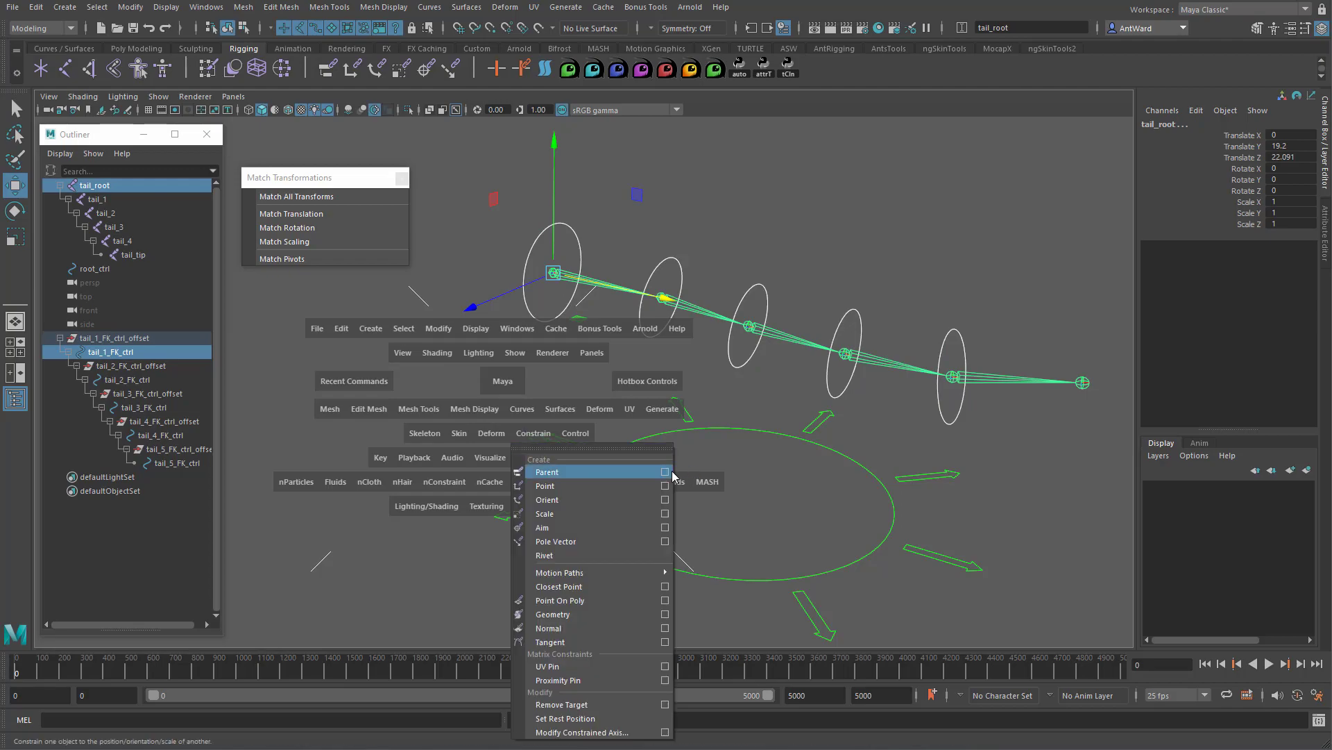
left_click(666, 472)
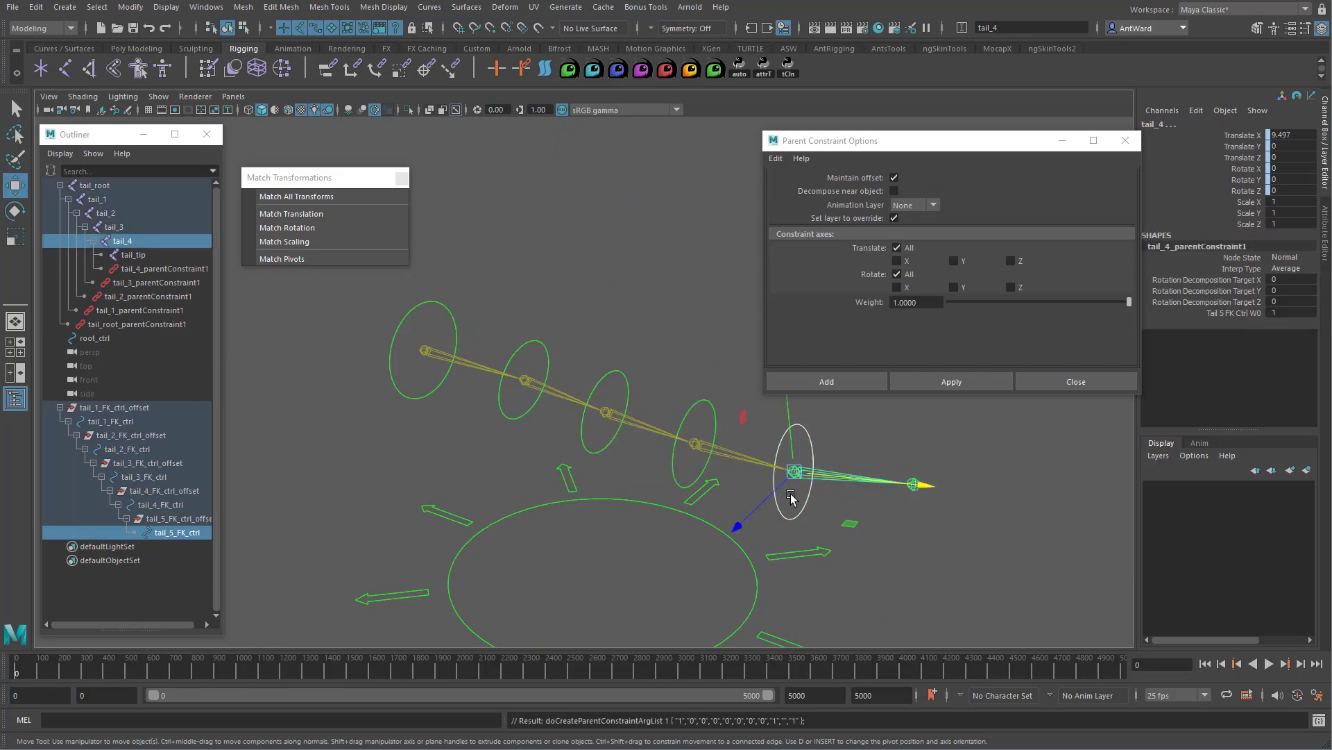
left_click(113, 407)
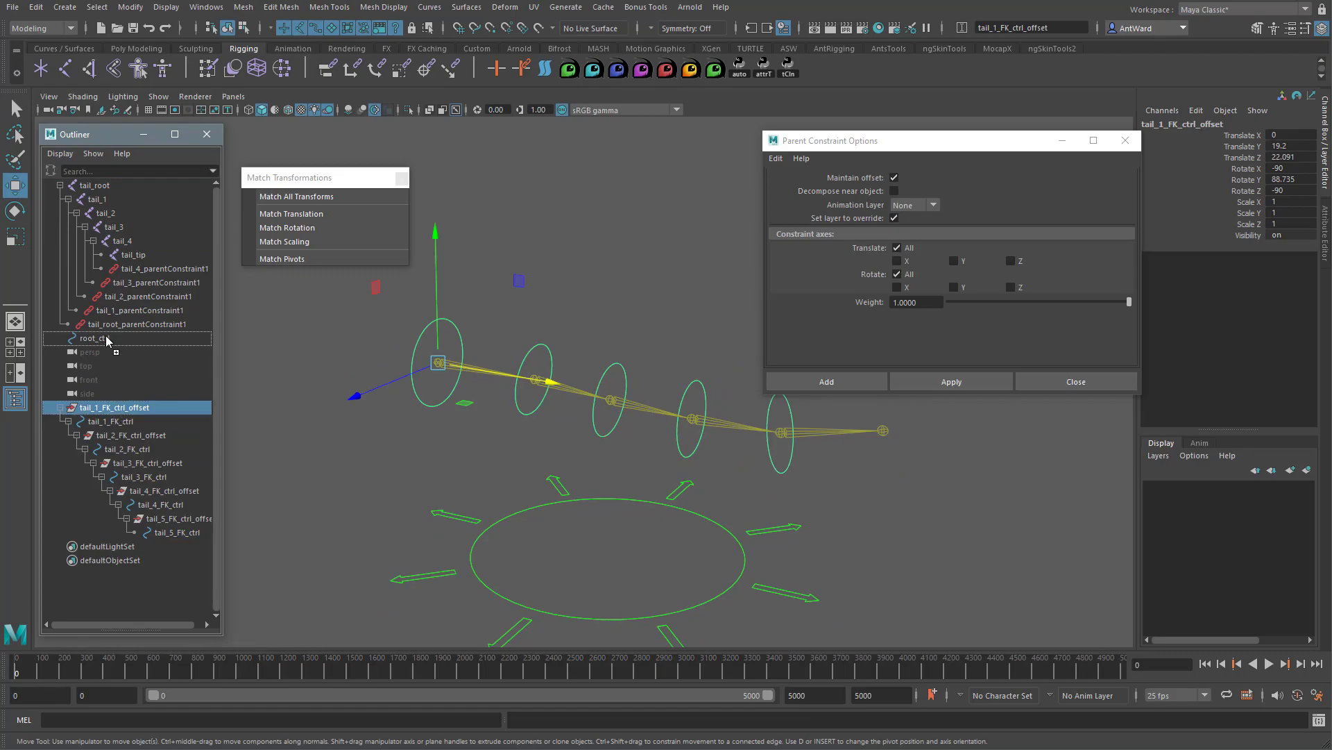
- Parent the control chain under root_ctrl and rotate a tail control to confirm the joints follow
left_click(95, 337)
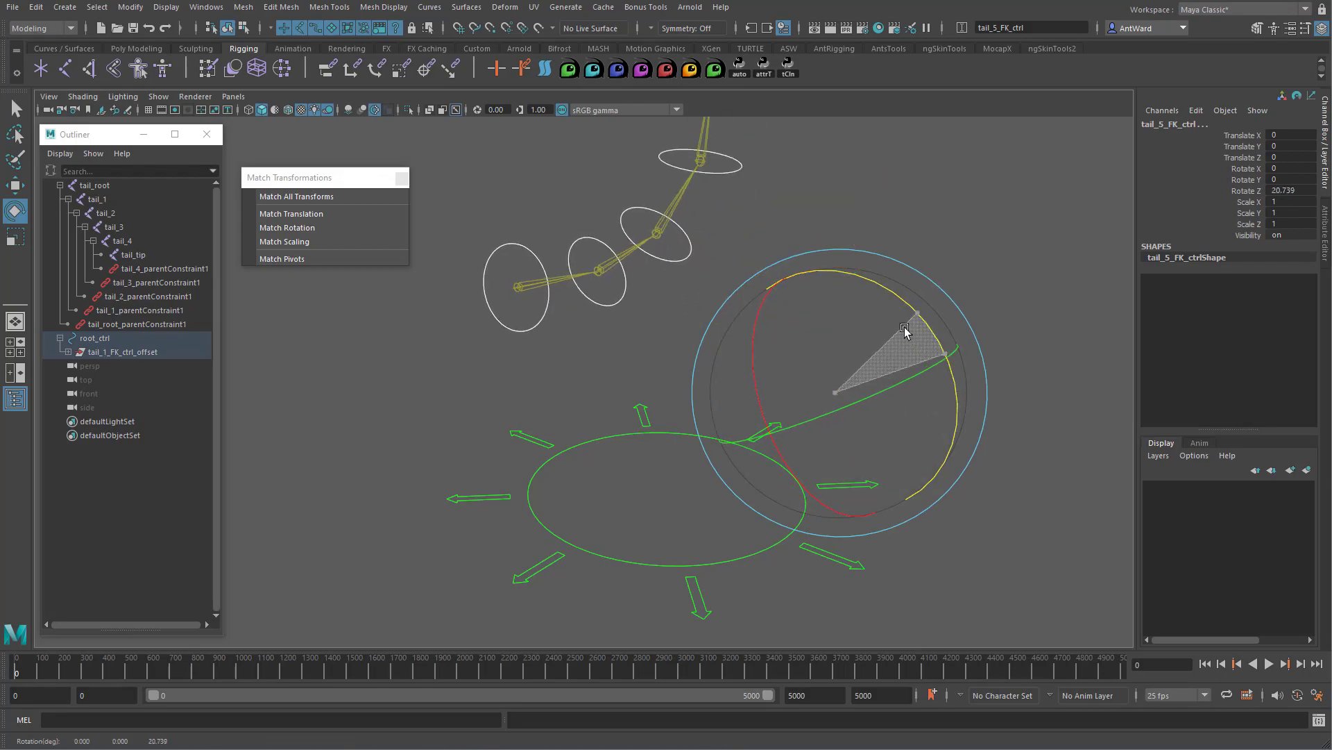
left_click_drag(905, 330, 822, 393)
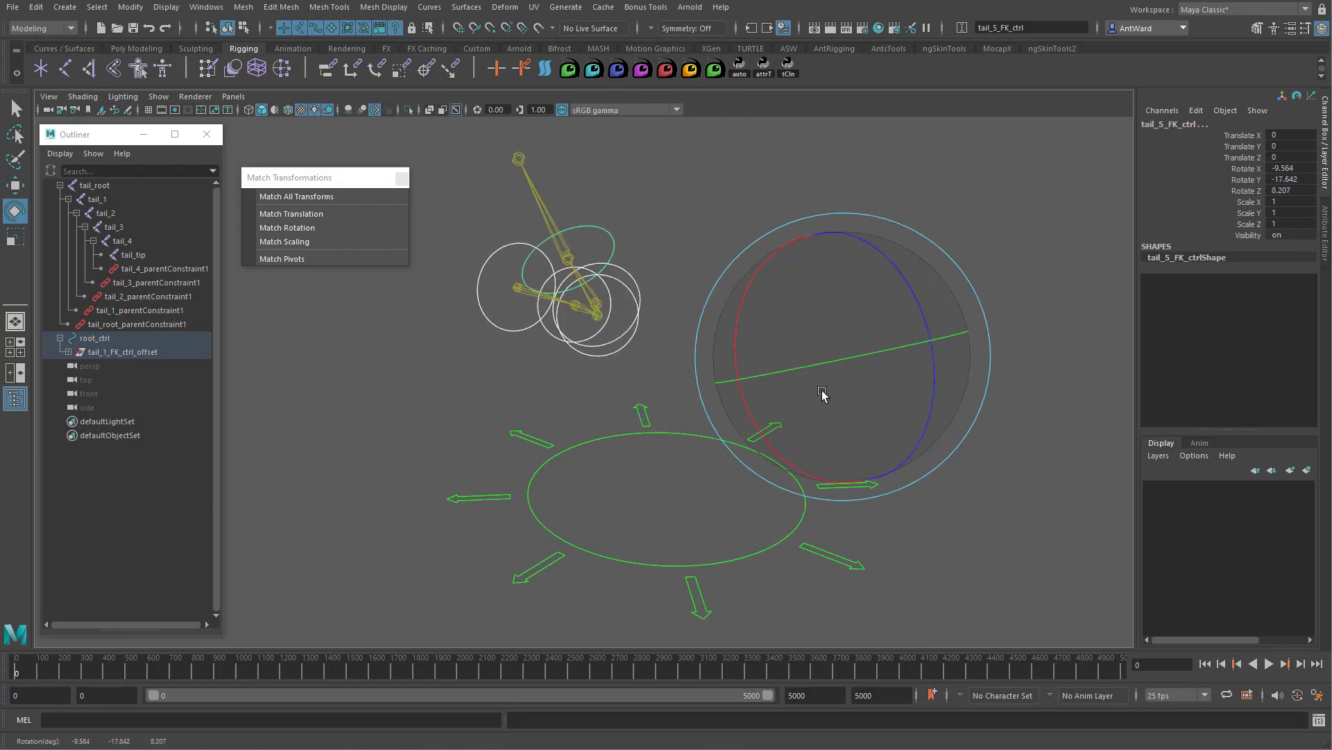
left_click_drag(822, 395, 533, 394)
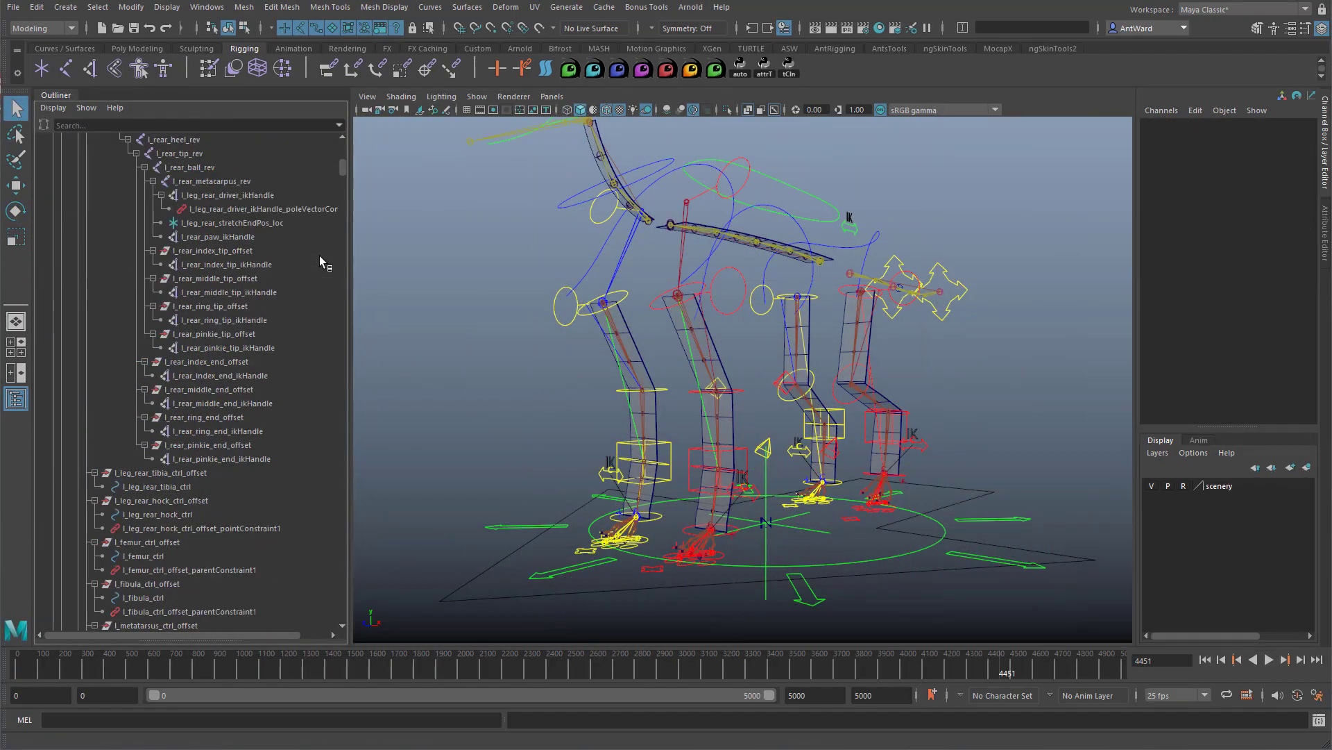
- Scroll through the quadruped rig's Outliner to review leg controls, offset groups and constraints
scroll("down", 3)
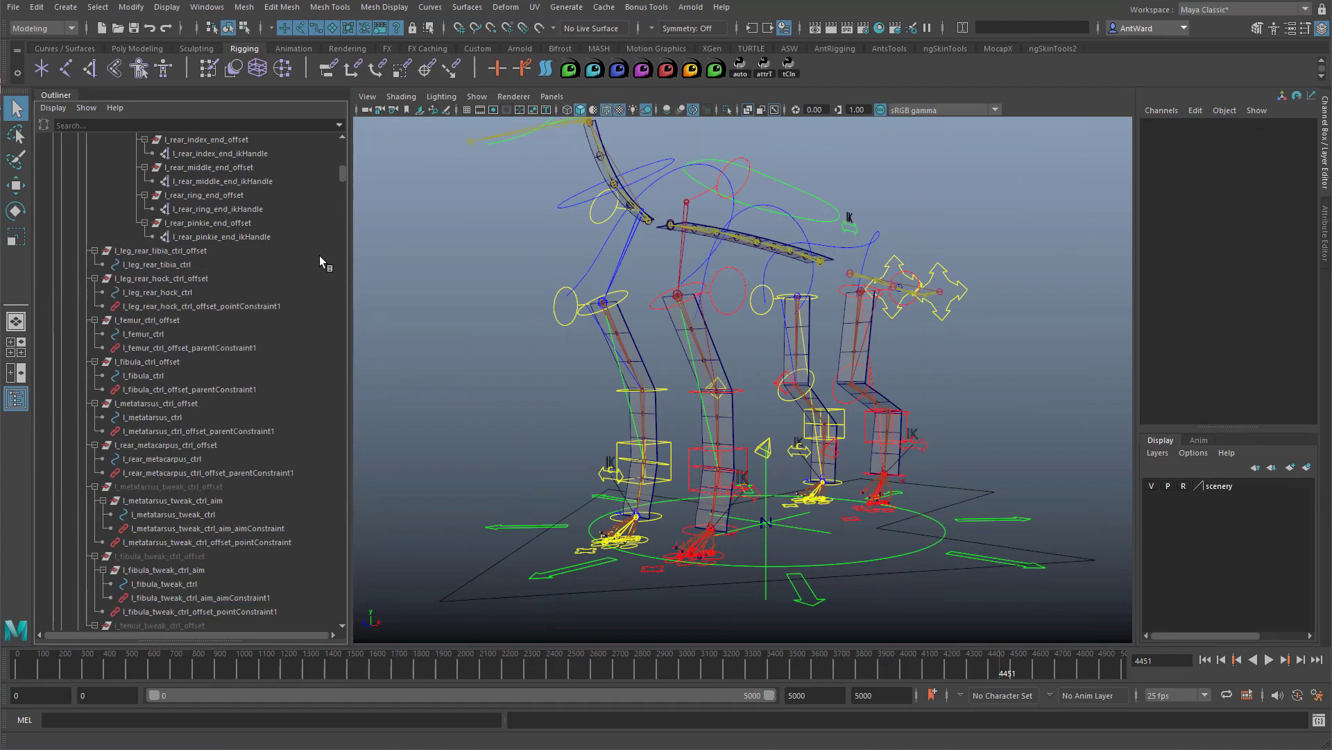
scroll("down", 3)
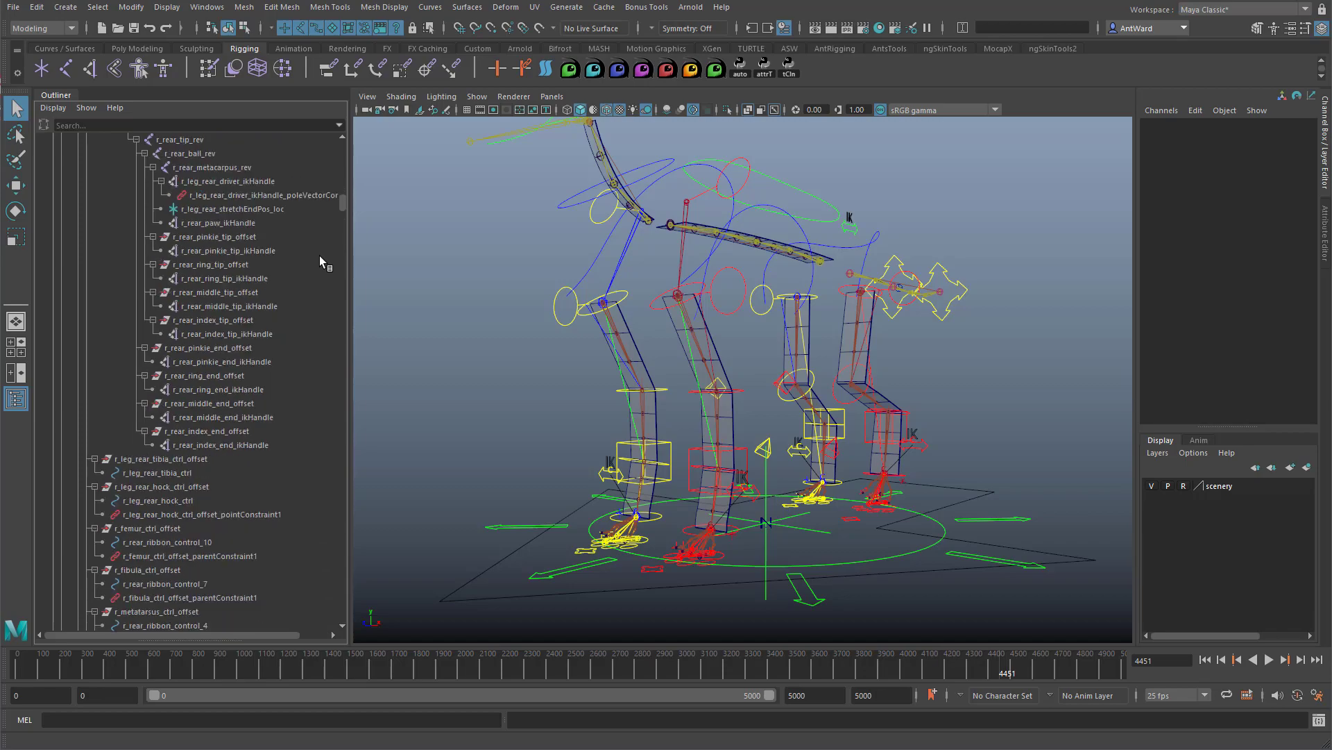
scroll("down", 3)
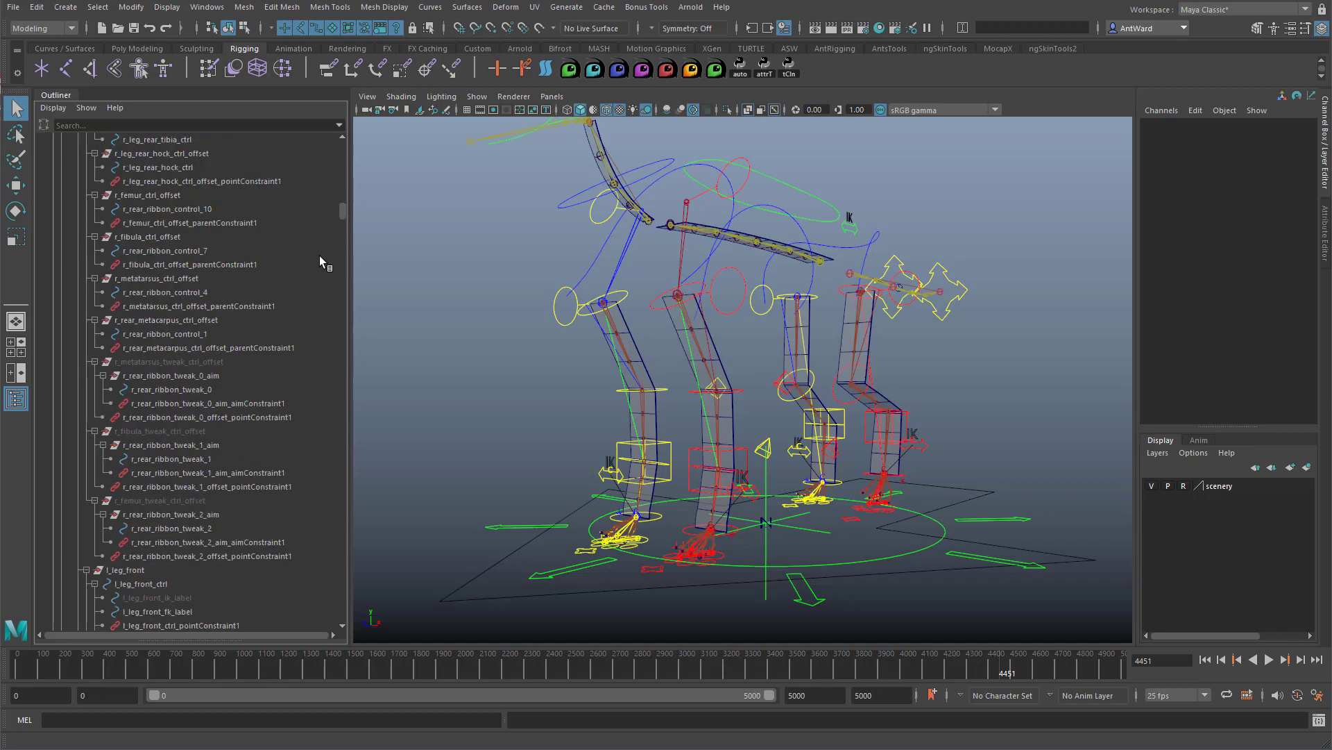
scroll("down", 3)
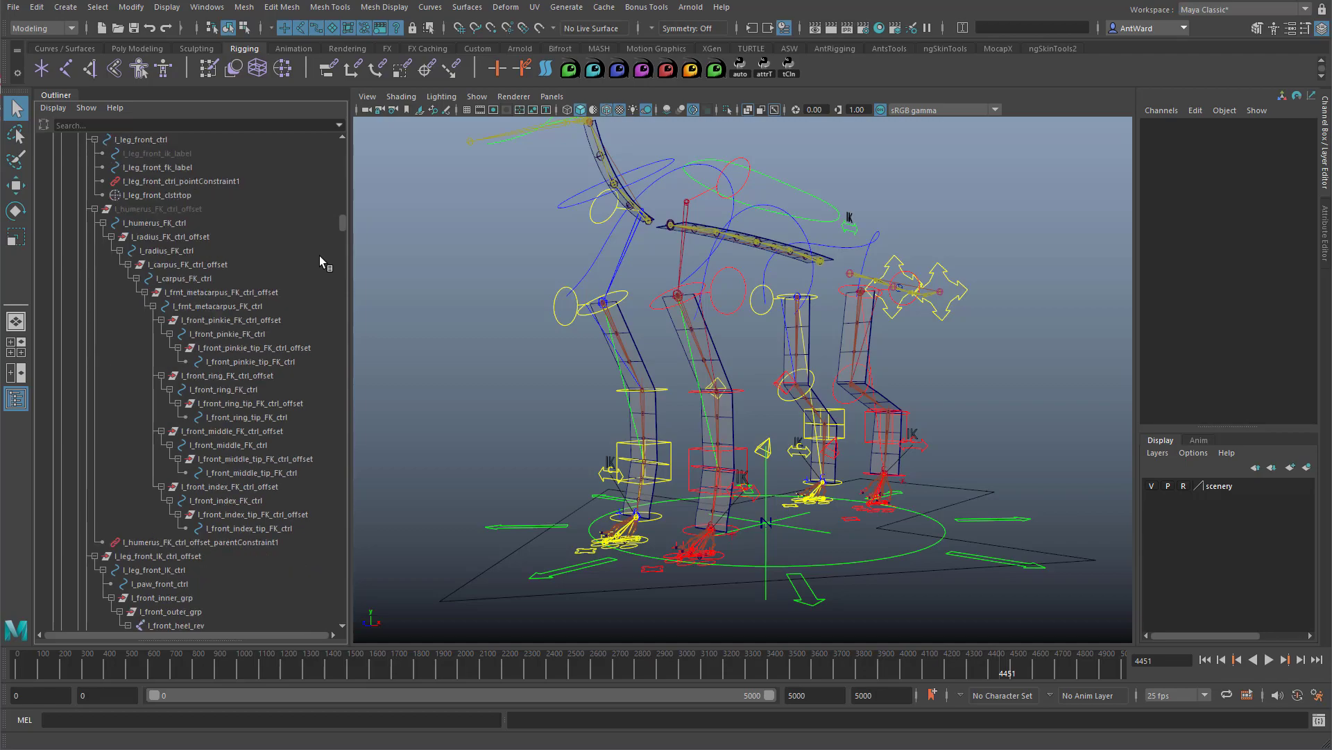
scroll("down", 3)
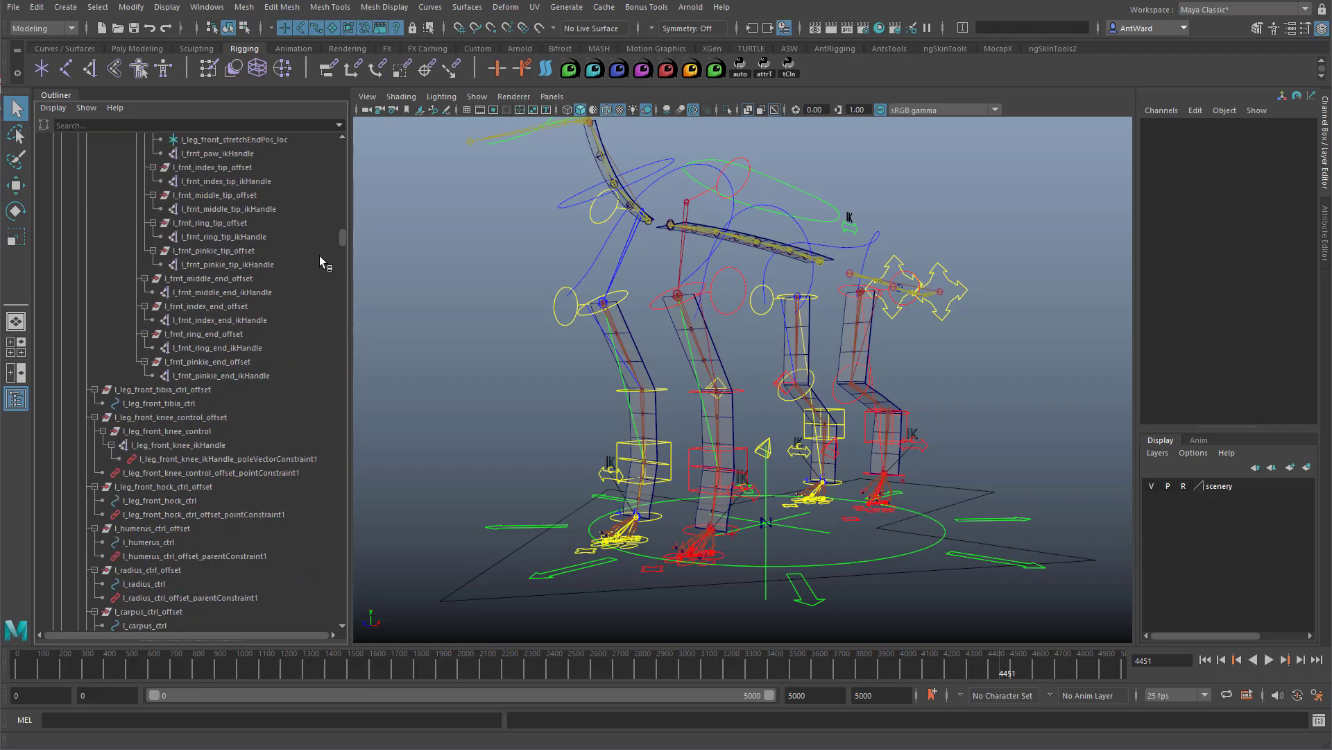
scroll("down", 3)
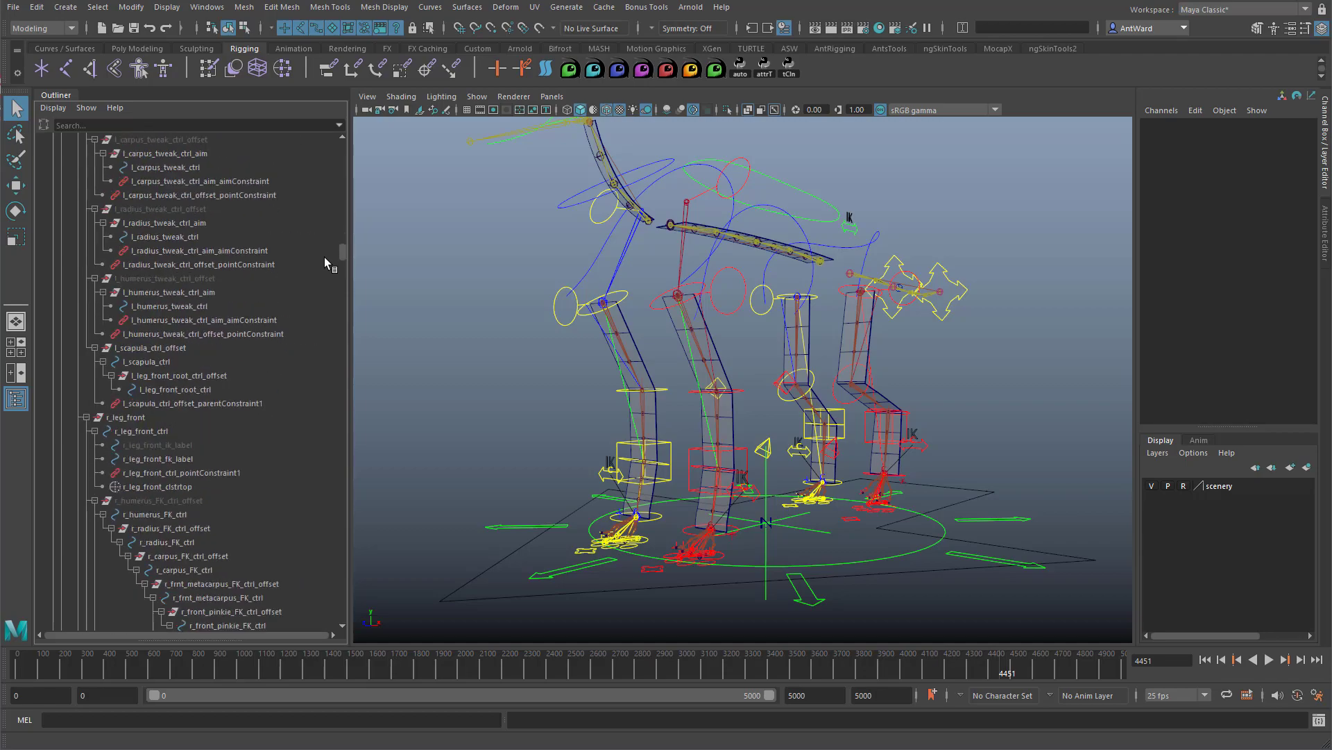
scroll("down", 3)
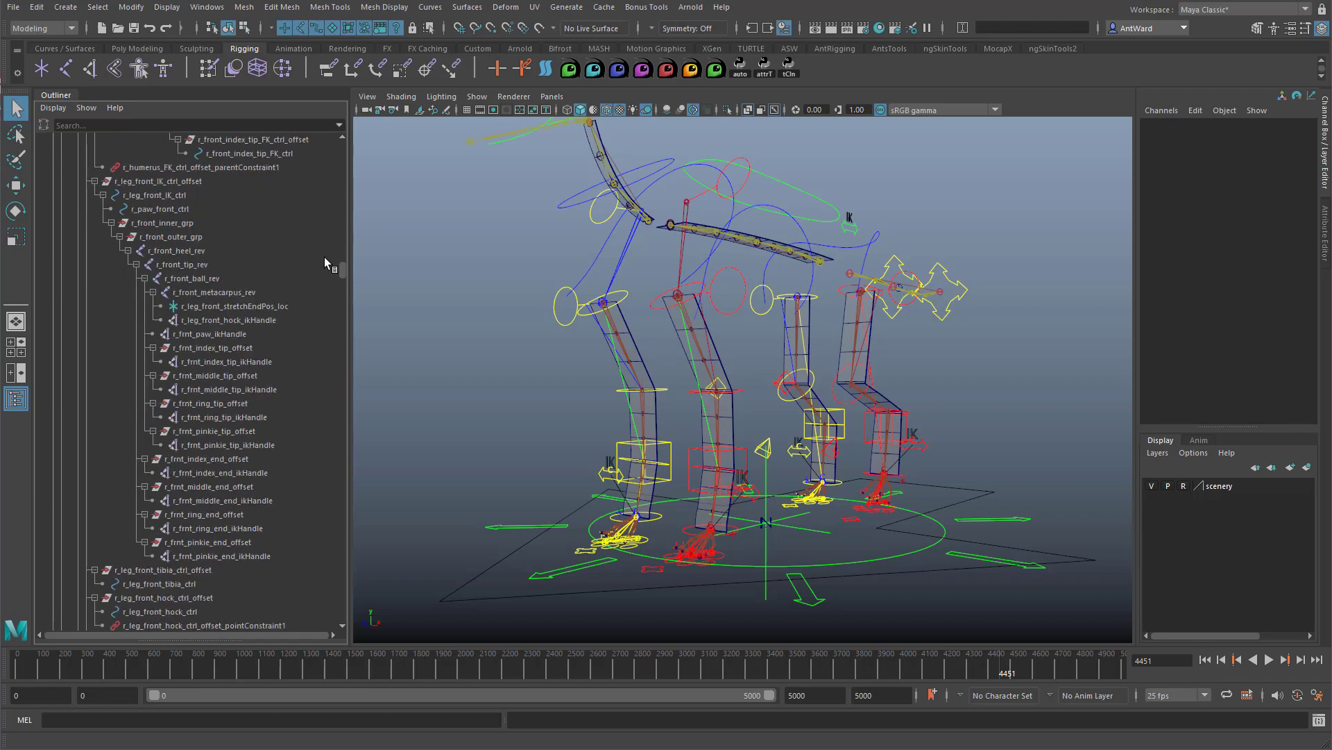
scroll("down", 3)
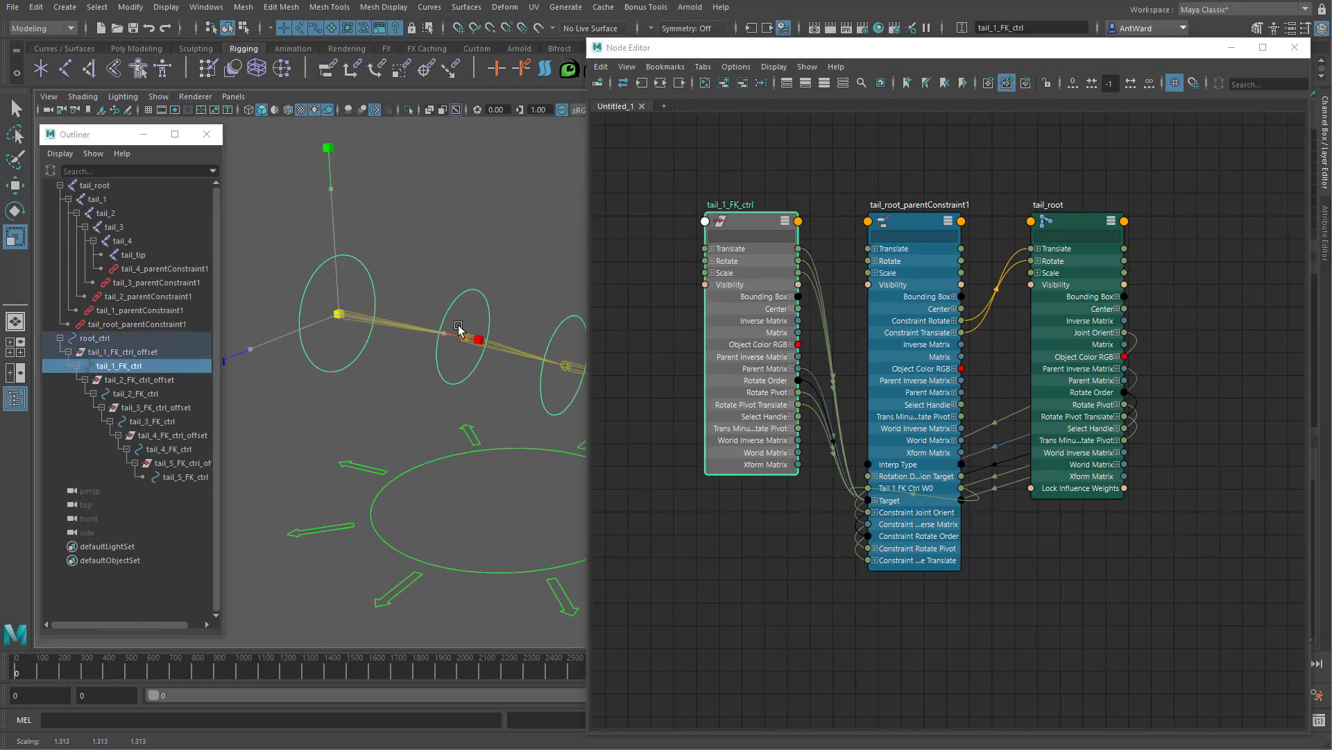
- Select the tail_root joint for graphing with tail_1_FK_ctrl in the node graph
left_click(95, 185)
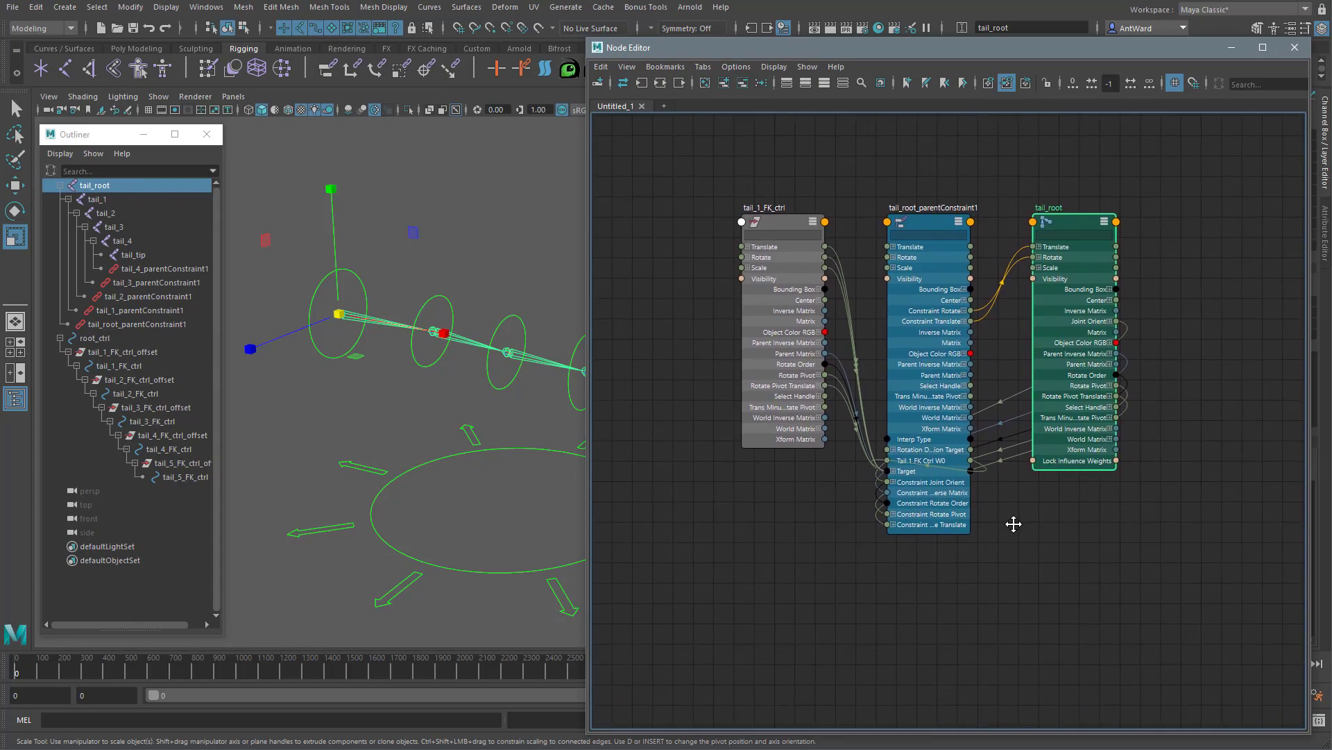
mouse_move(838, 551)
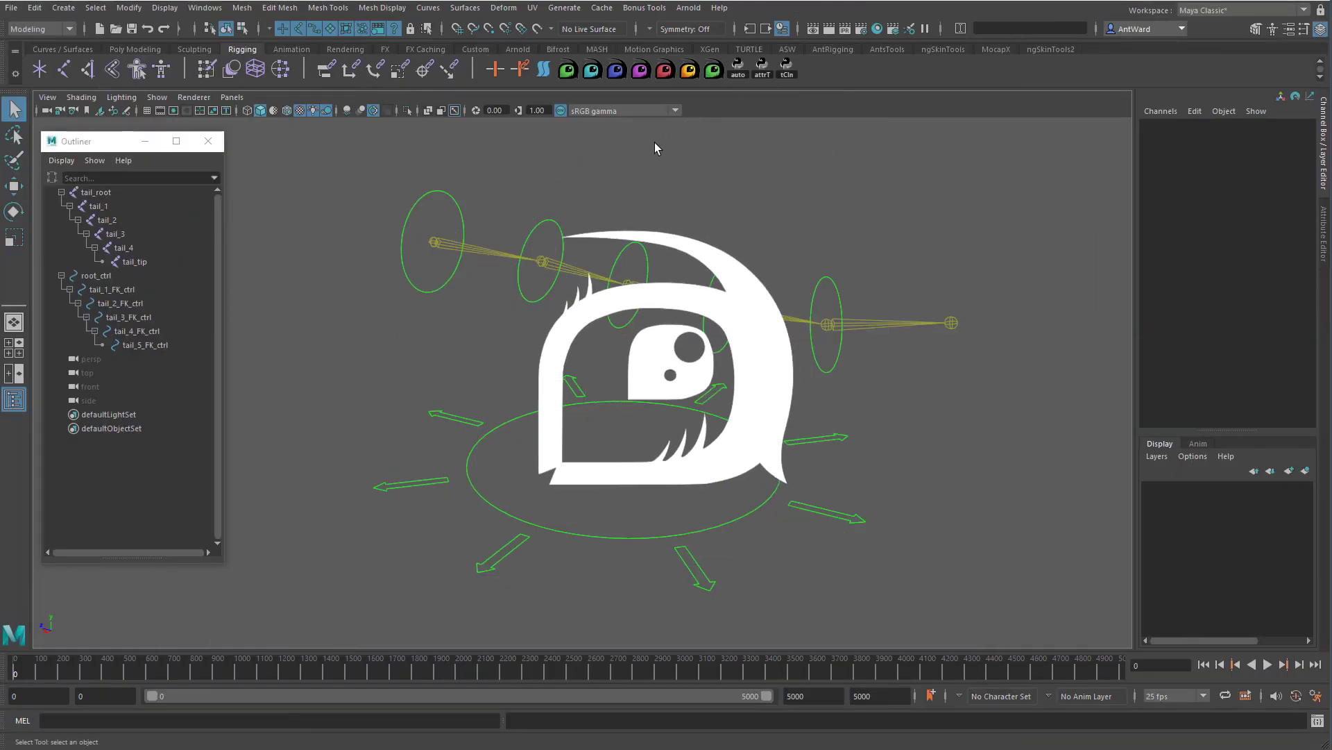
- Inspect tail_1_FK_ctrl's shape attributes and rotate it to bend the tail
left_click(110, 289)
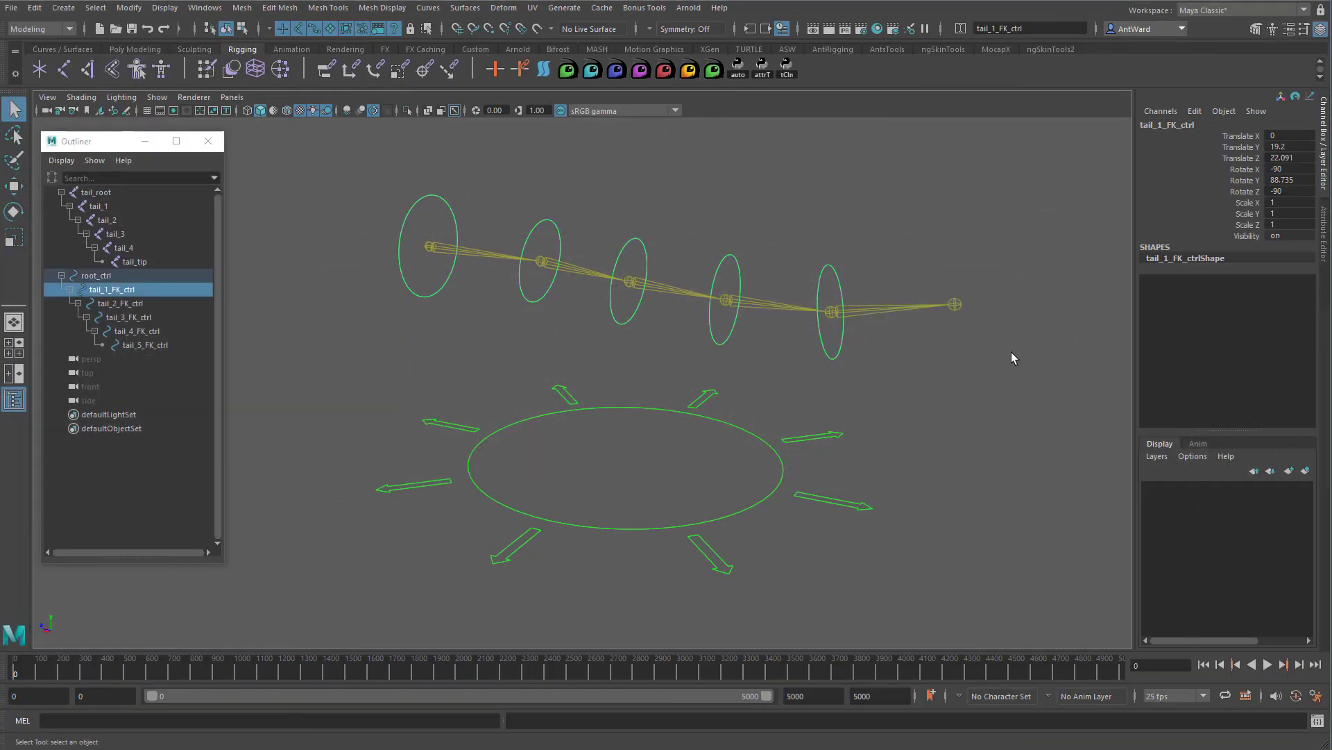
mouse_move(807, 441)
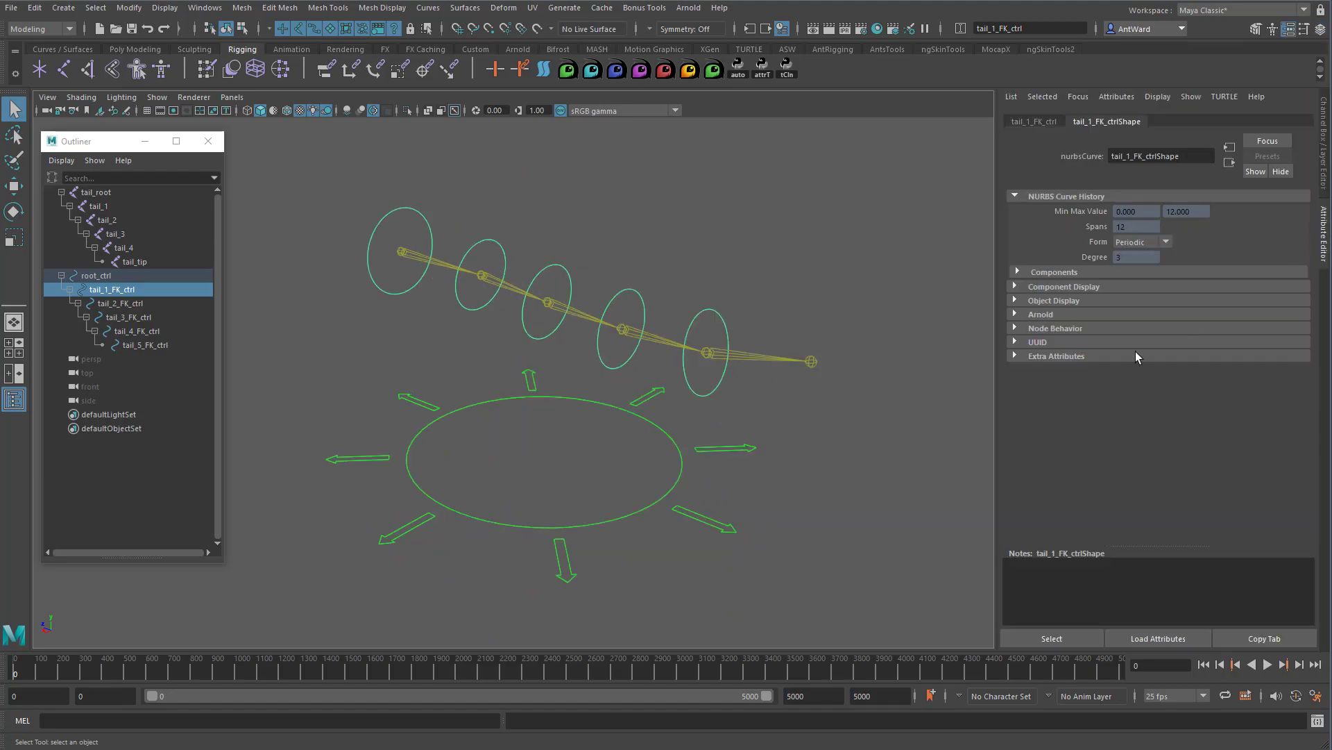
left_click(1034, 121)
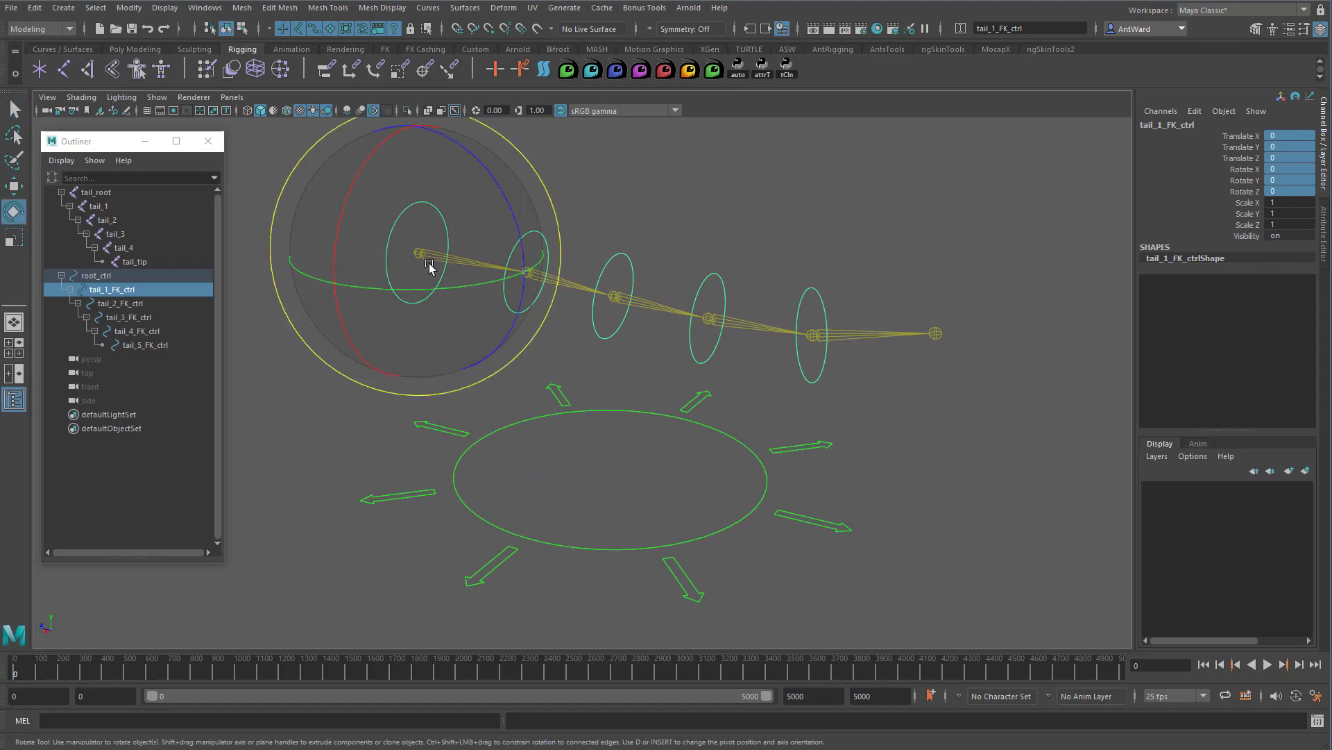
left_click_drag(429, 267, 390, 293)
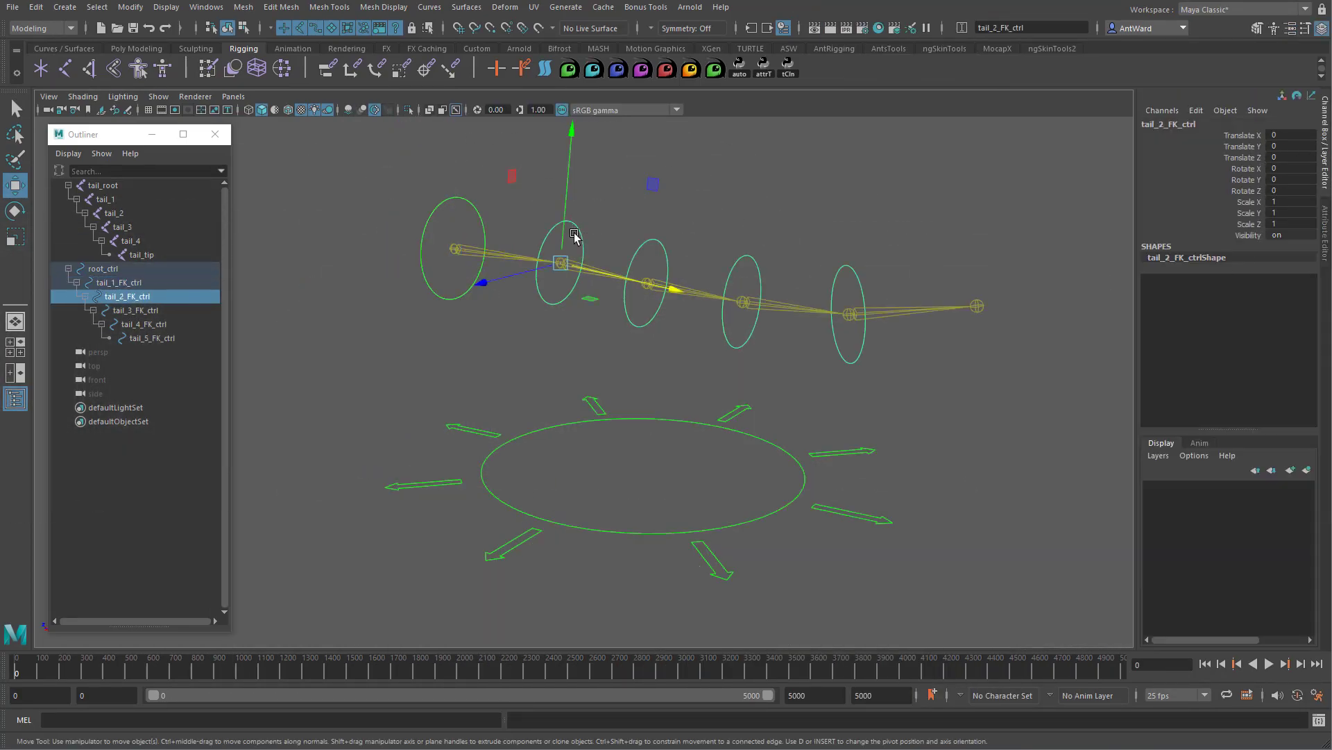
- Check the FK controls' Offset Parent Matrix placement, then clear the selection
left_click(150, 337)
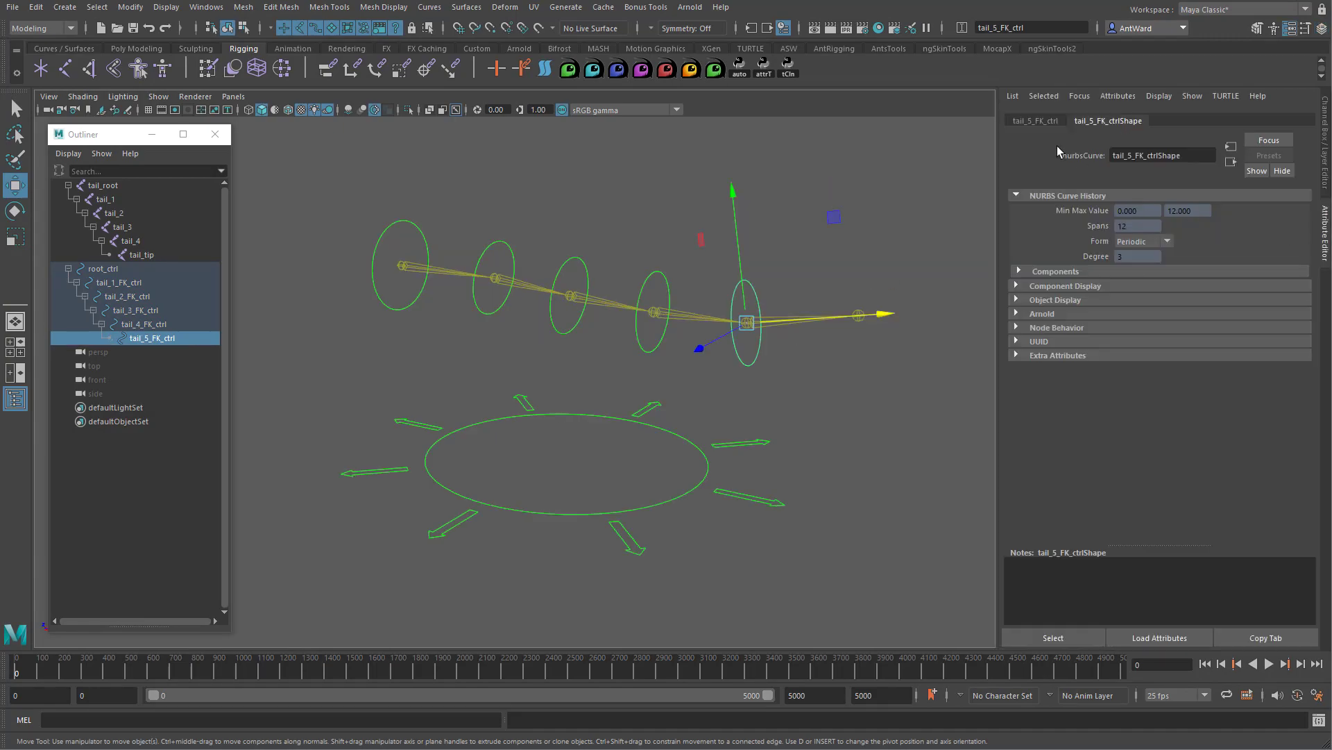
left_click(1034, 120)
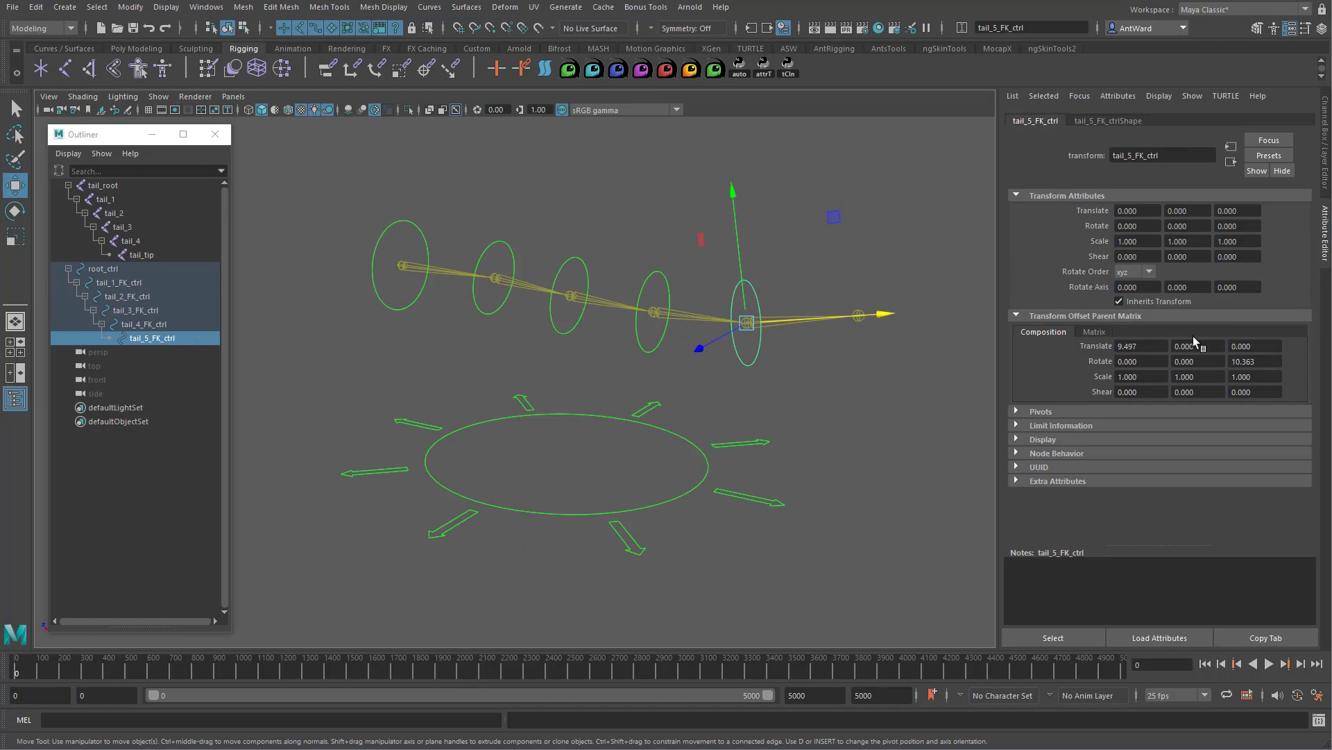
mouse_move(1203, 376)
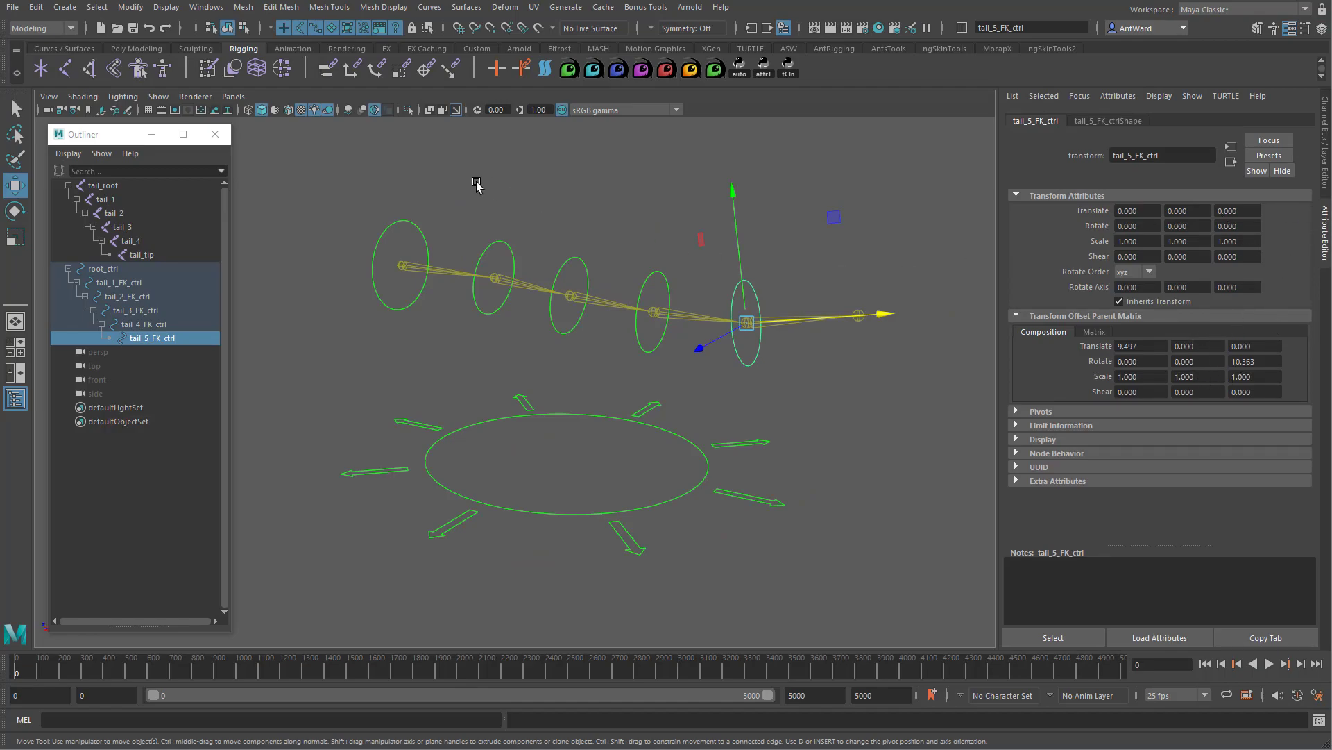
left_click(120, 283)
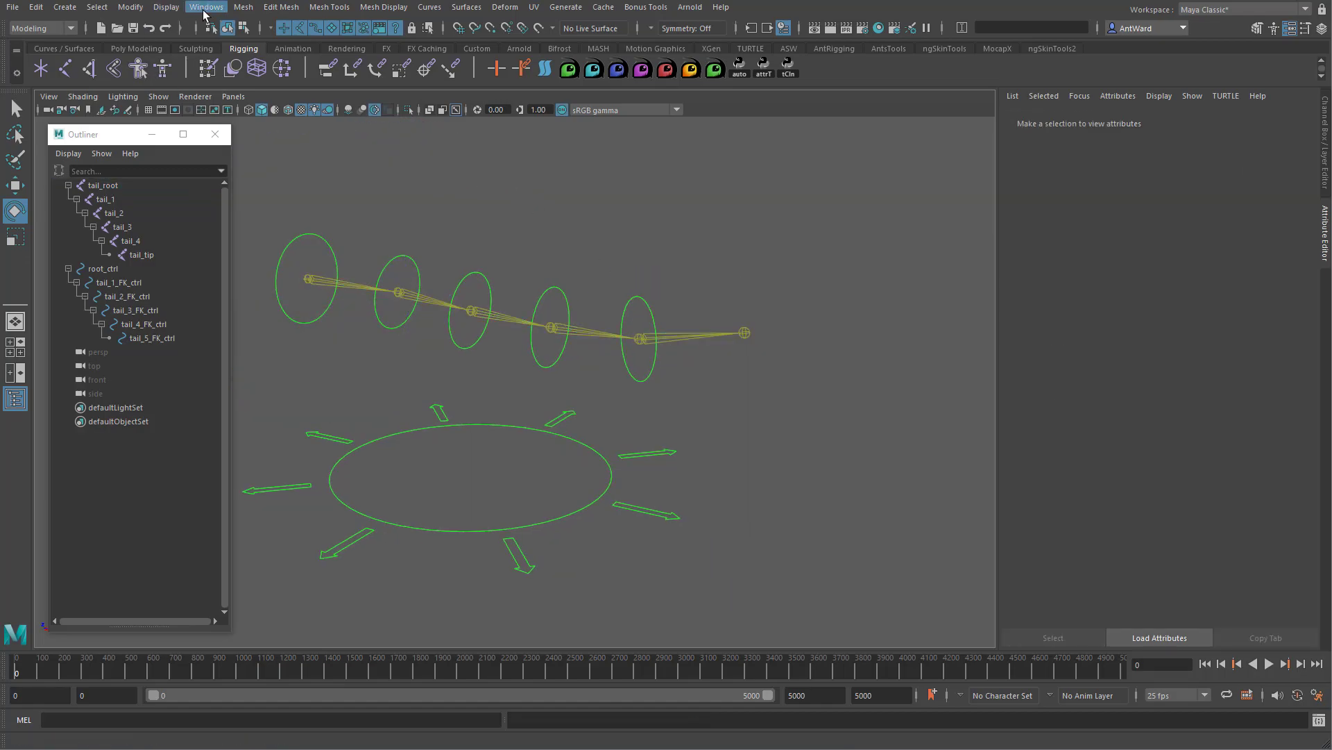
- Connect tail_1_FK_ctrl's worldMatrix to tail_root's offsetParentMatrix in the Node Editor, then rotate the control to test
left_click(205, 7)
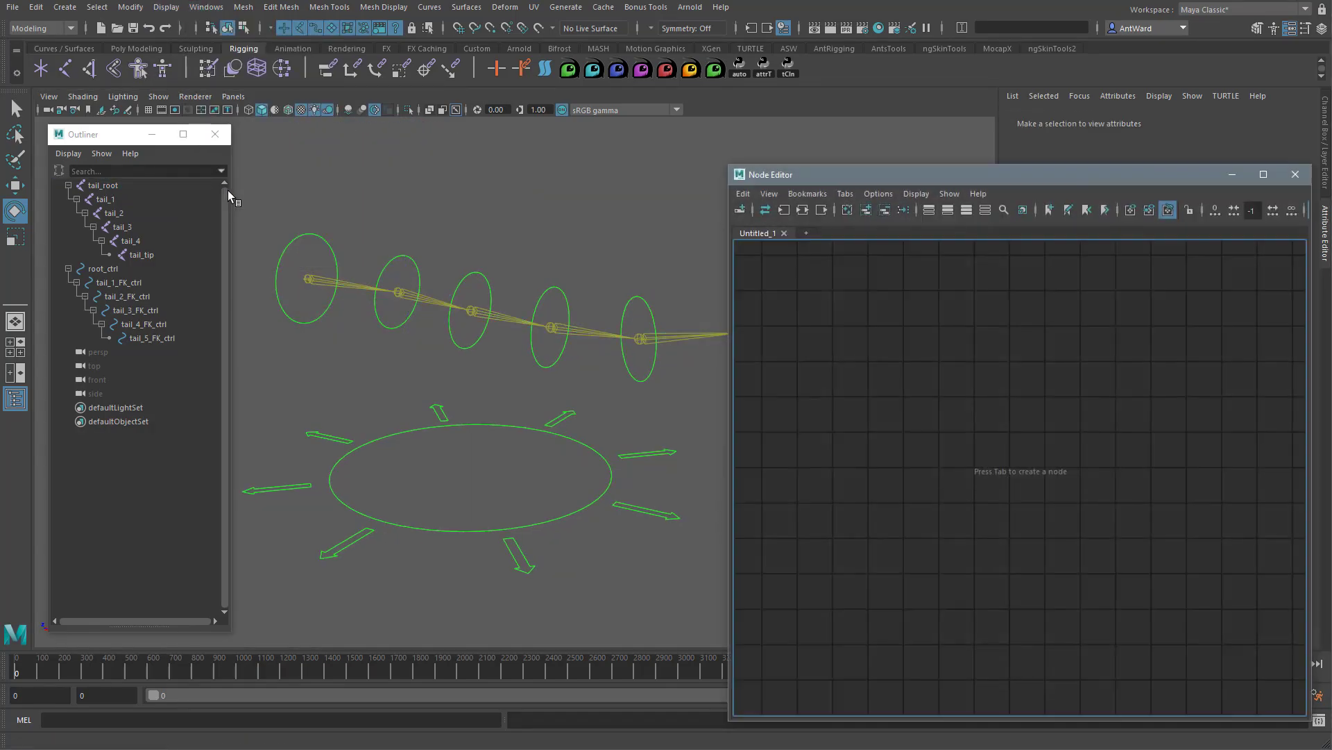
left_click(121, 281)
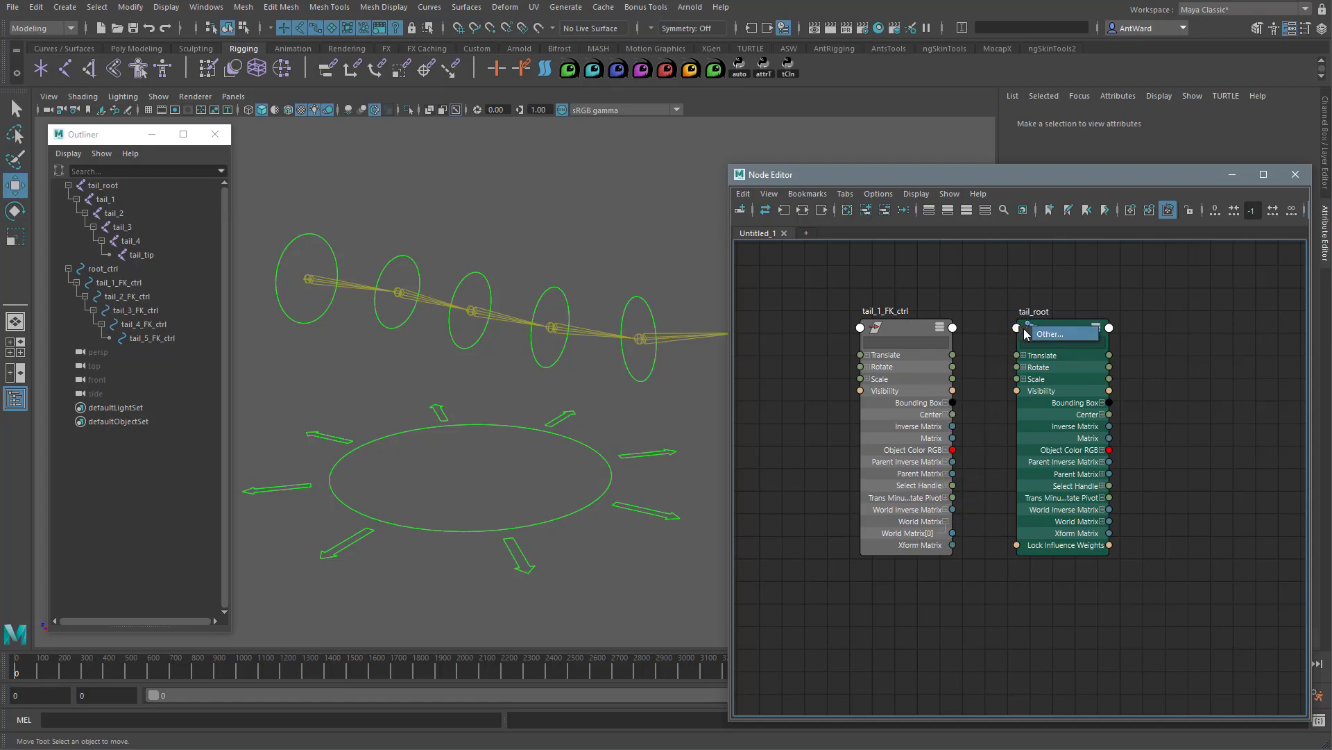
left_click(1060, 333)
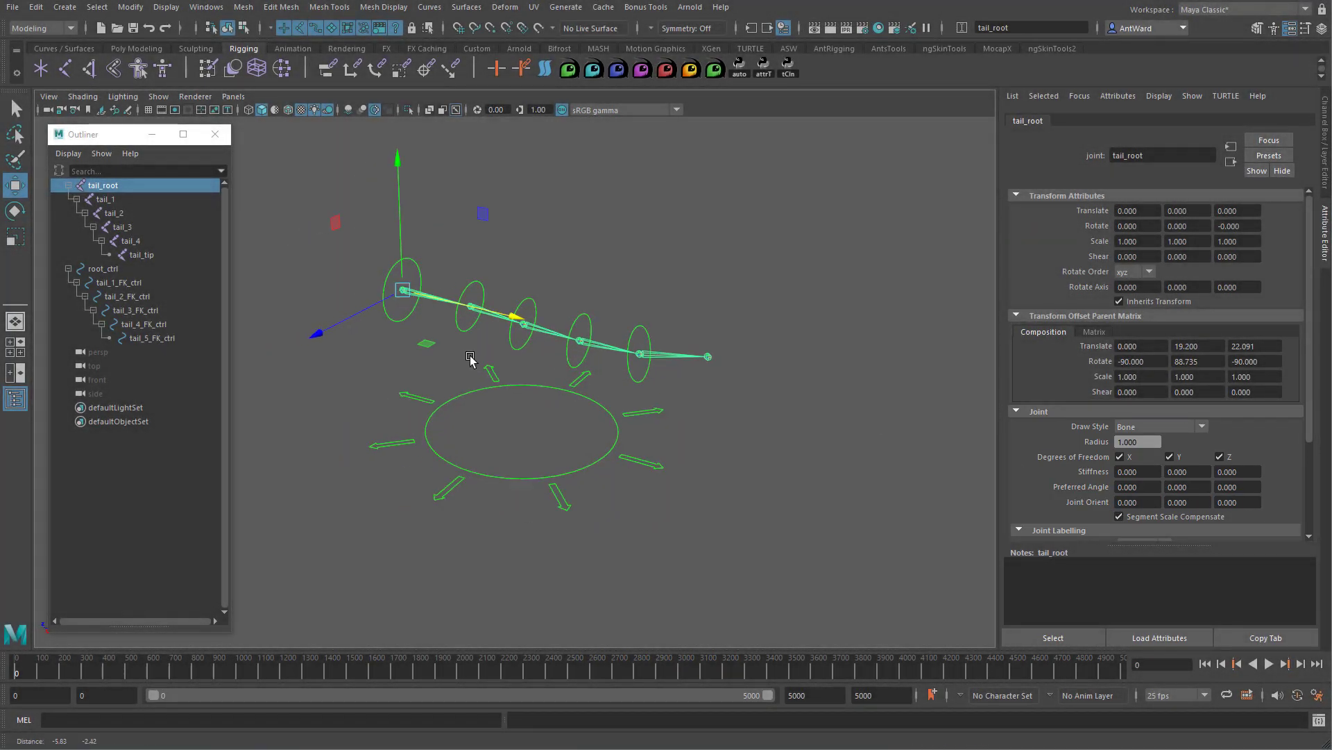
left_click(125, 282)
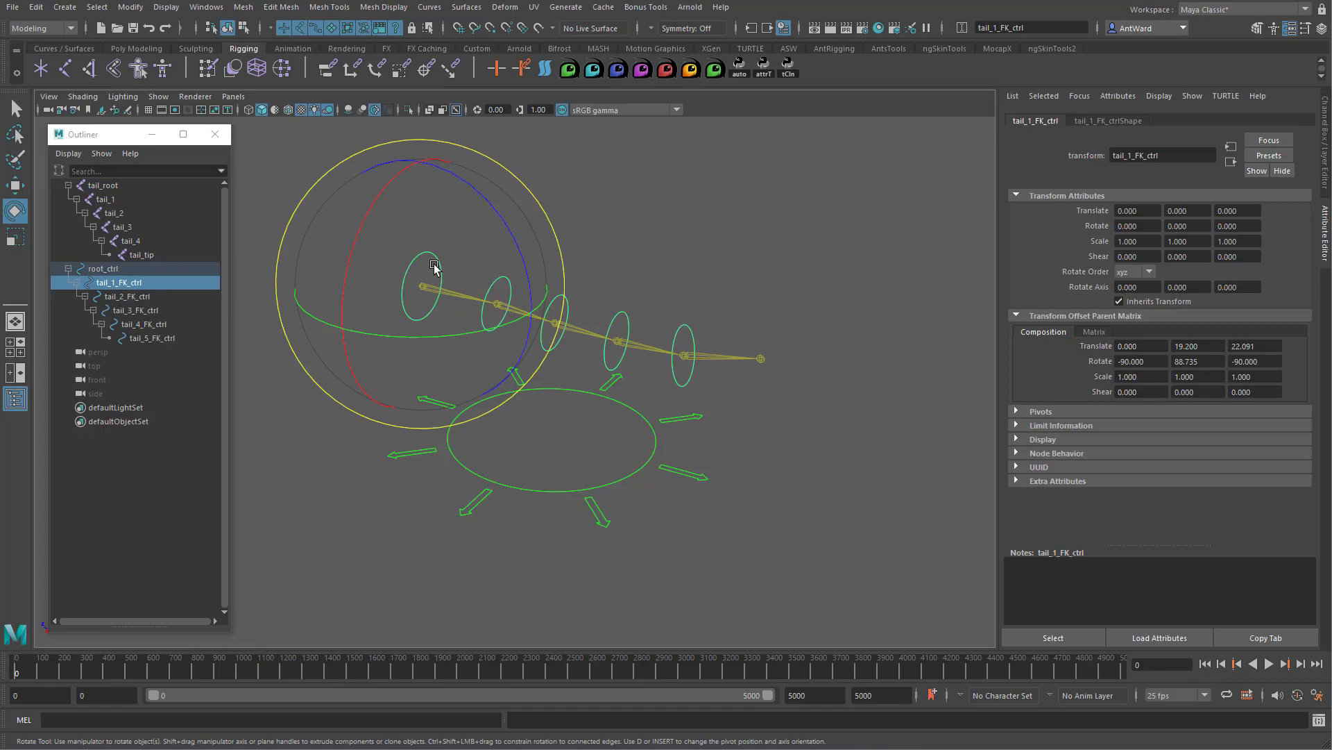
left_click_drag(434, 263, 448, 259)
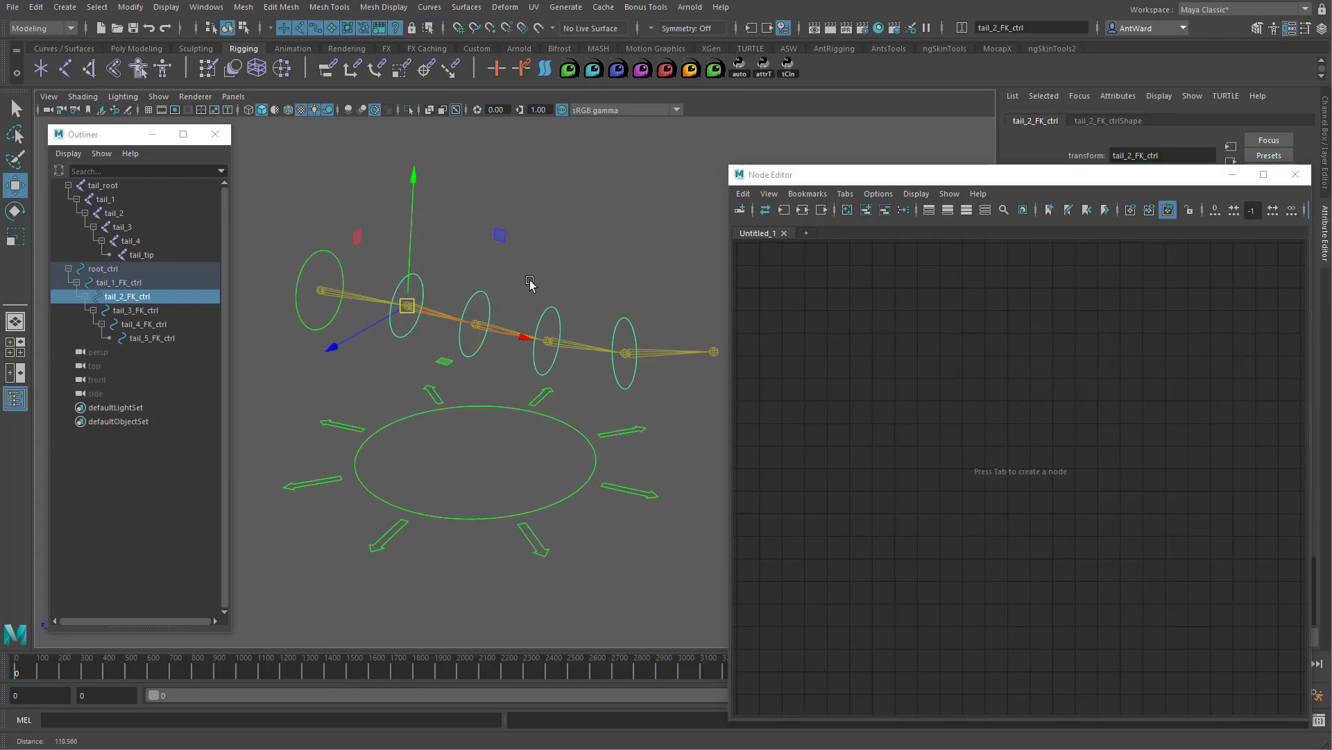
- Connect tail_2_FK_ctrl's World Matrix[0] to tail_1's Offset Parent Matrix in the Node Editor
left_click(106, 198)
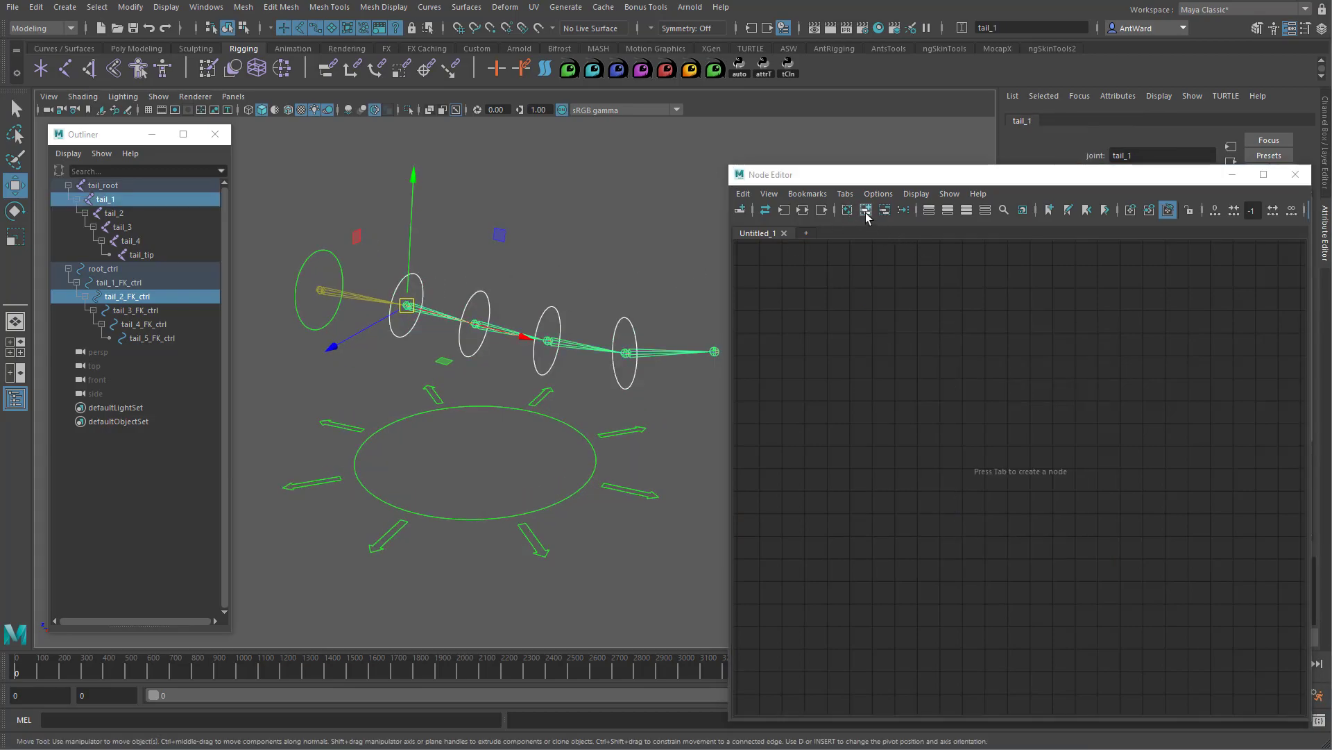
left_click(865, 209)
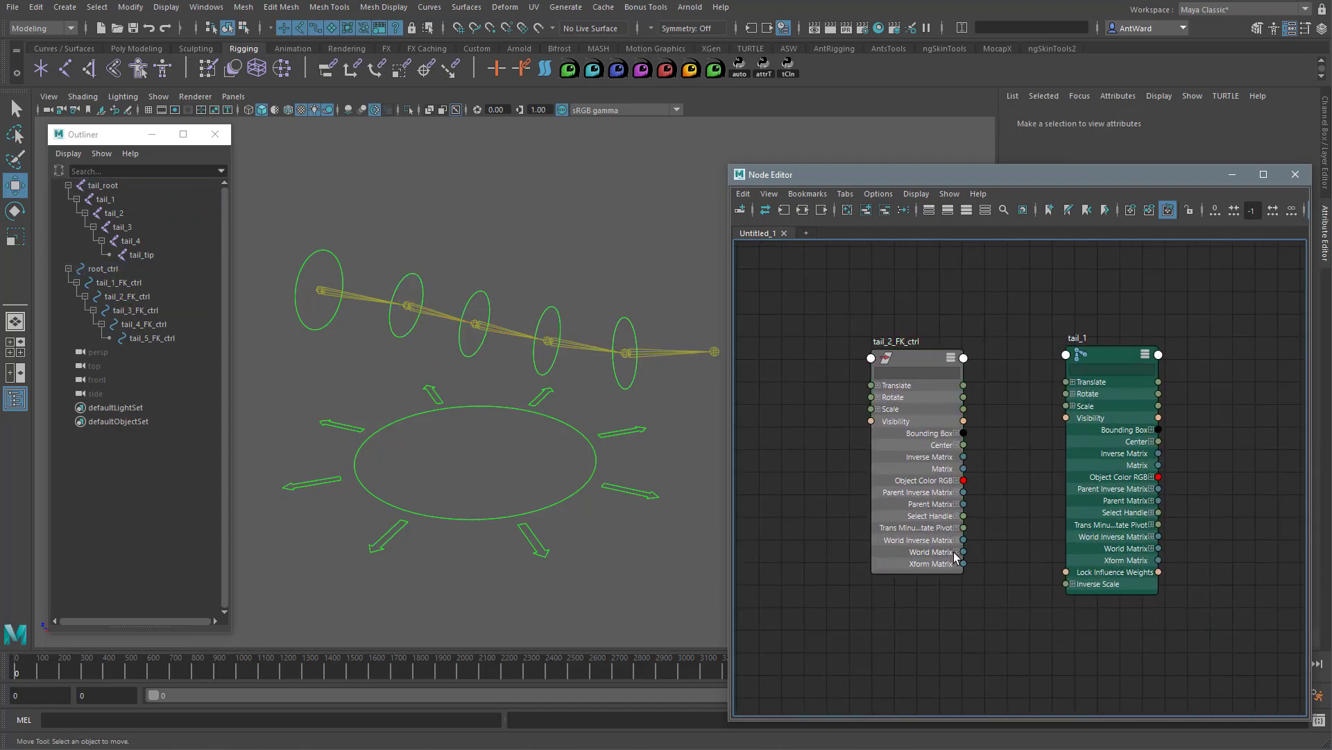
left_click_drag(963, 563, 1045, 350)
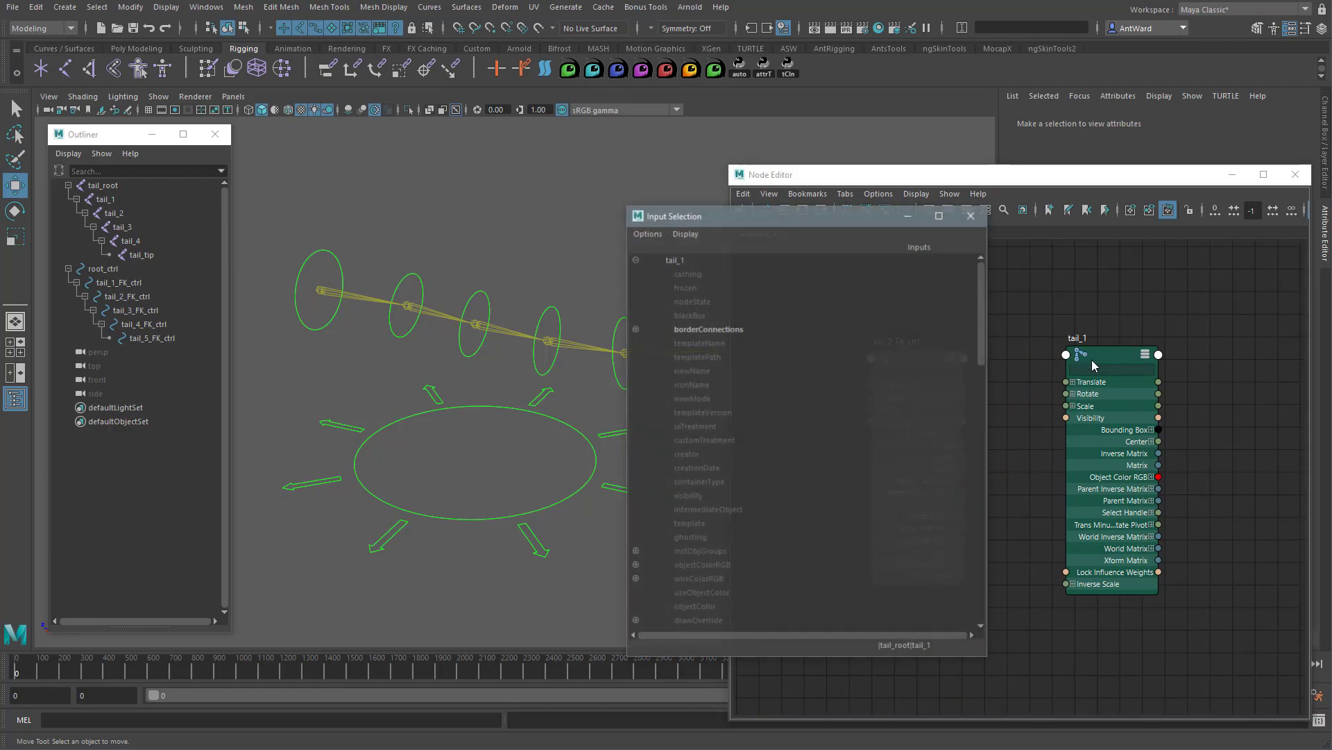
scroll("down", 3)
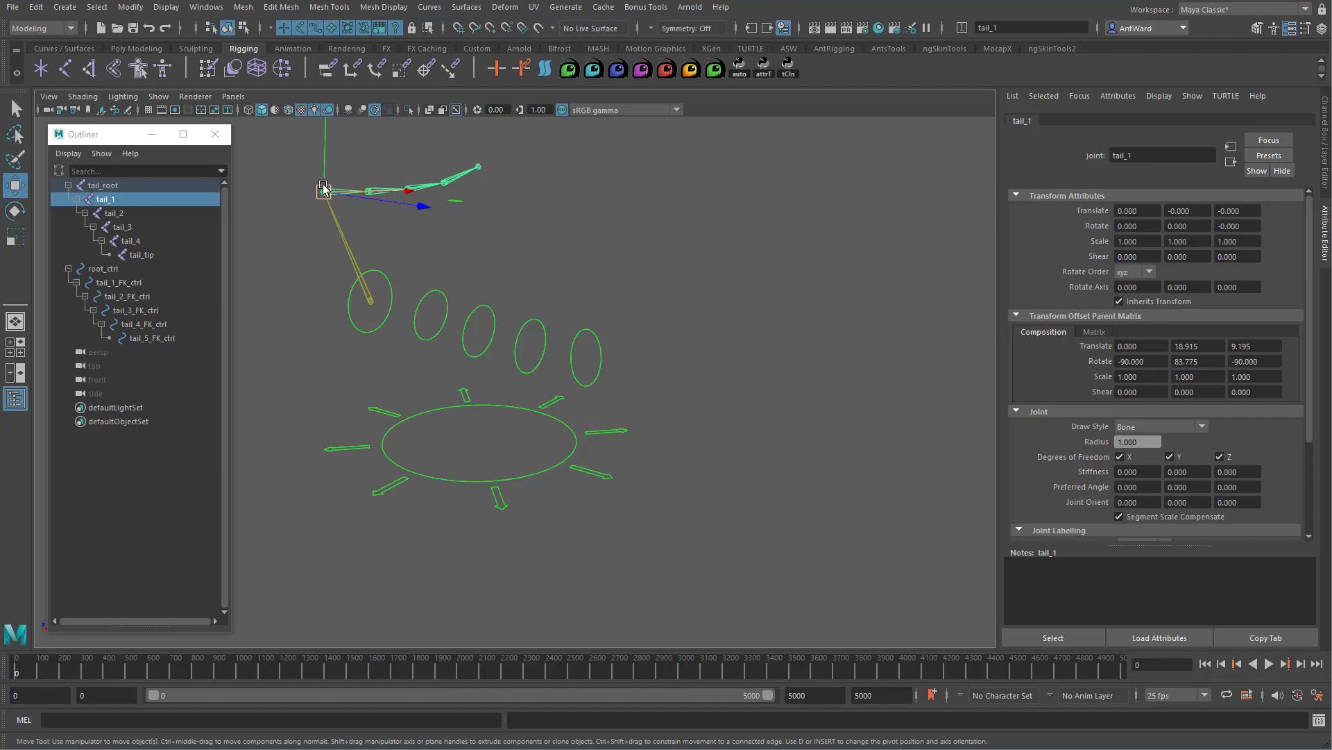
- Rotate tail_2_FK_ctrl to check the chain, then select the tail_1 joint
left_click(438, 304)
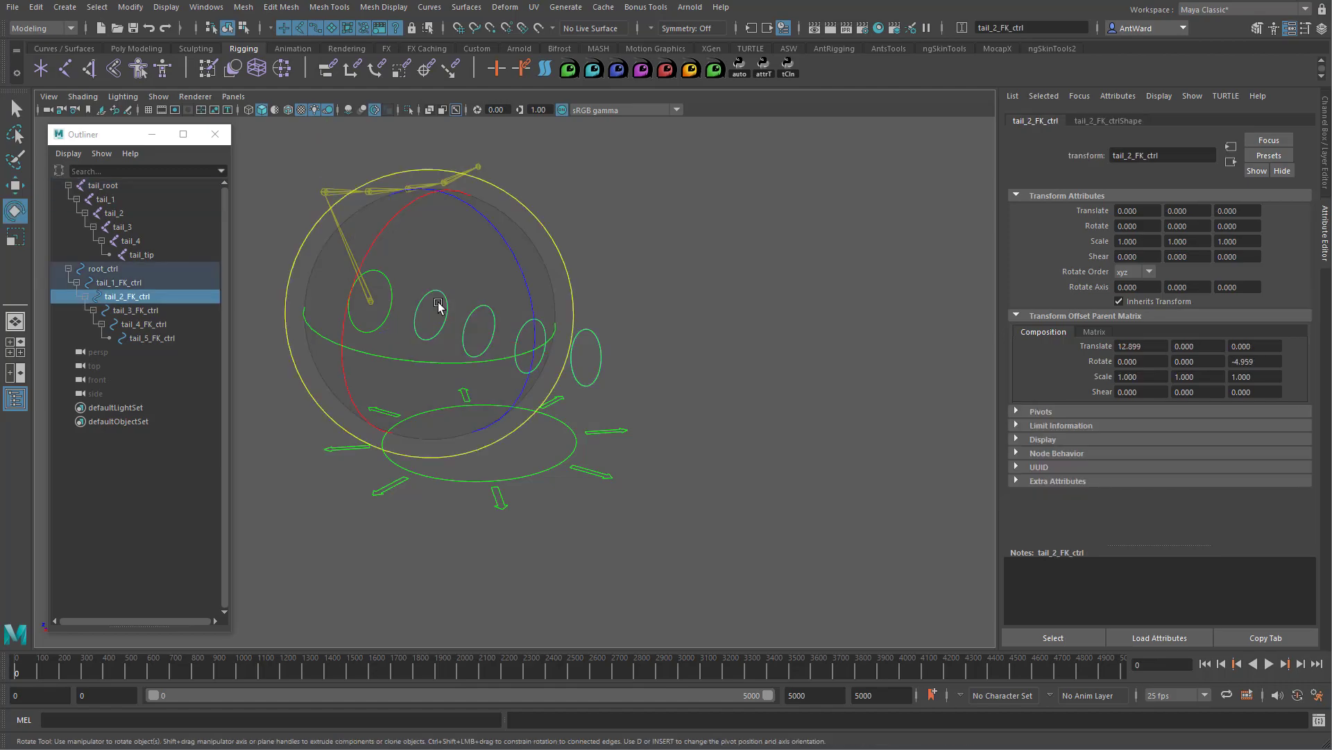
left_click_drag(438, 306, 410, 270)
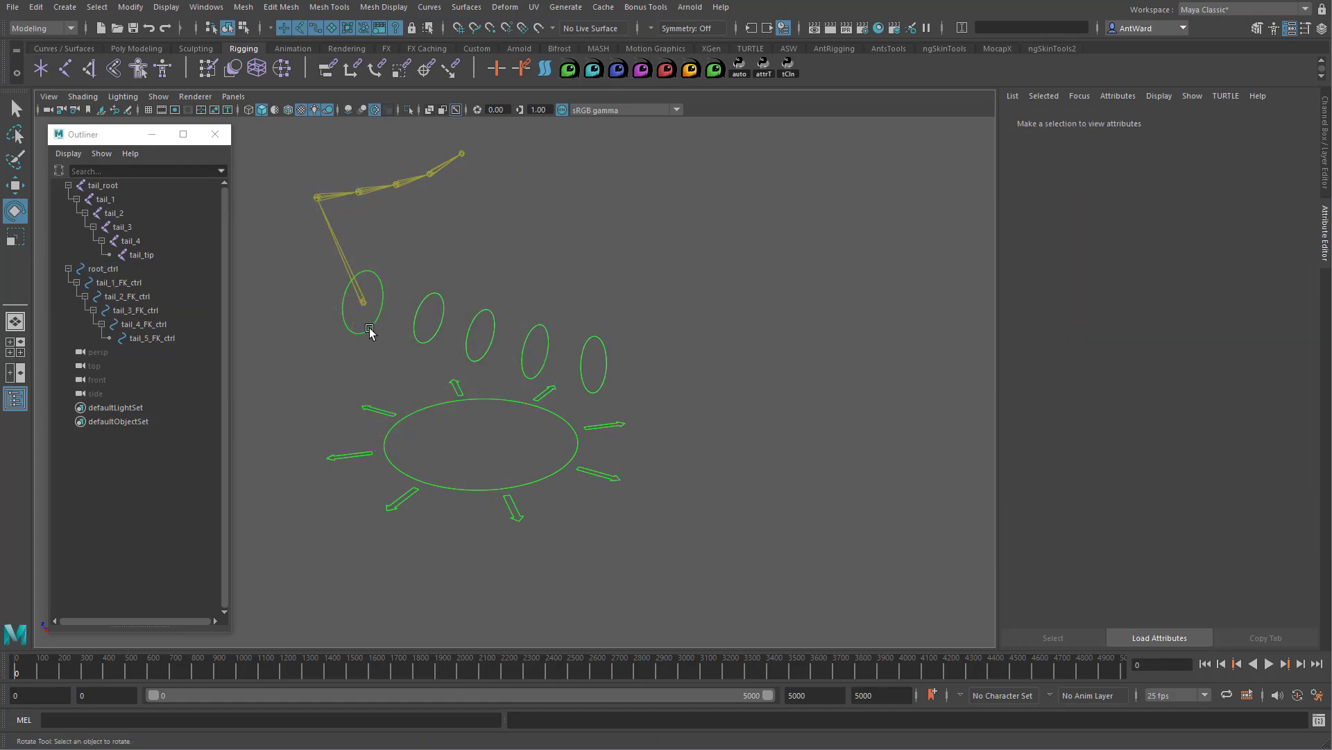
mouse_move(348, 261)
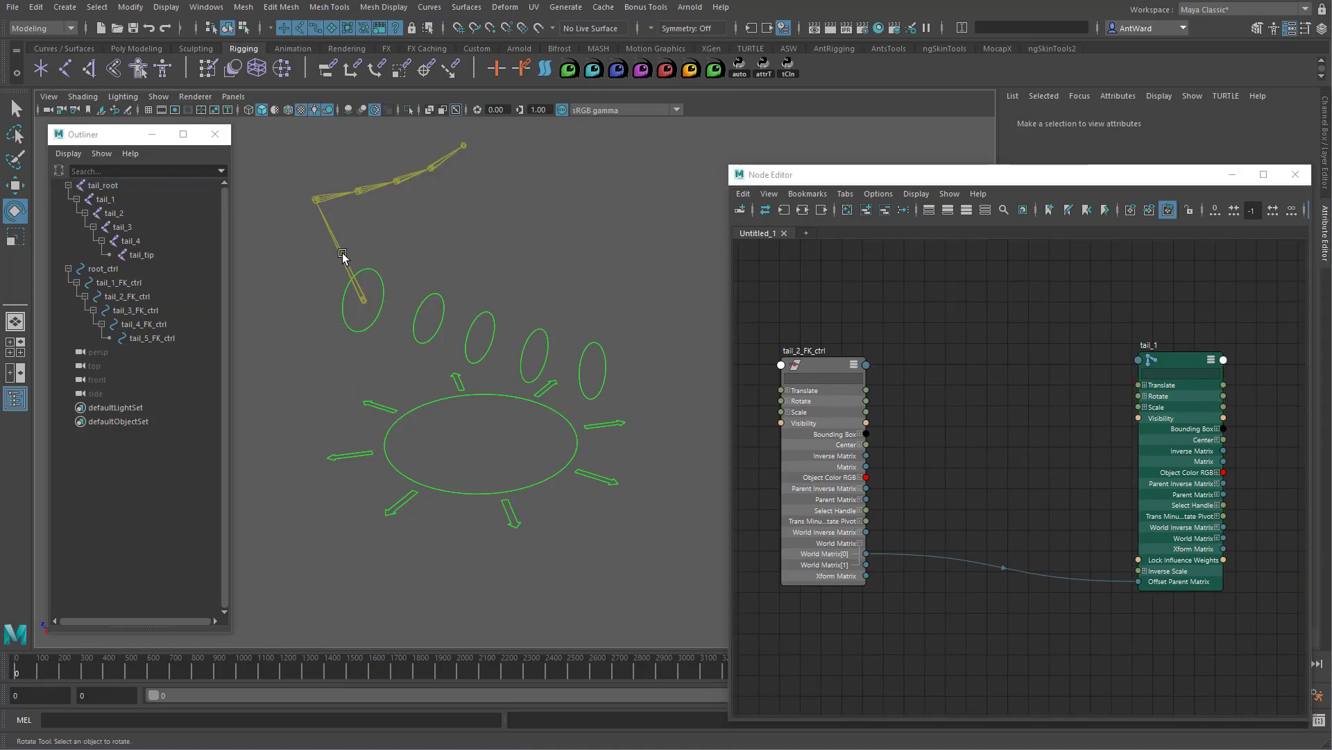
left_click(102, 185)
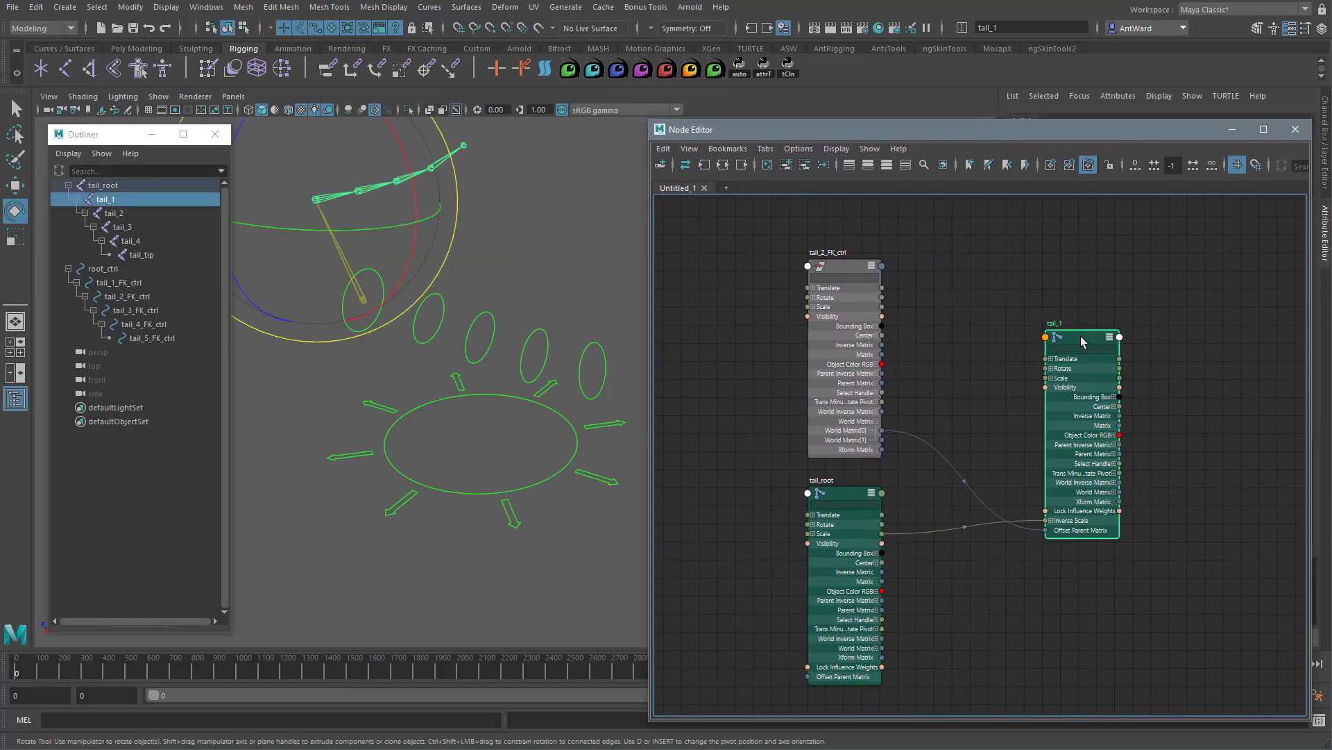
- Create a multMatrix node with two matrix input slots, feeding tail_2_FK_ctrl's world matrix into the first
type("mult")
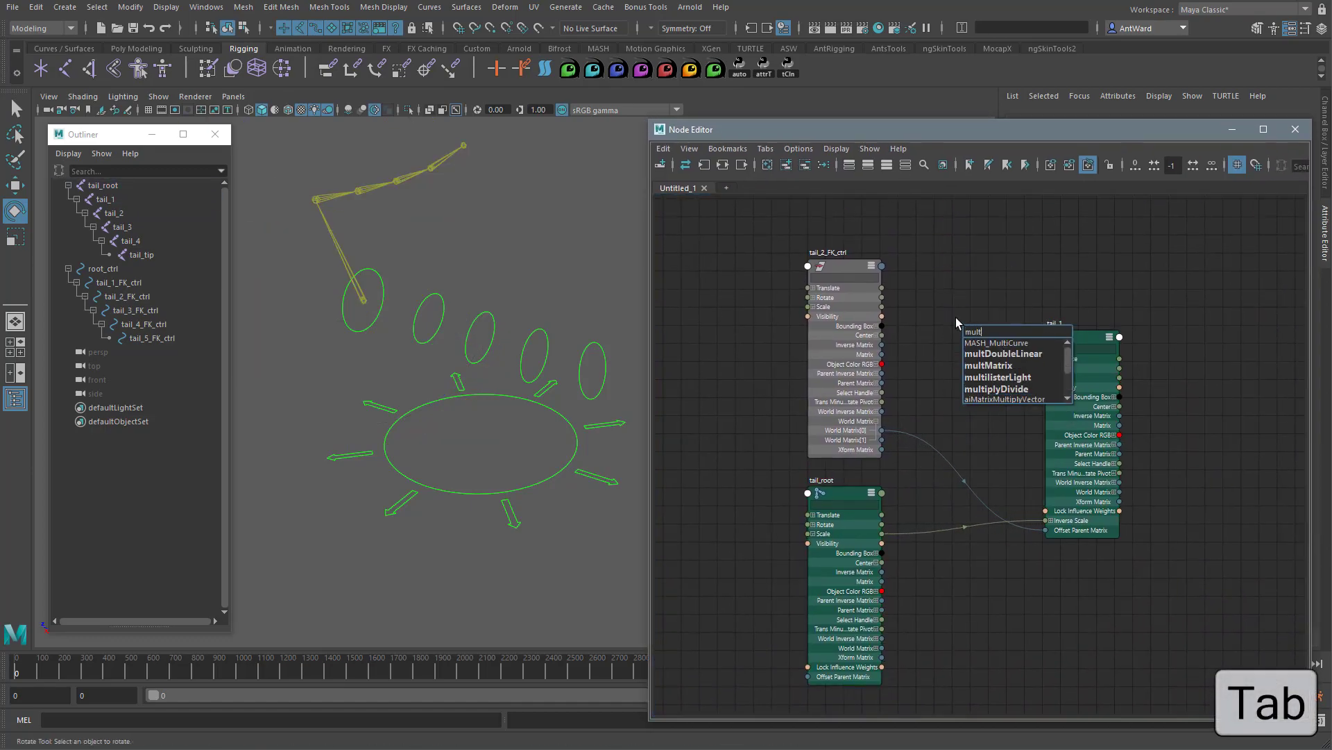
mouse_move(989, 366)
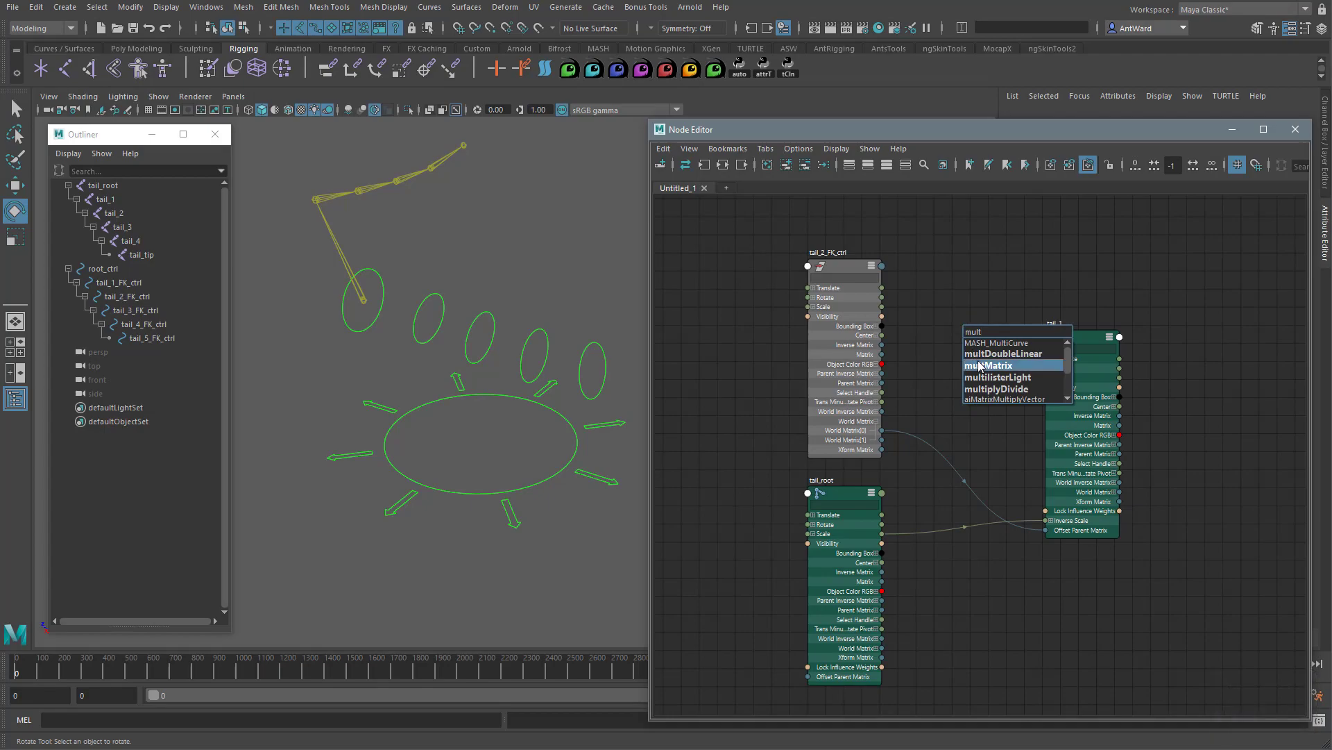
left_click(988, 364)
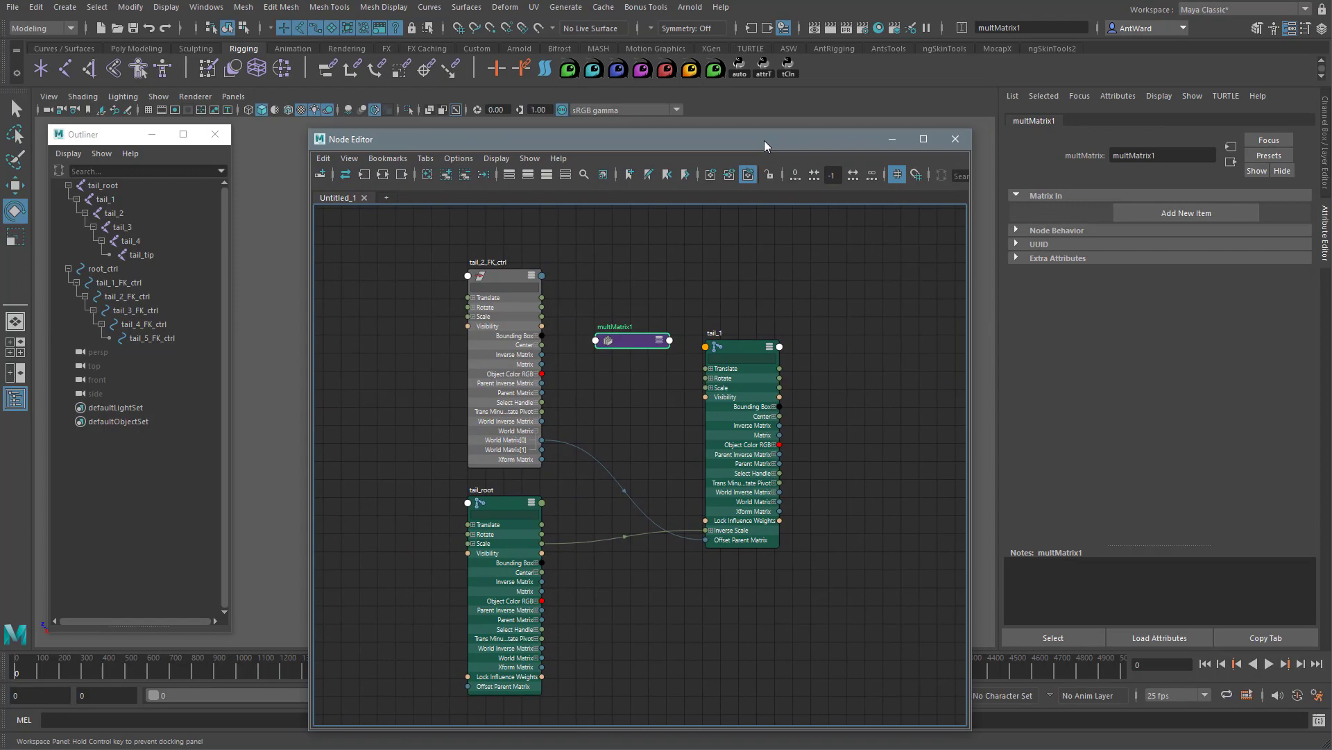
left_click(1185, 213)
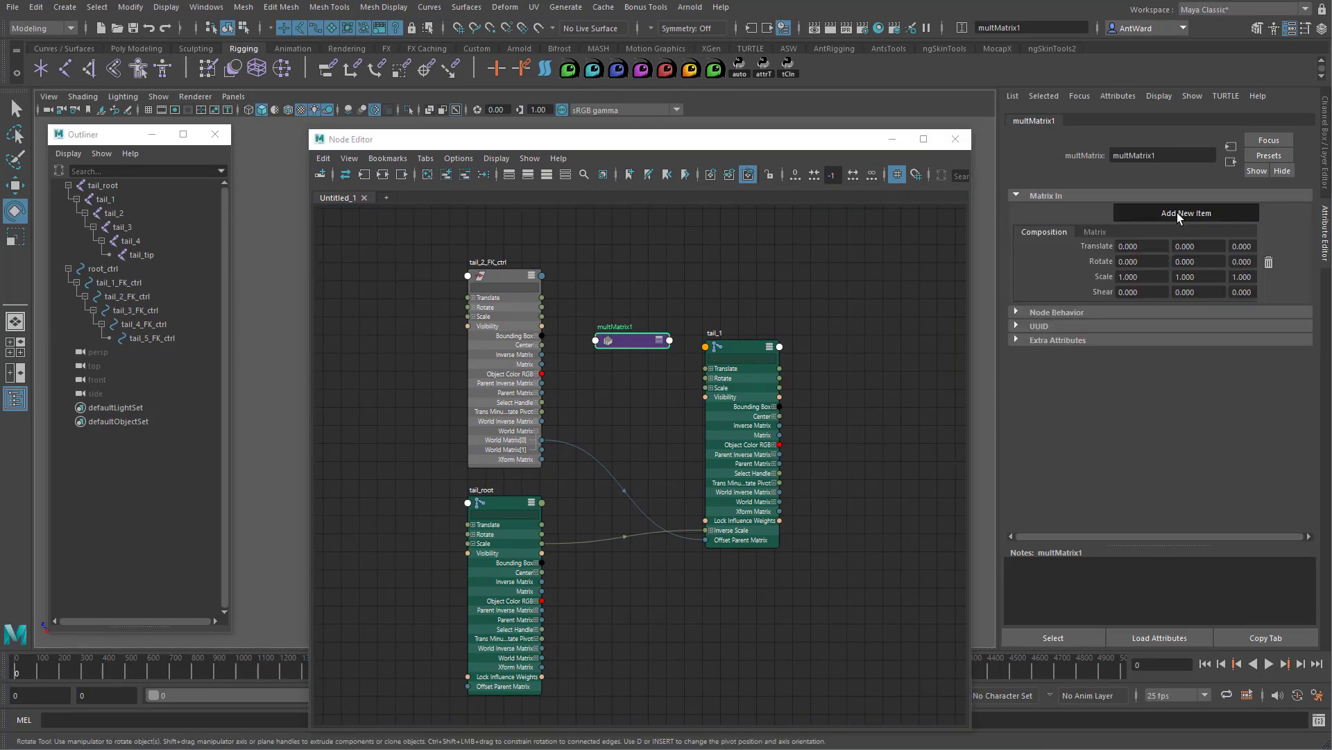
left_click(1184, 213)
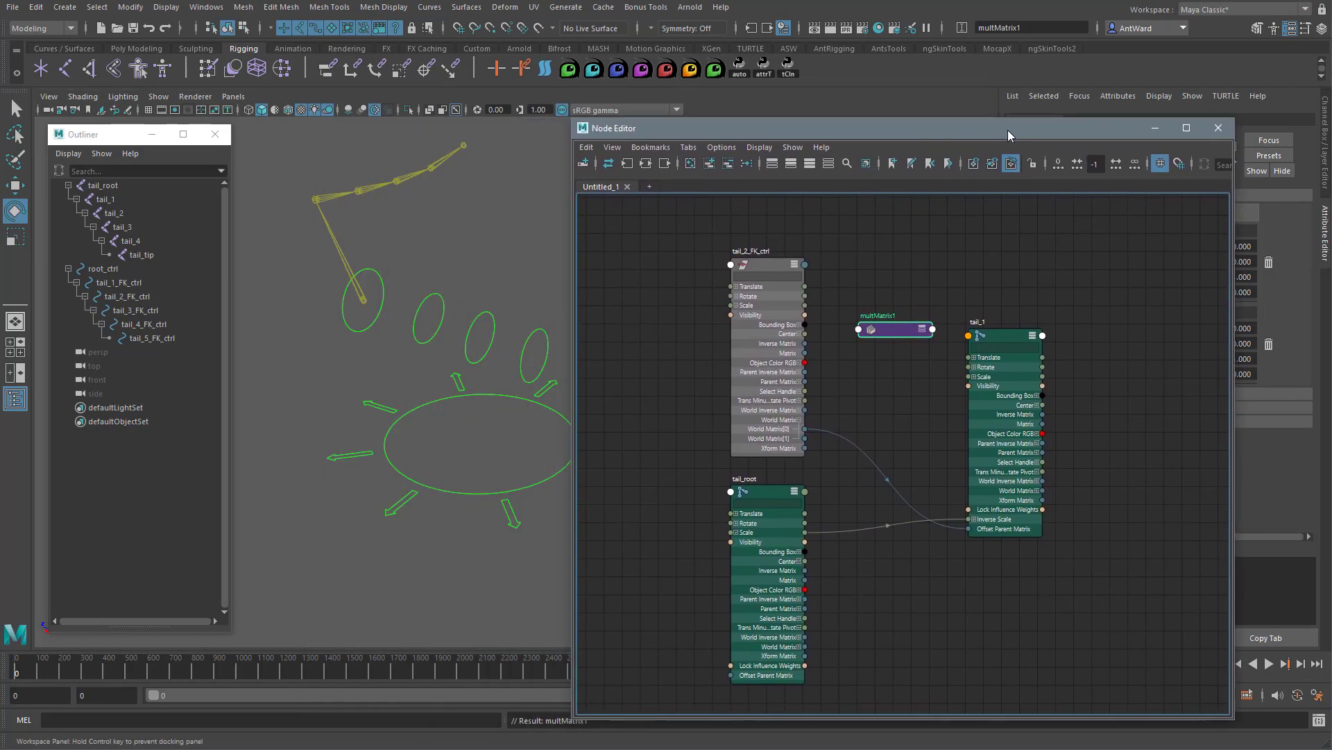
mouse_move(806, 433)
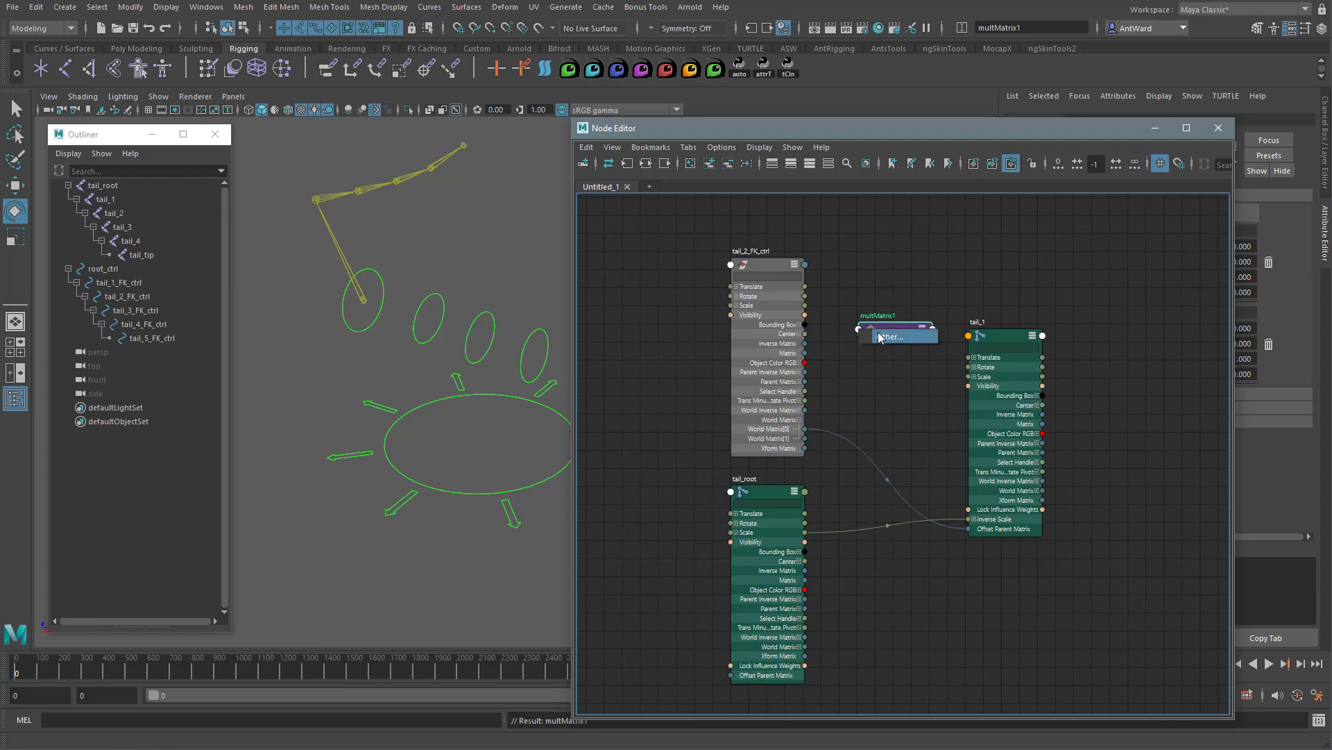
left_click(886, 336)
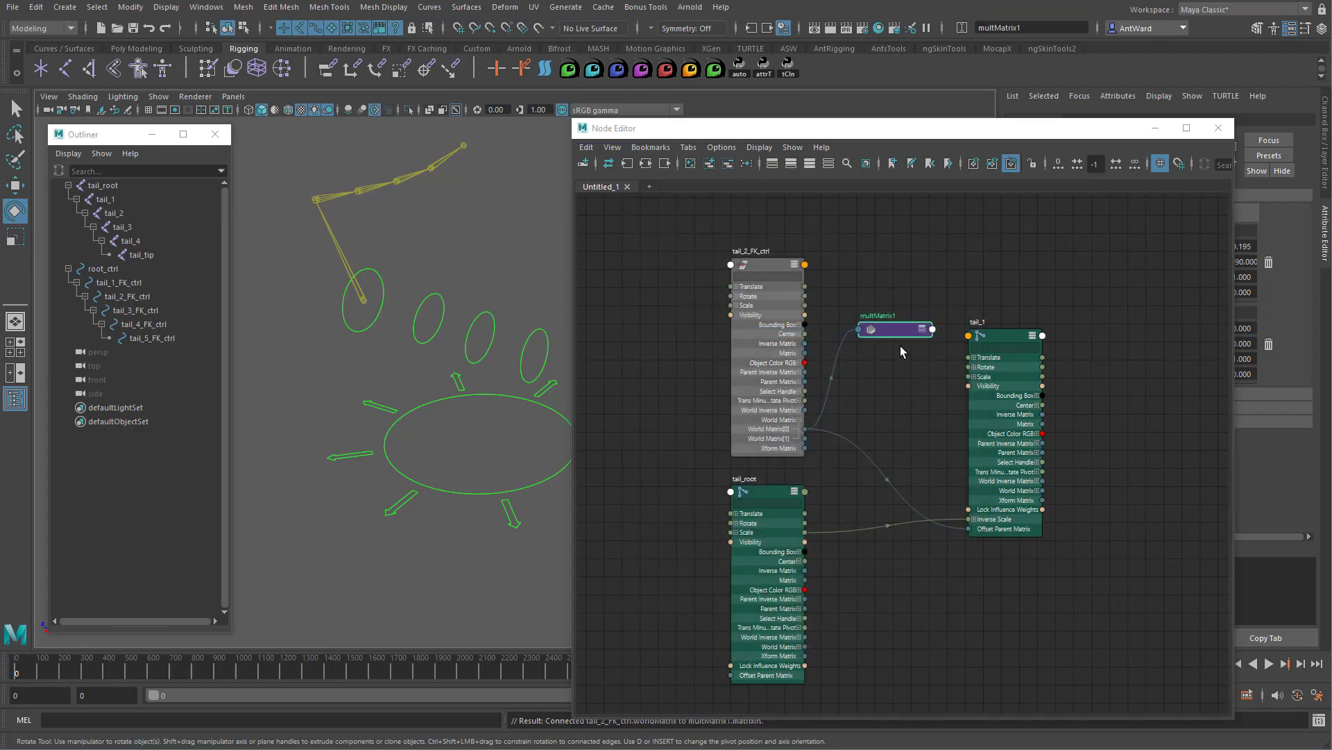
mouse_move(782, 603)
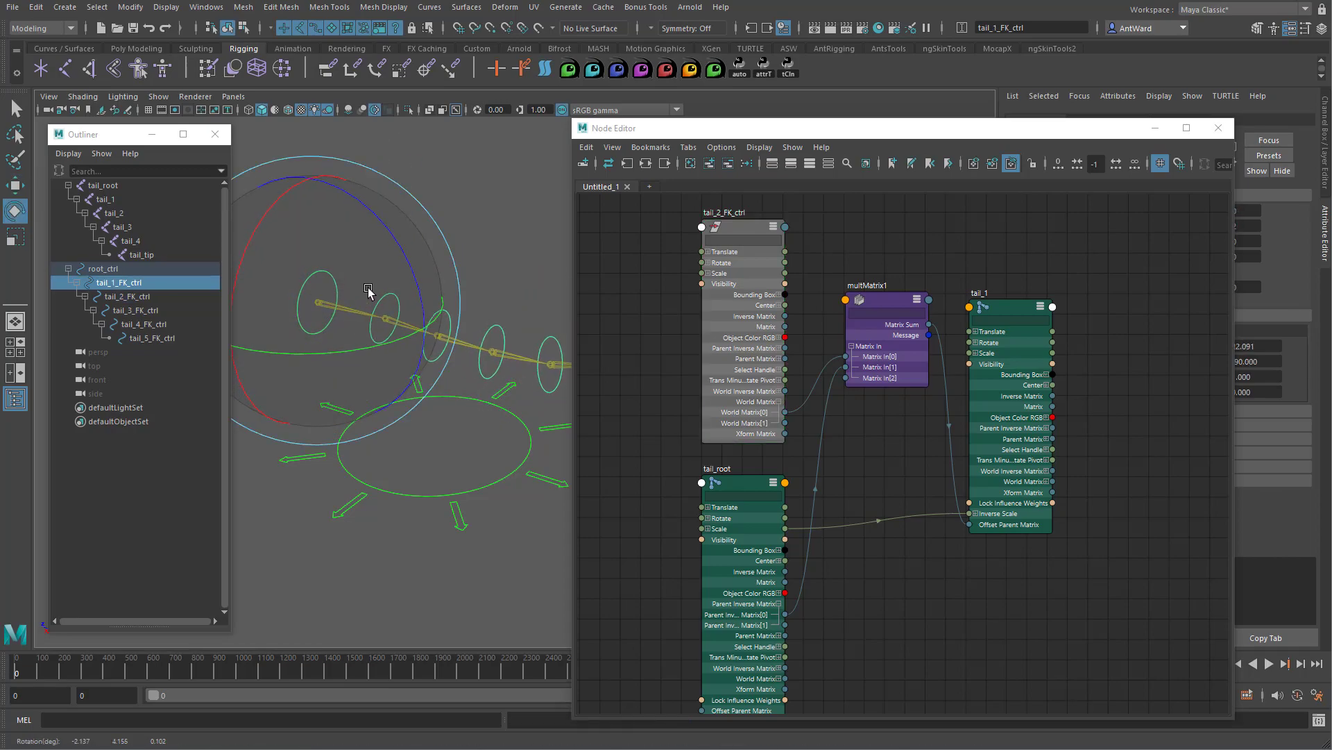
- Rotate tail_1_FK_ctrl to confirm the chain follows, then rename multMatrix1 to tail_1_multMatrix
left_click_drag(368, 288, 306, 287)
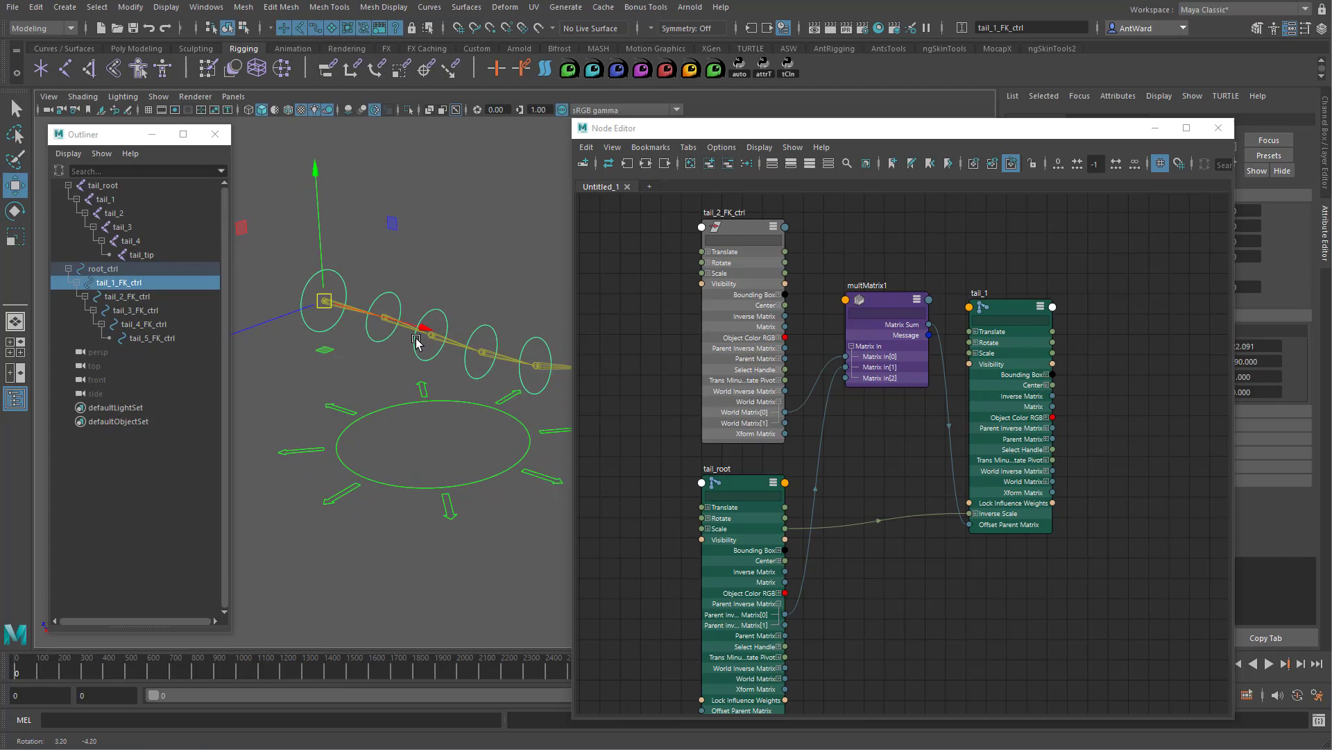
left_click(884, 284)
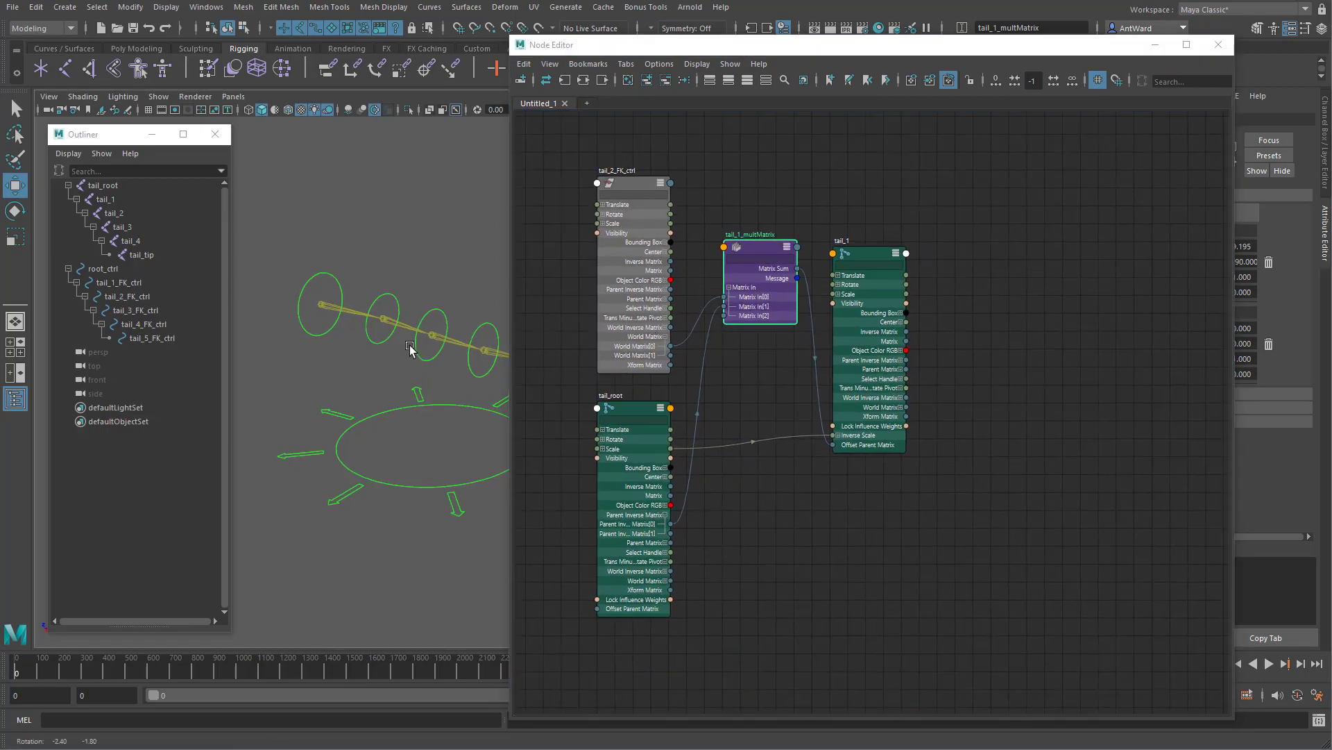
- Duplicate tail_1_multMatrix as tail_2_multMatrix and connect it to tail_2's offset parent matrix
left_click(136, 310)
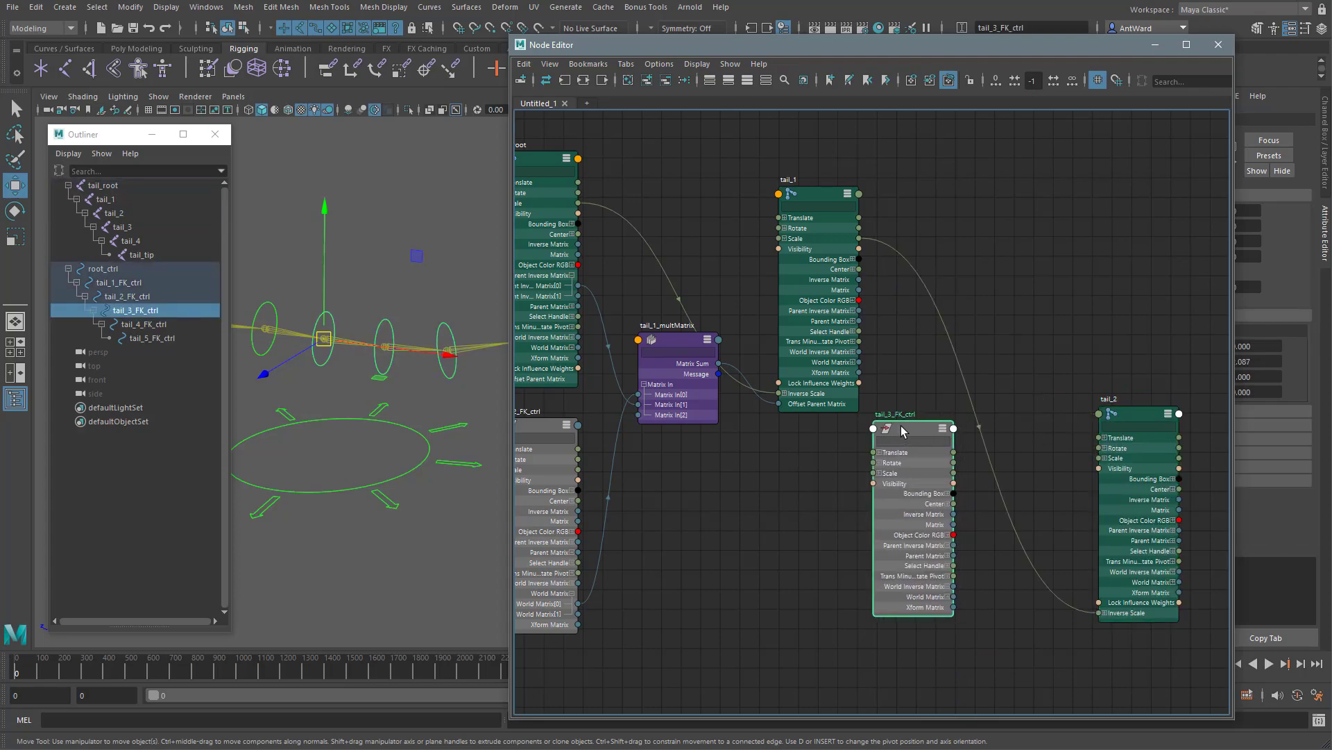
left_click(675, 344)
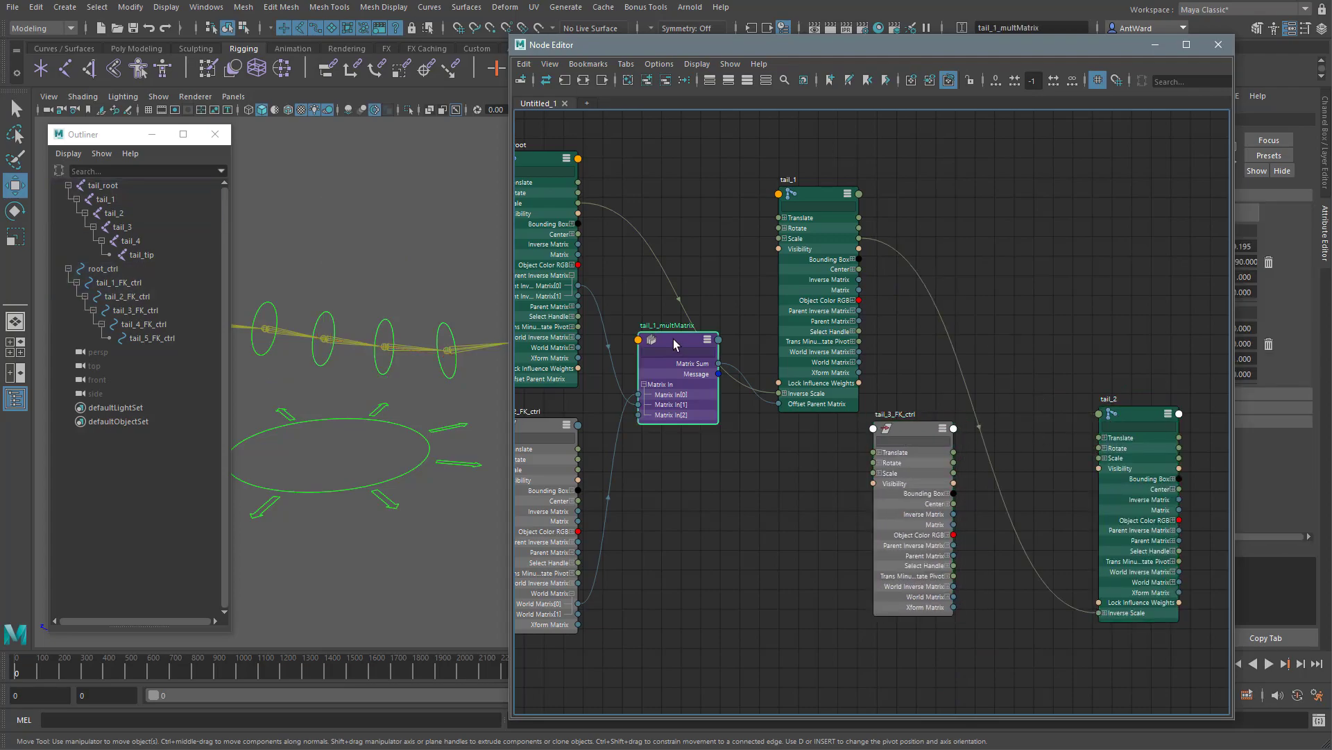
key("ctrl+d")
type("tail_2_multMatrix")
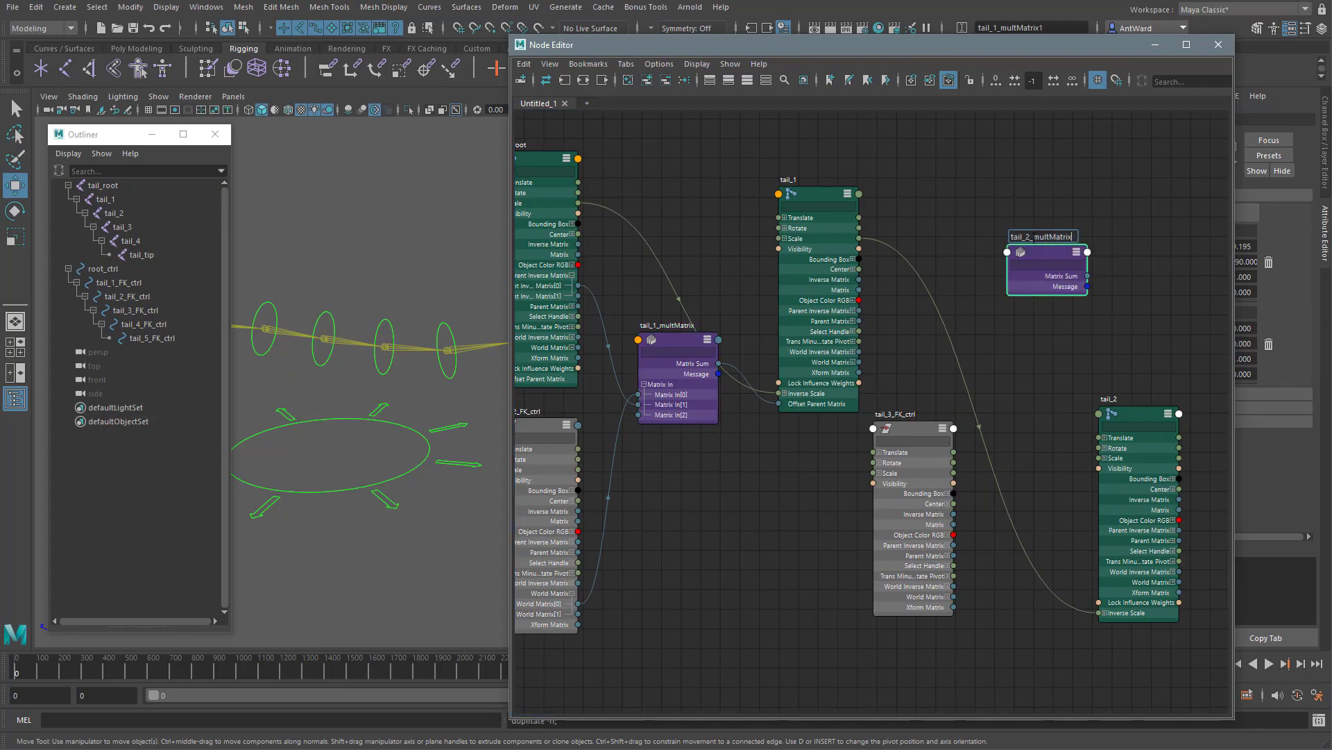
left_click_drag(1045, 270, 1025, 472)
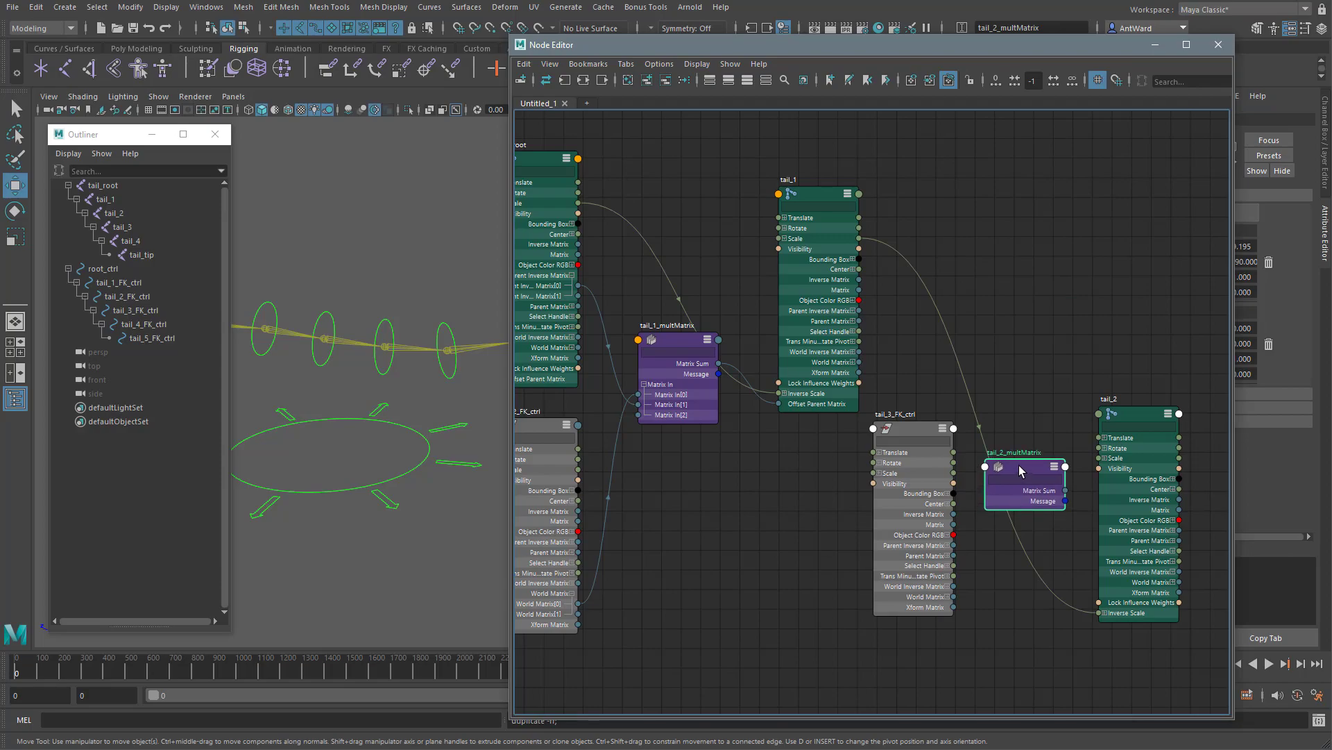
left_click(912, 428)
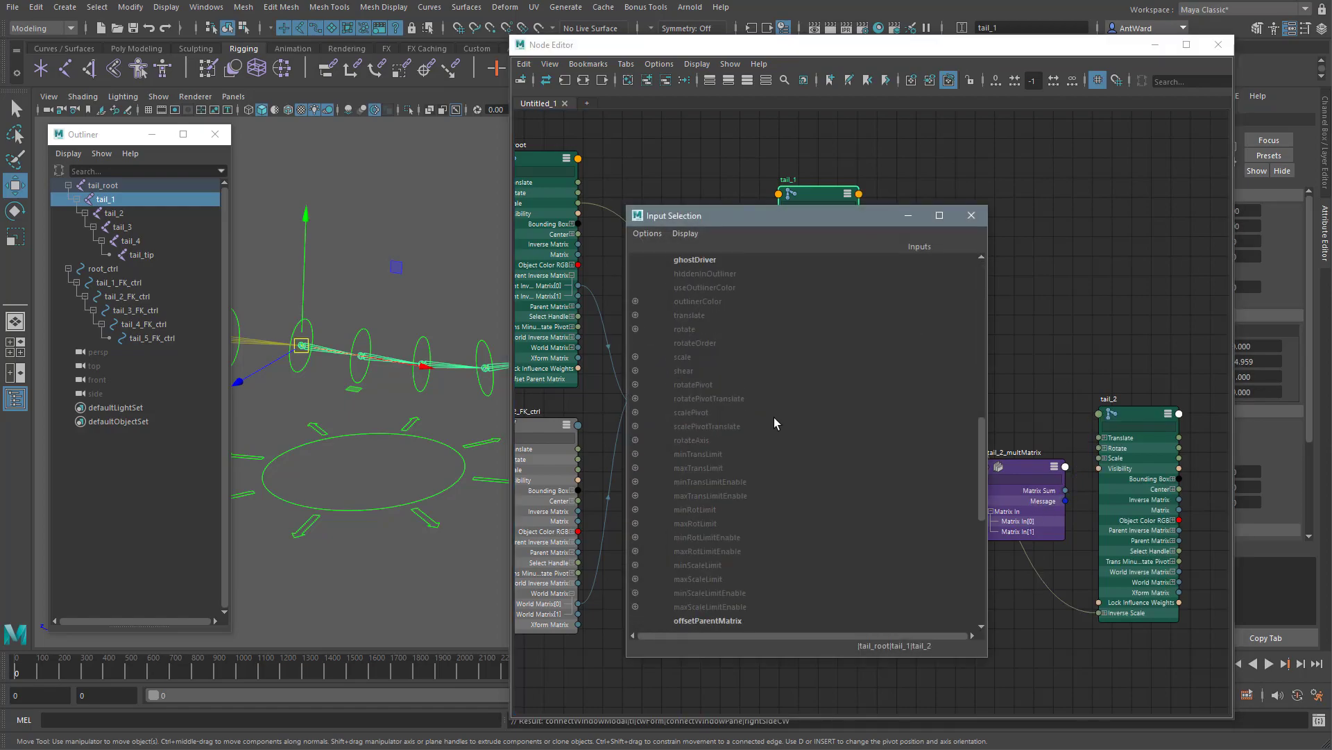
left_click(722, 509)
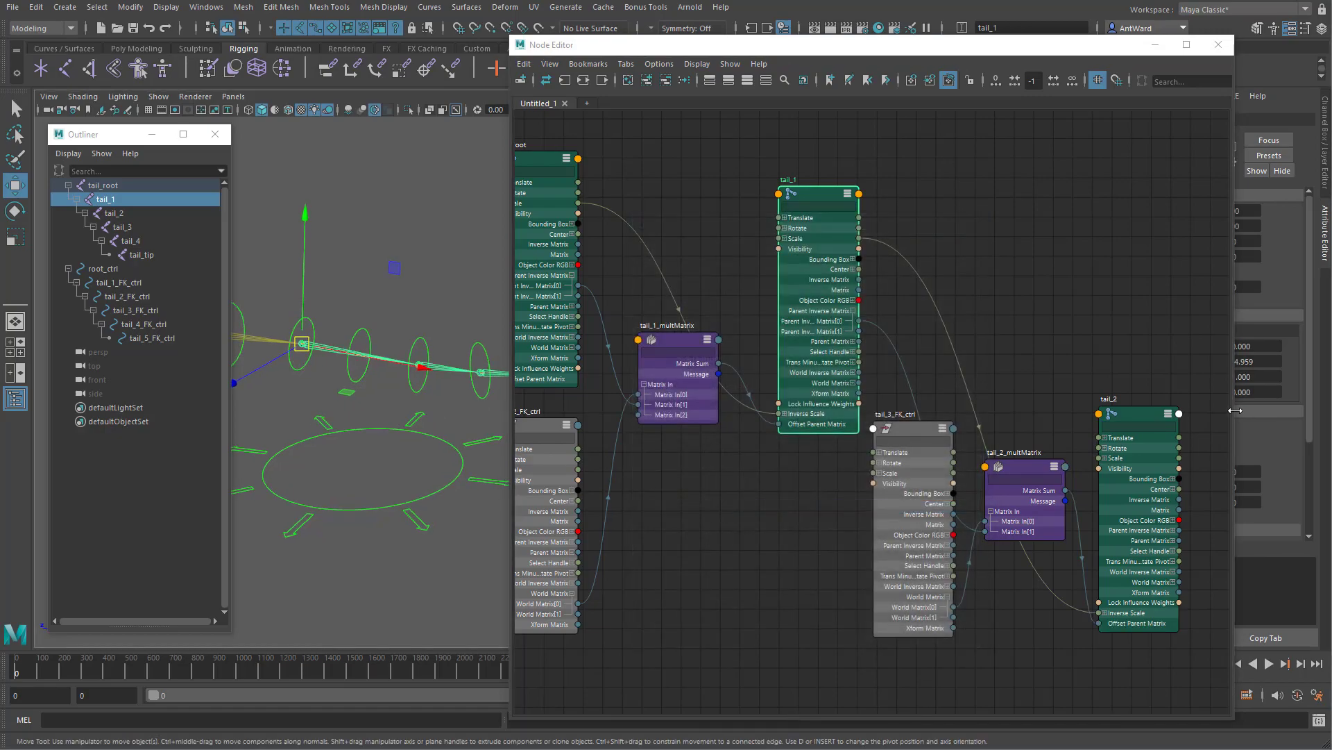
- Connect the remaining multMatrix nodes to the later tail joints and close the Node Editor
left_click(113, 212)
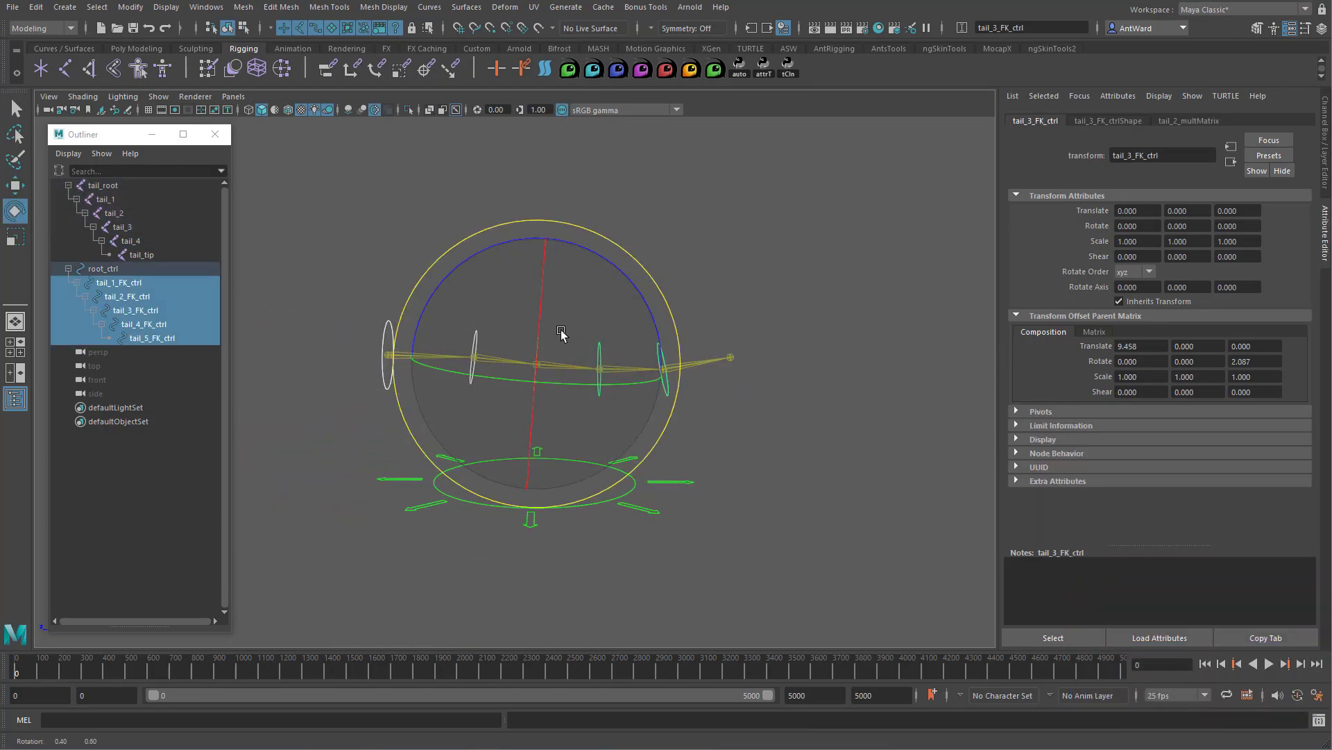
left_click_drag(561, 332, 591, 361)
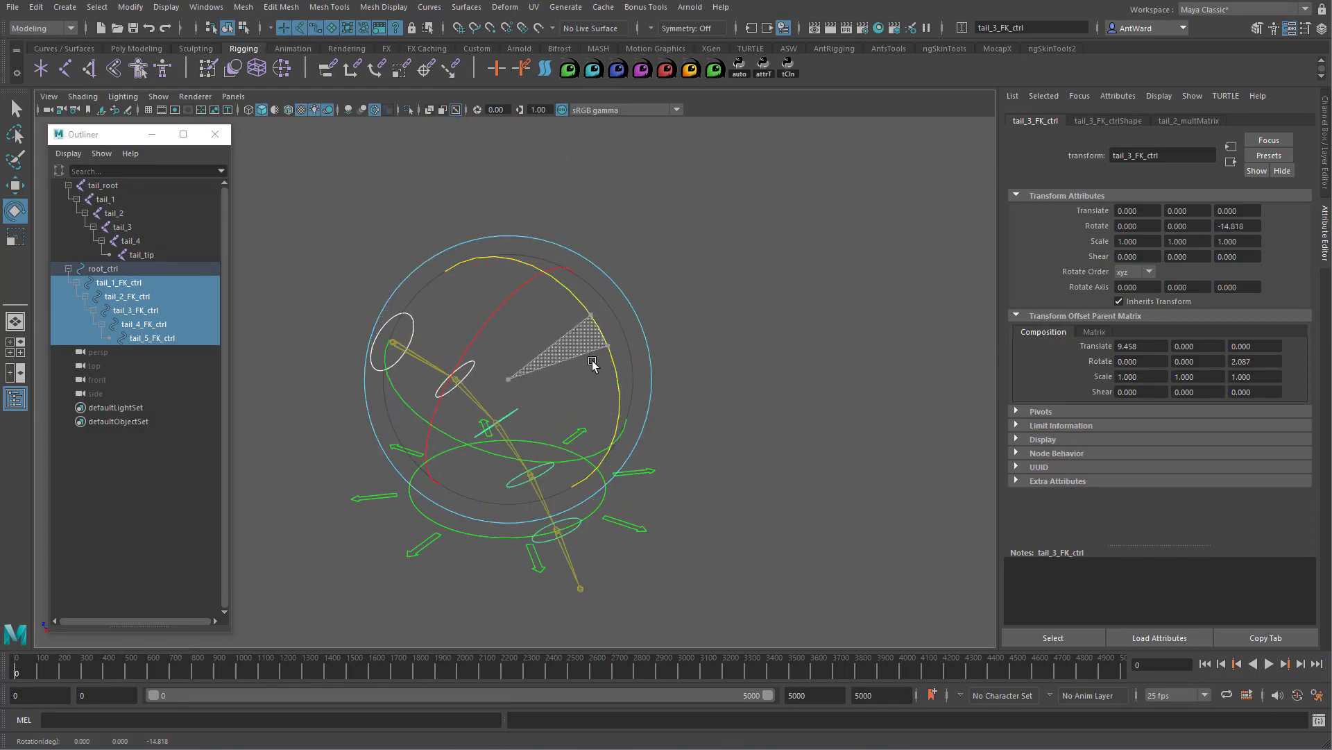
left_click_drag(592, 365, 466, 408)
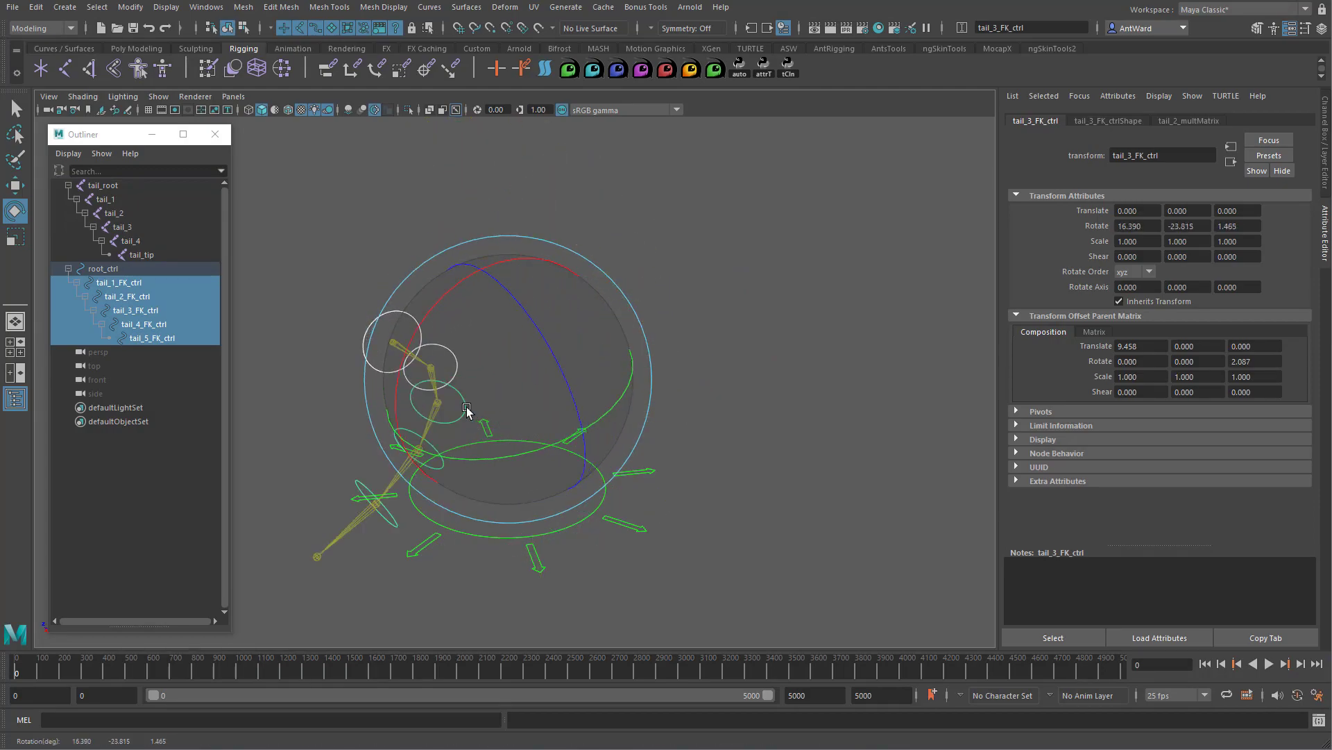
left_click_drag(466, 408, 531, 392)
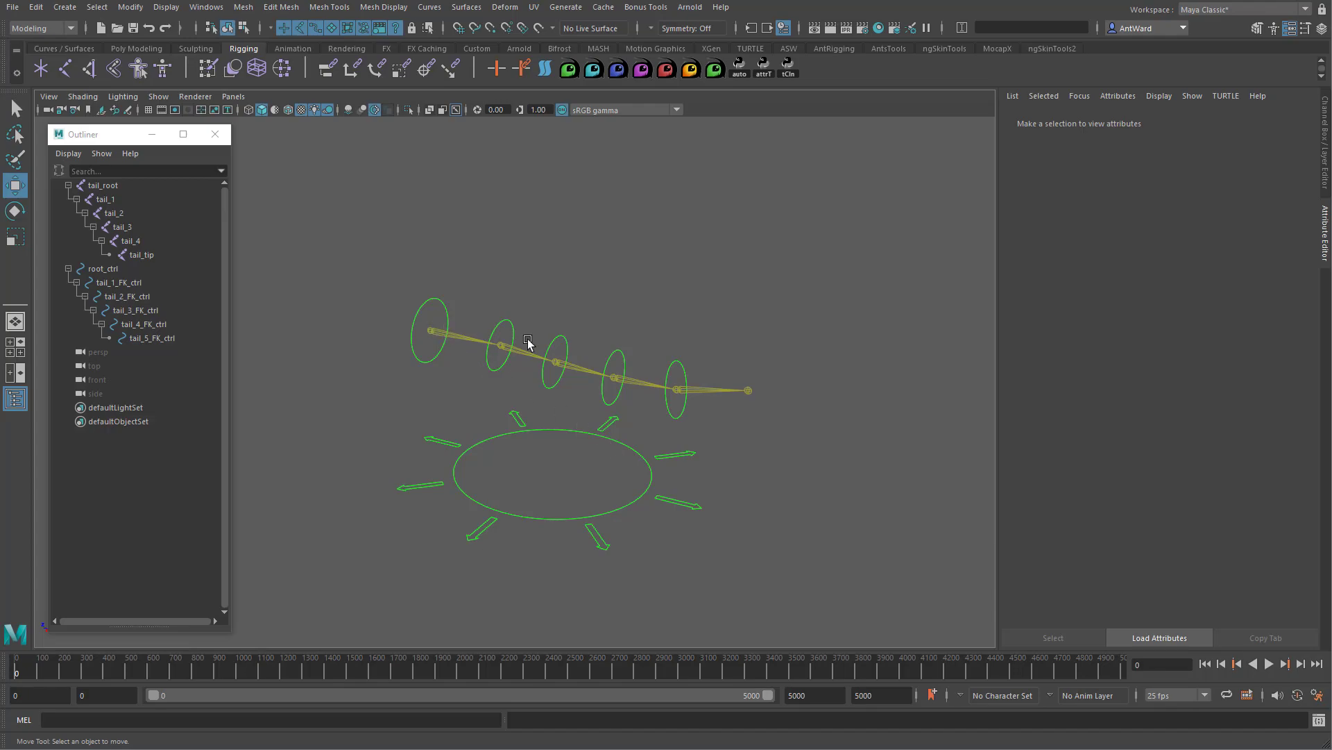
- Group the tail_root and root_ctrl hierarchies into group1 and graph the network in the Node Editor
left_click(69, 186)
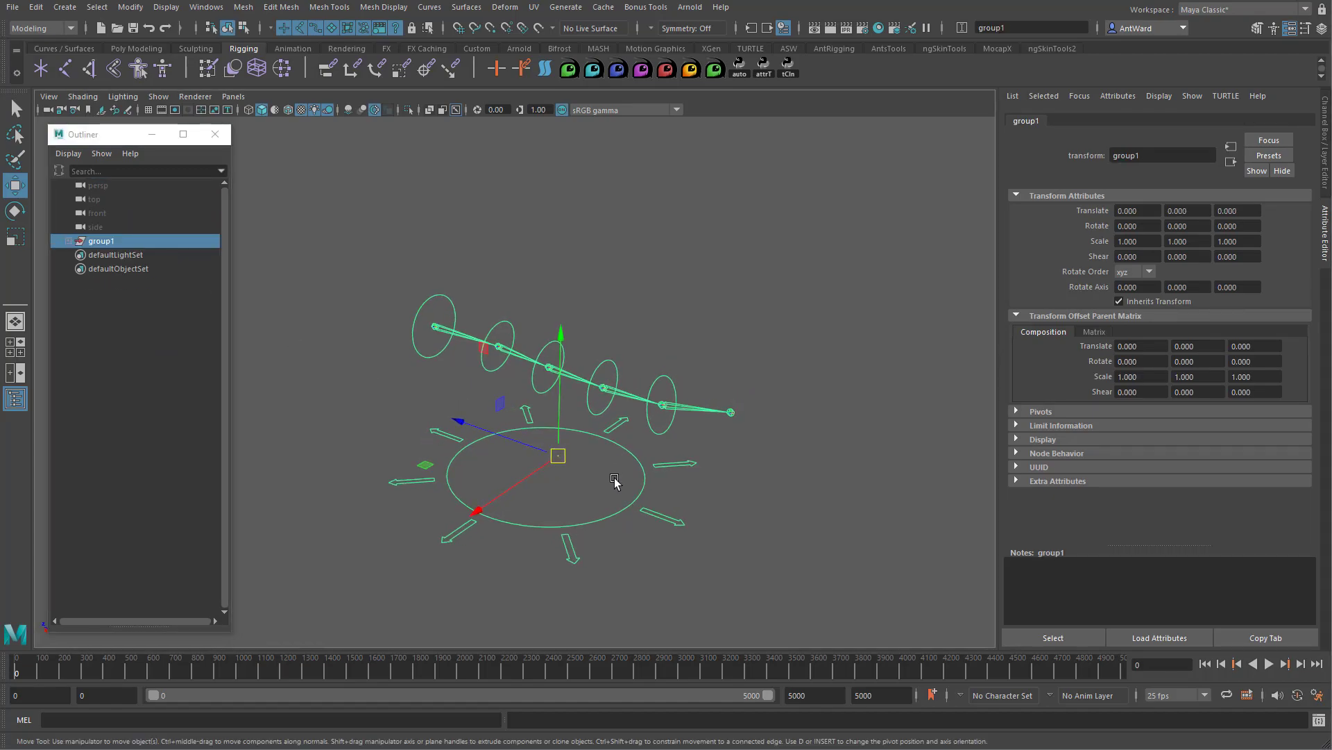
left_click_drag(612, 476, 492, 485)
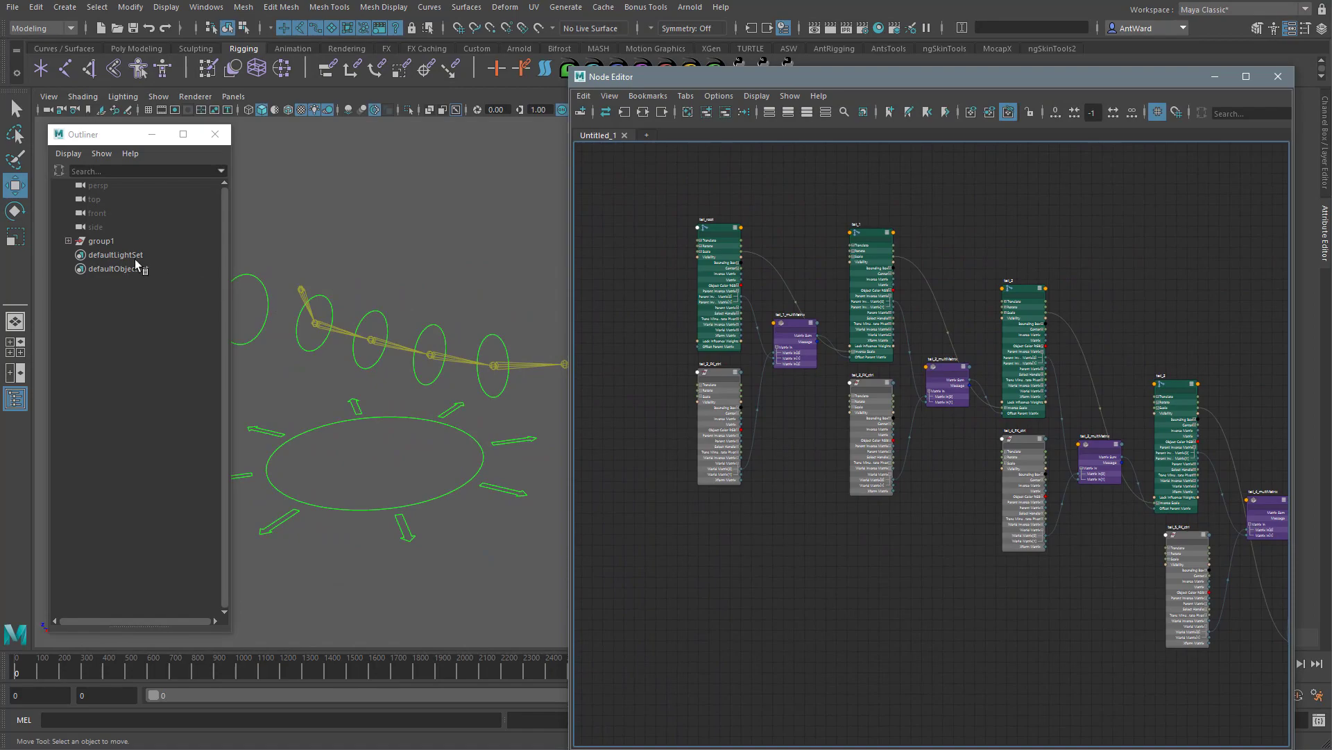
- Duplicate tail_1_multMatrix, feeding it tail_1_FK_ctrl's world matrix and group1's world inverse matrix
left_click(100, 241)
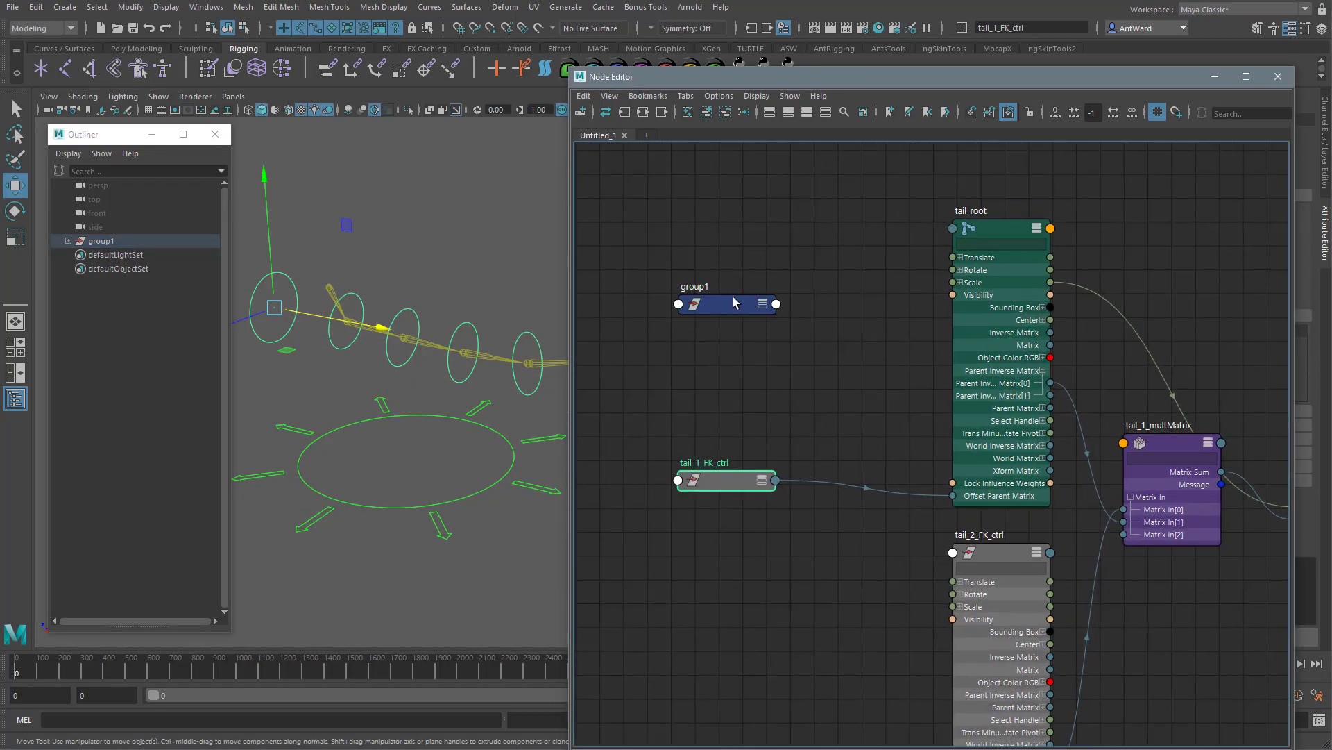
left_click(1170, 442)
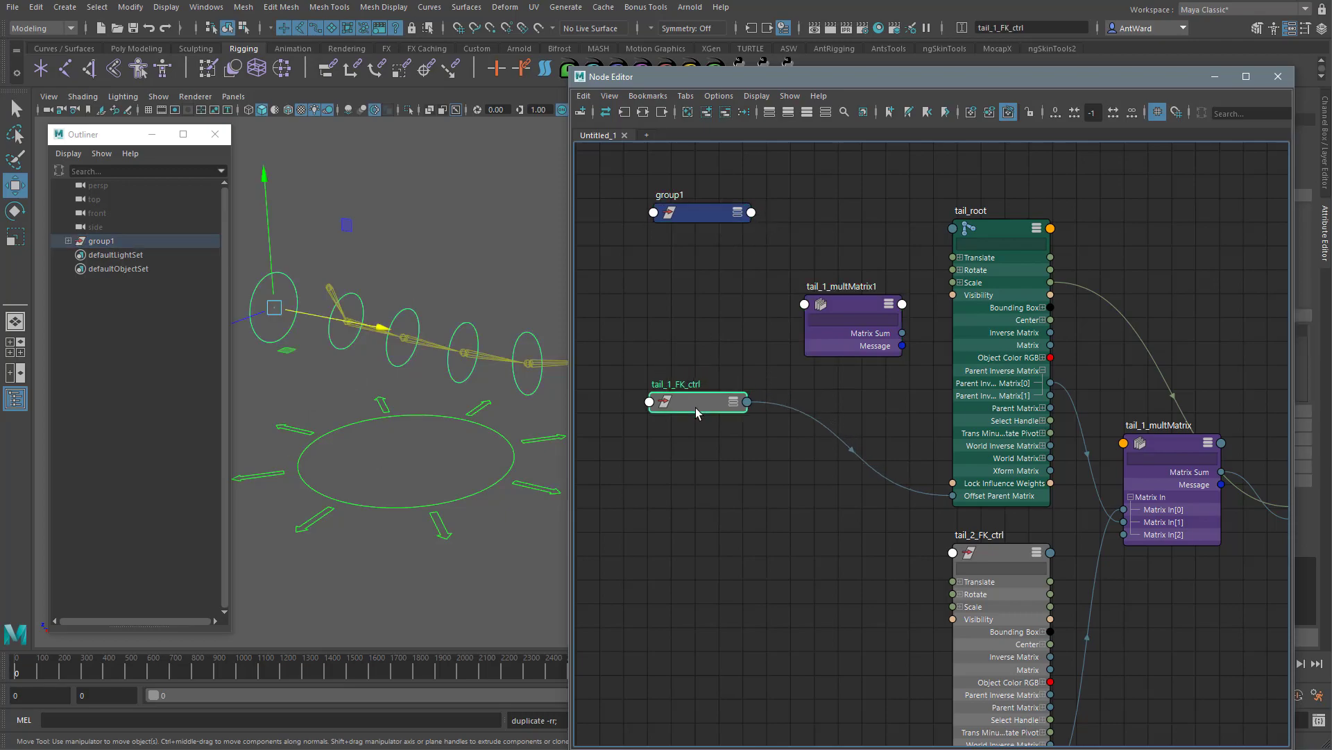
left_click(723, 401)
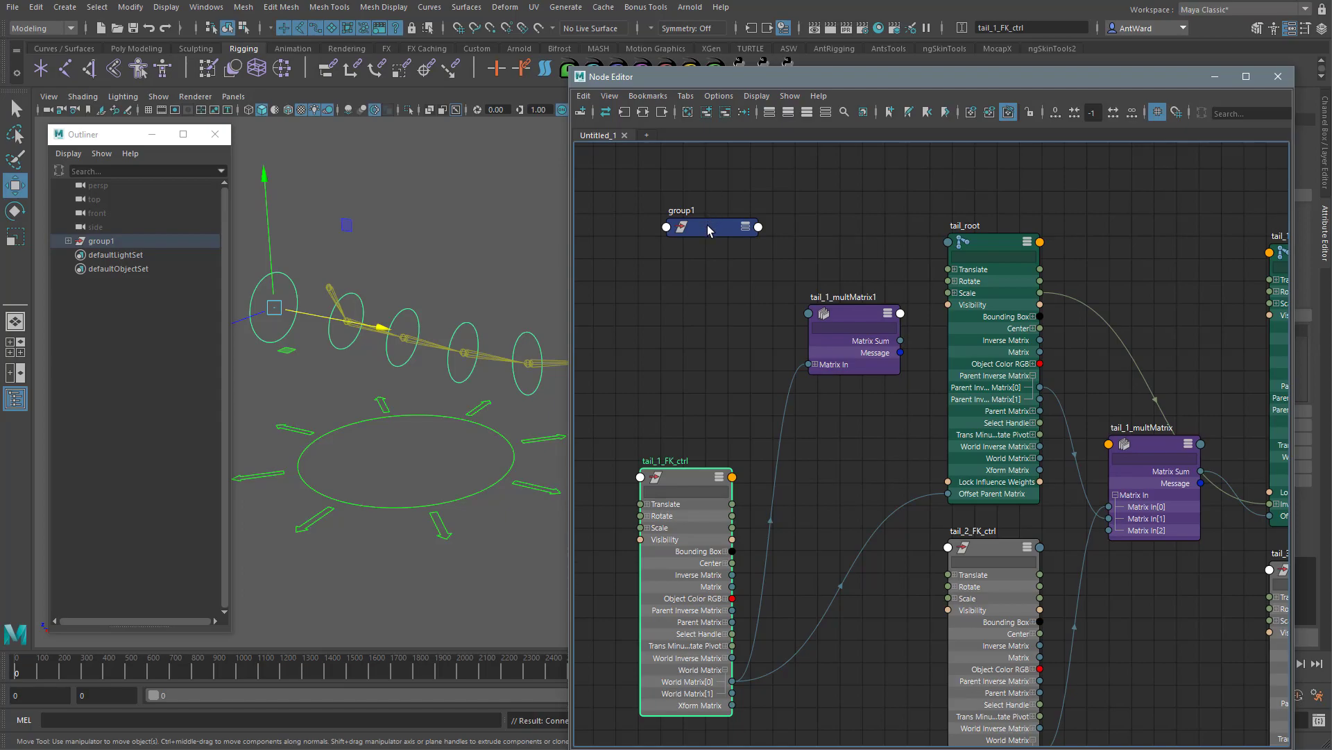
left_click(681, 227)
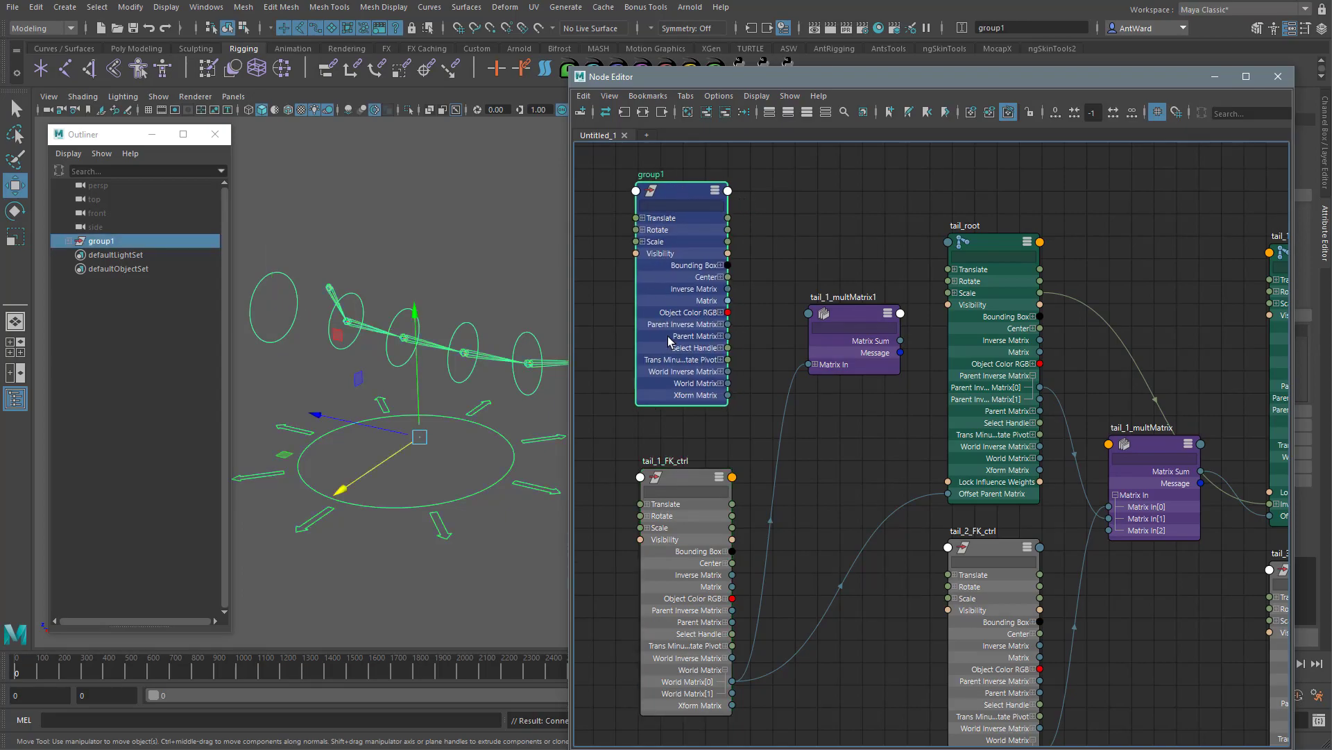
mouse_move(743, 372)
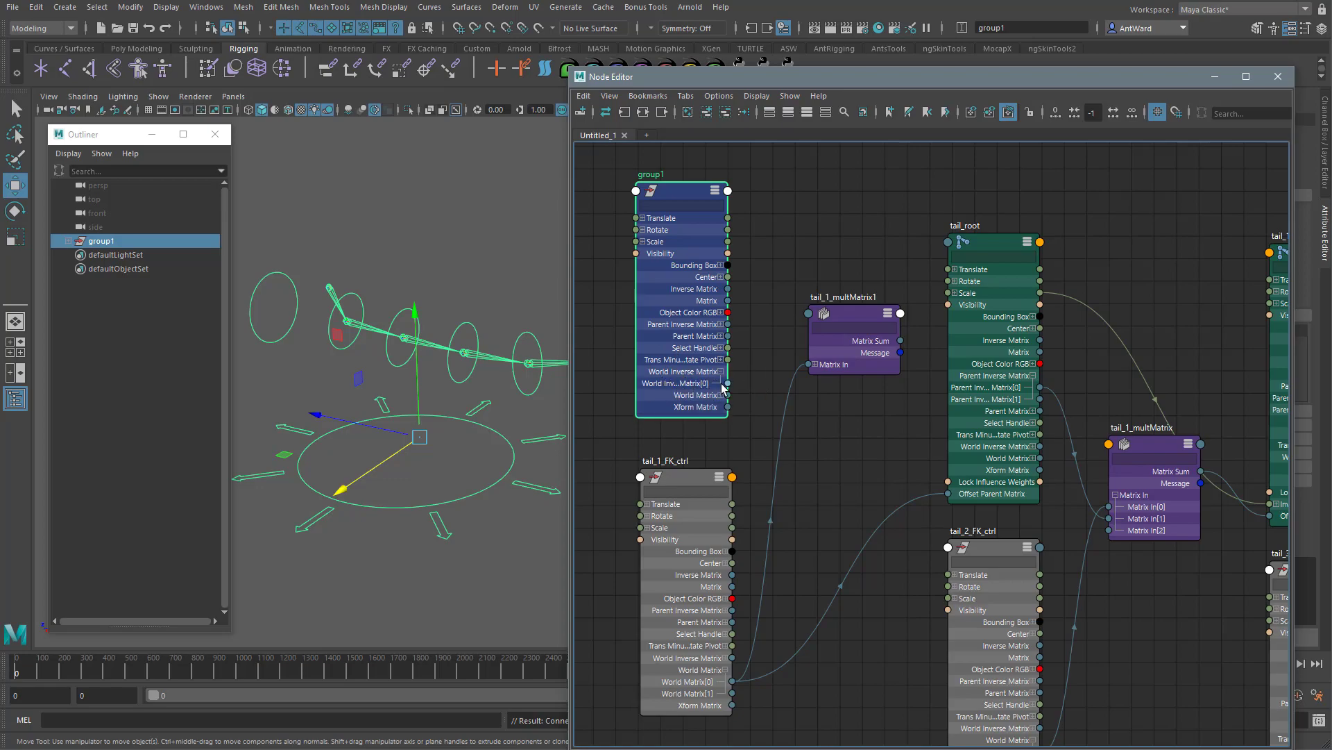
left_click(814, 364)
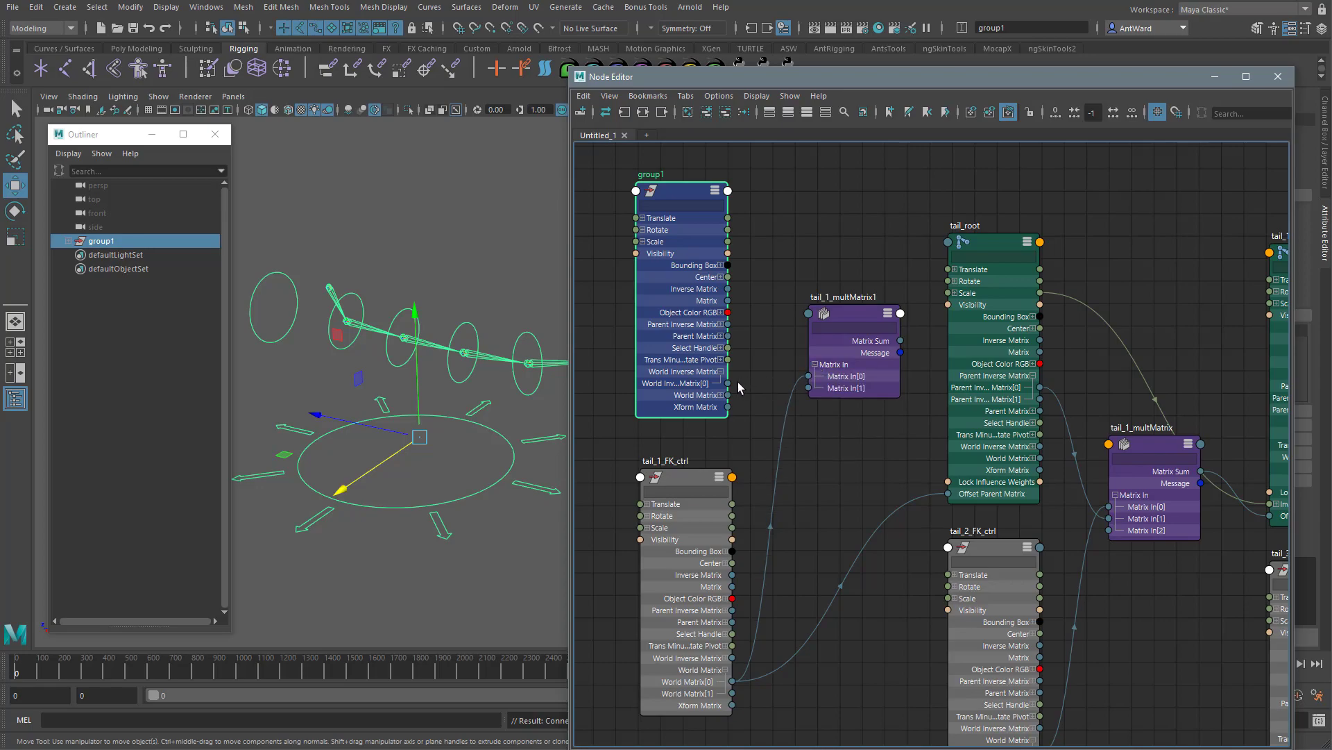
left_click_drag(727, 382, 807, 388)
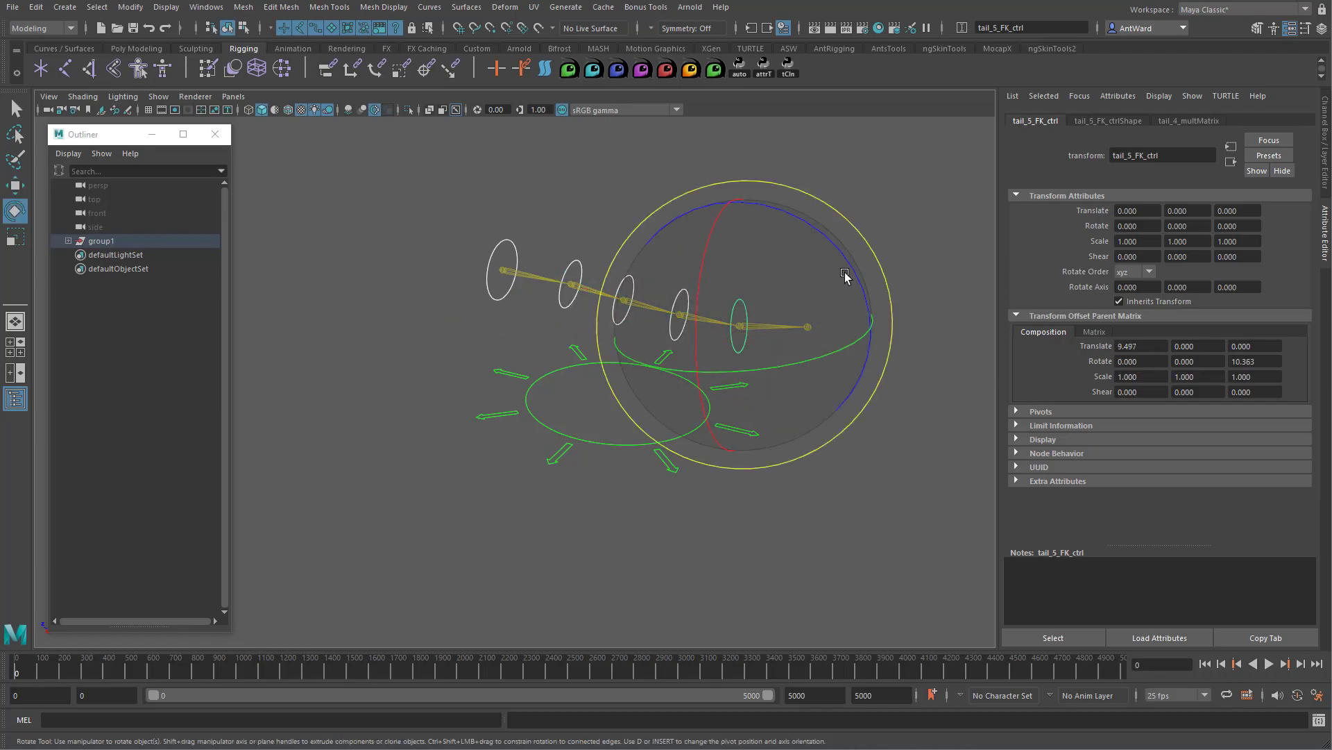
- Rotate tail_5_FK_ctrl in several drags to curl the tail tip upward
left_click_drag(845, 276, 818, 270)
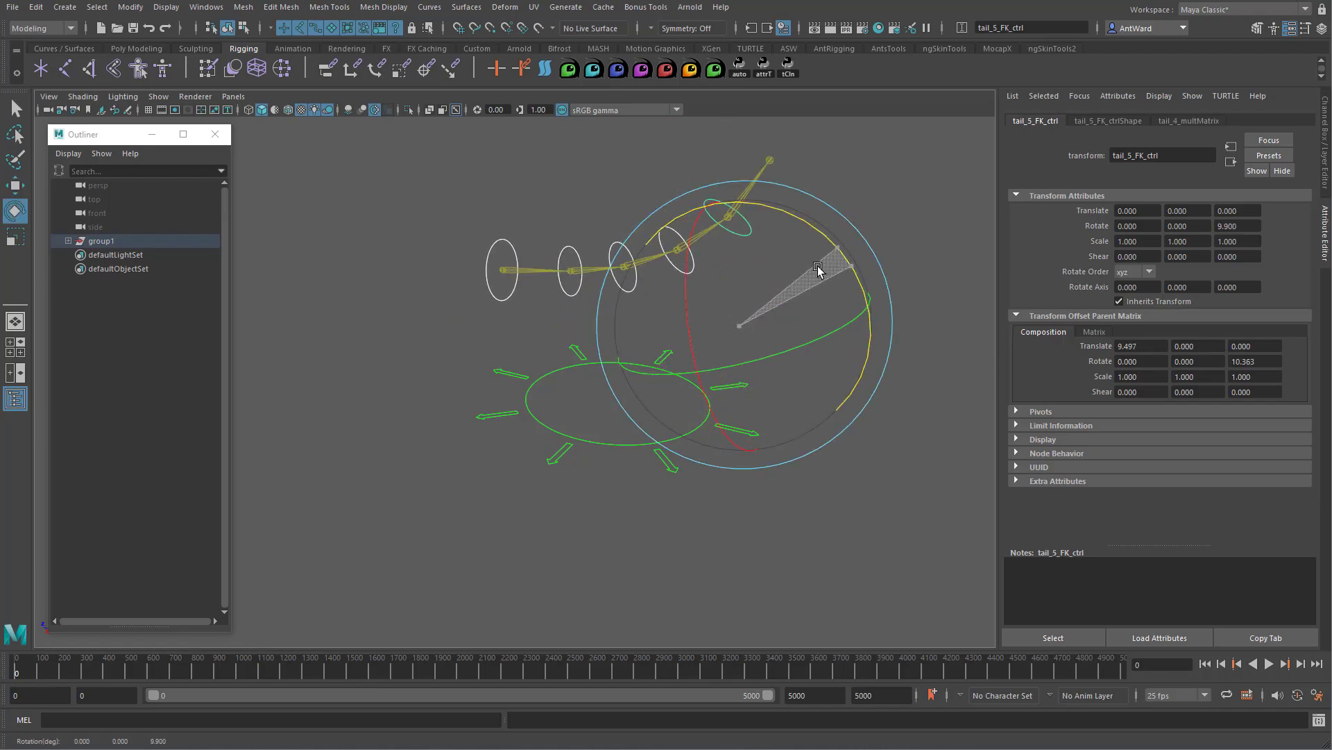
left_click_drag(816, 267, 735, 285)
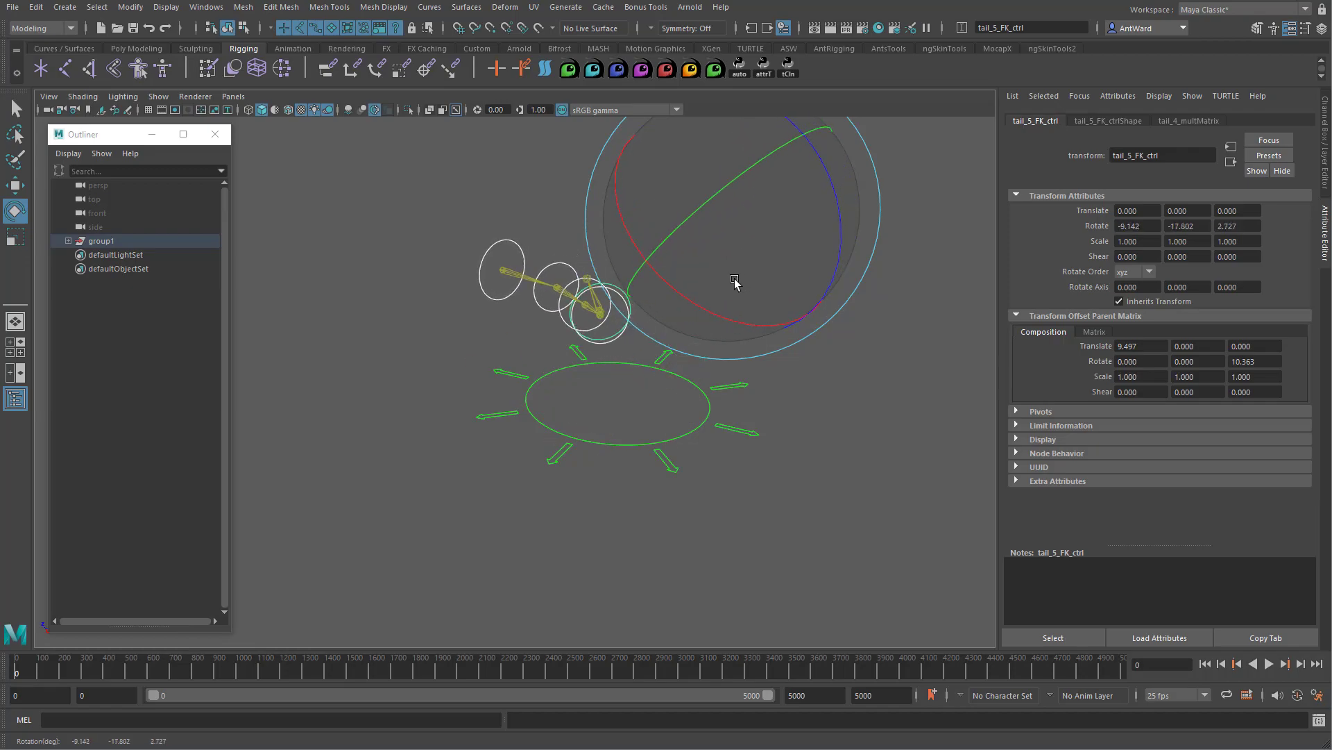
left_click_drag(735, 281, 476, 433)
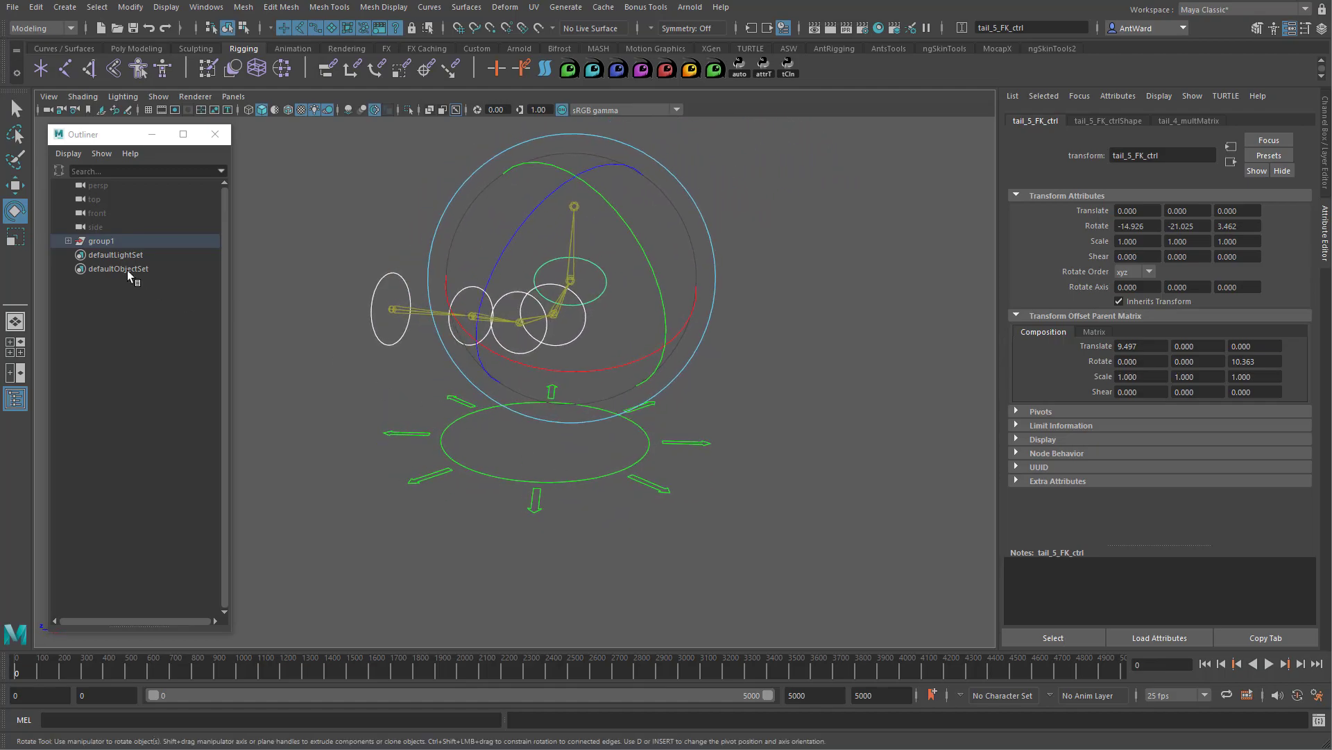
- Rename group1 in the Outliner to OPM_Tail
double_click(100, 241)
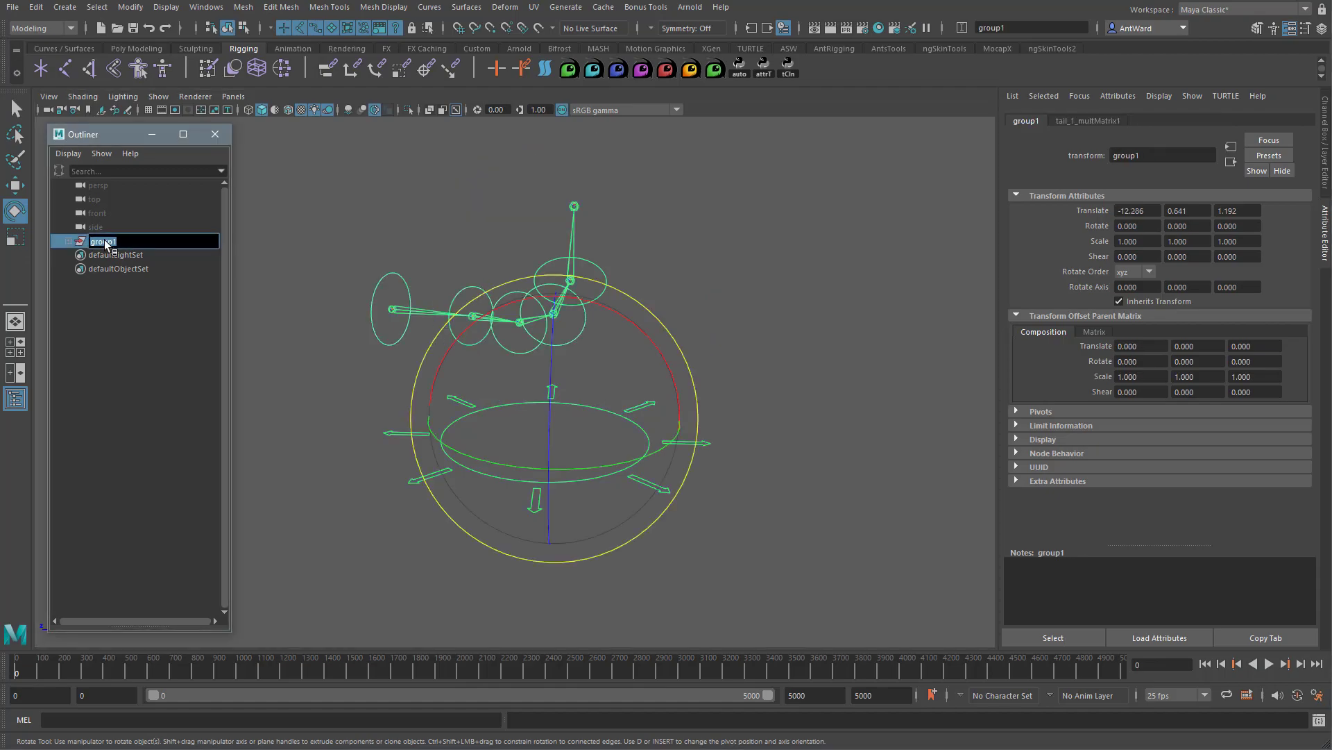
type("OPN")
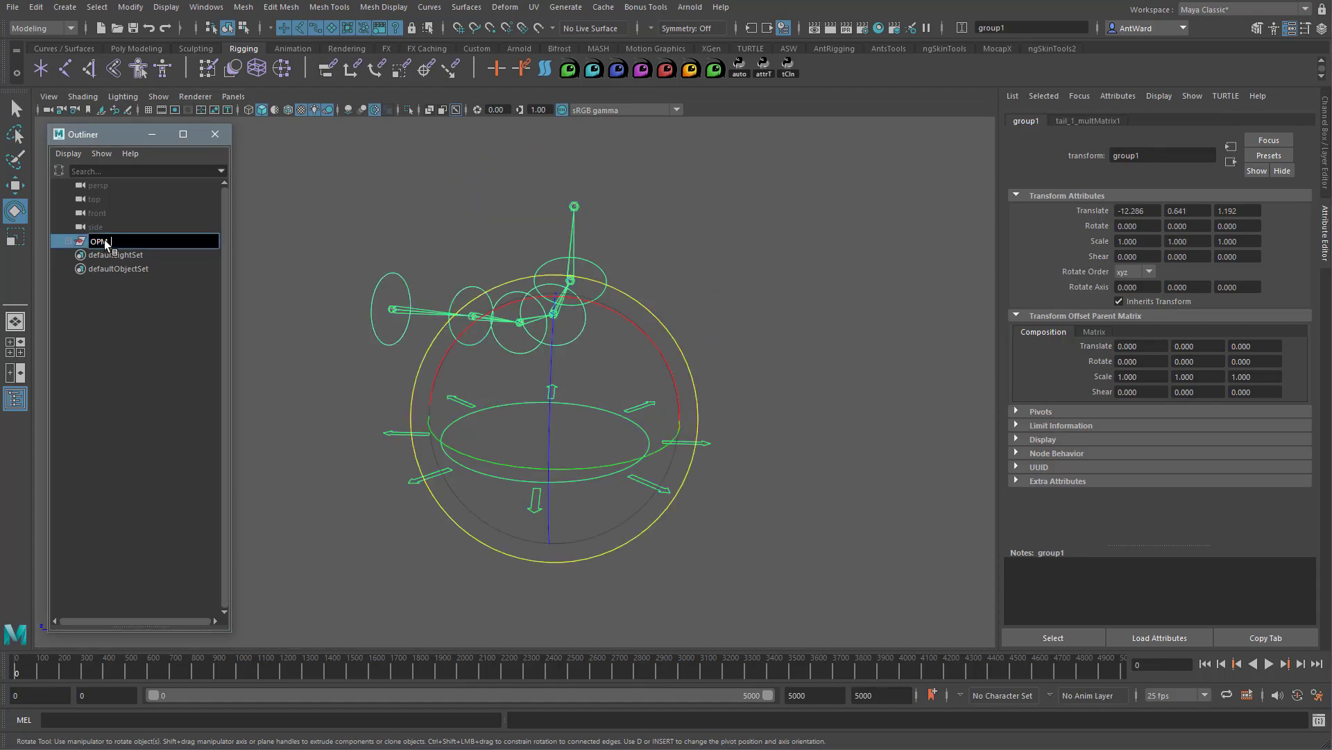
type("OPM_Tail")
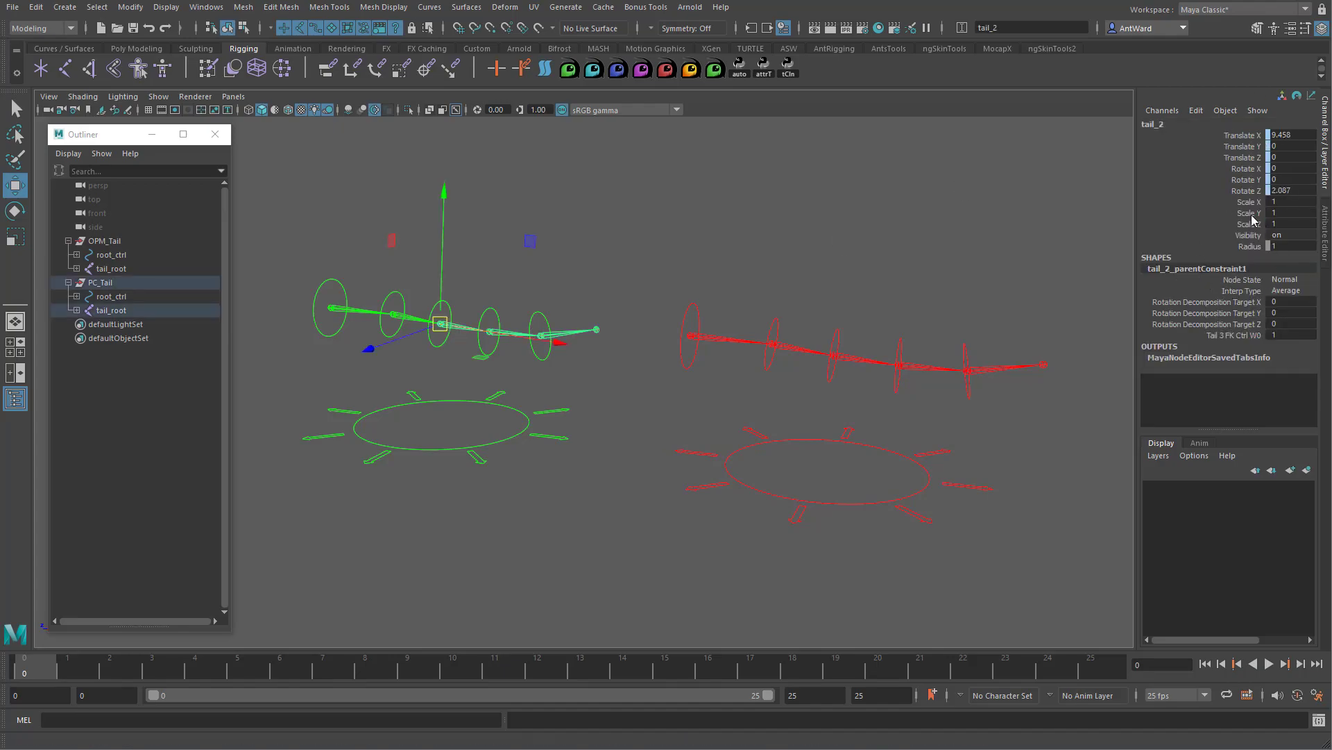
mouse_move(1224, 280)
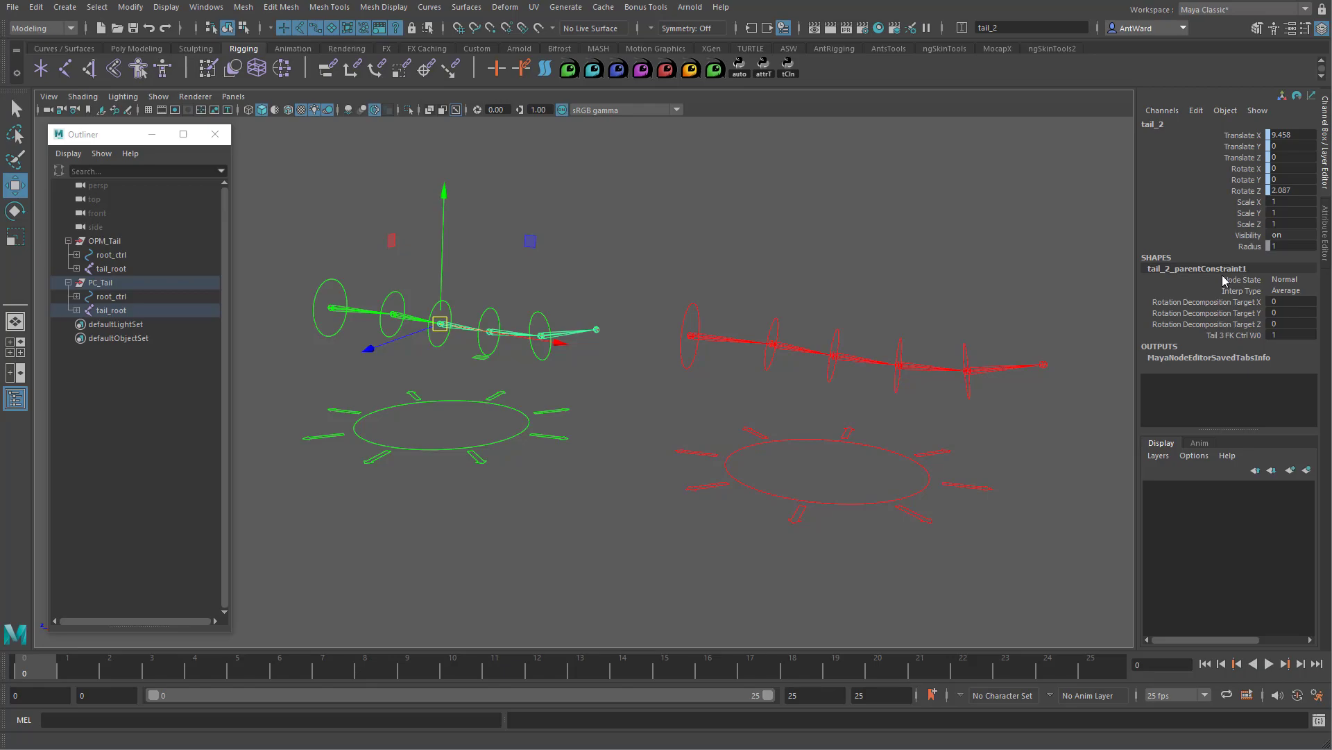
mouse_move(858, 361)
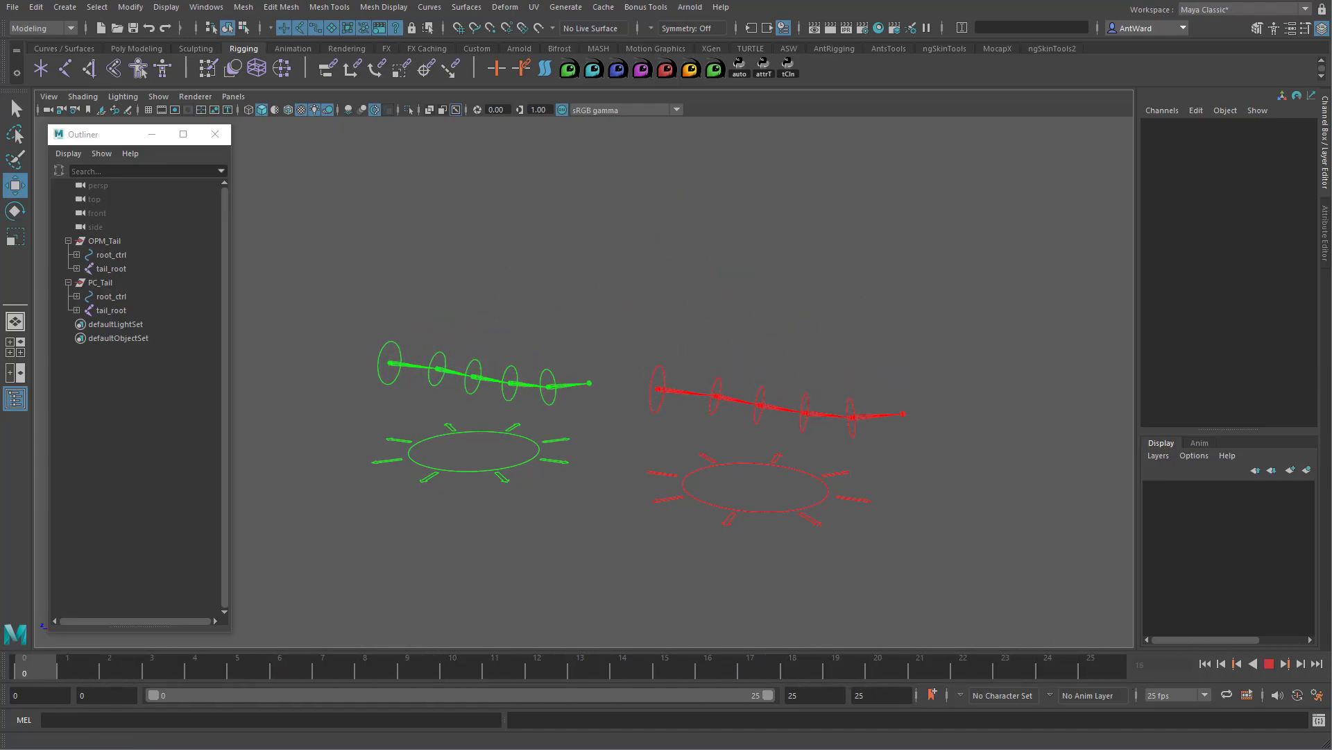
- Bake both tail_root chains with Bake Simulation, then play and stop the timeline to check
left_click(110, 309)
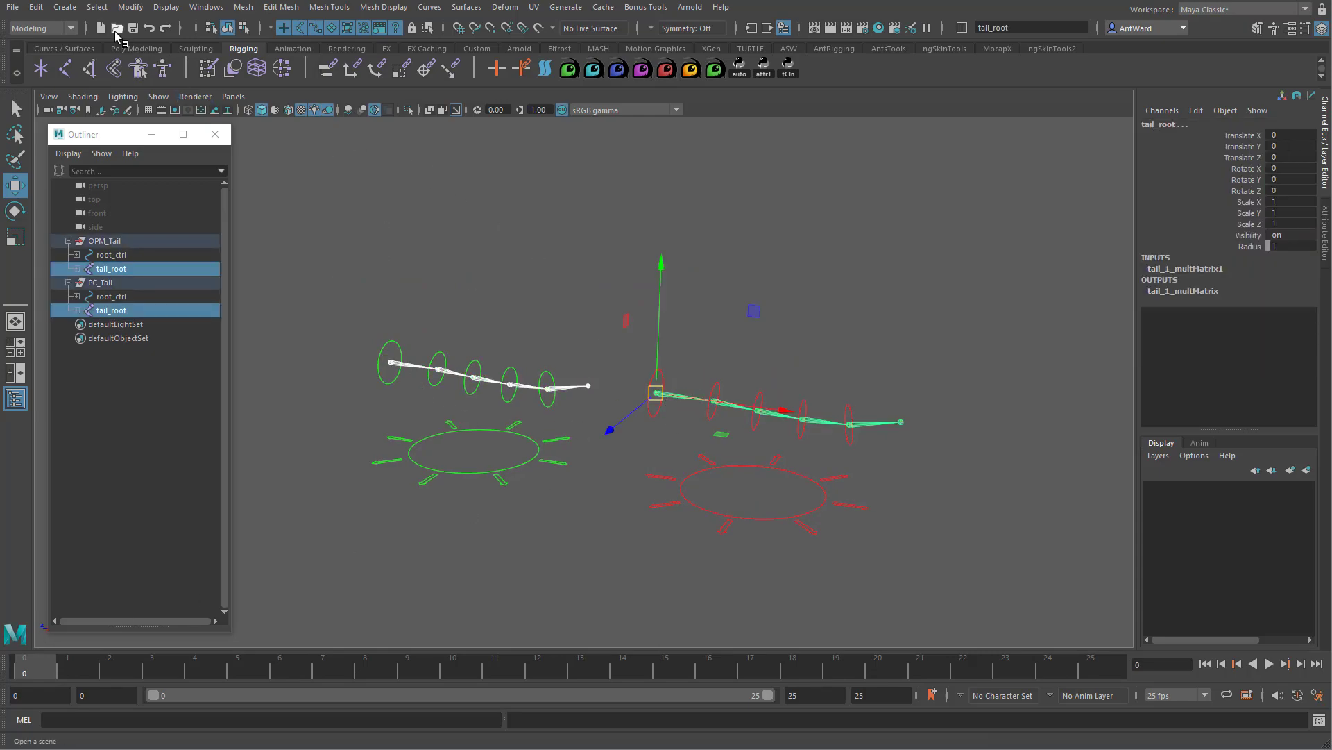
left_click(96, 7)
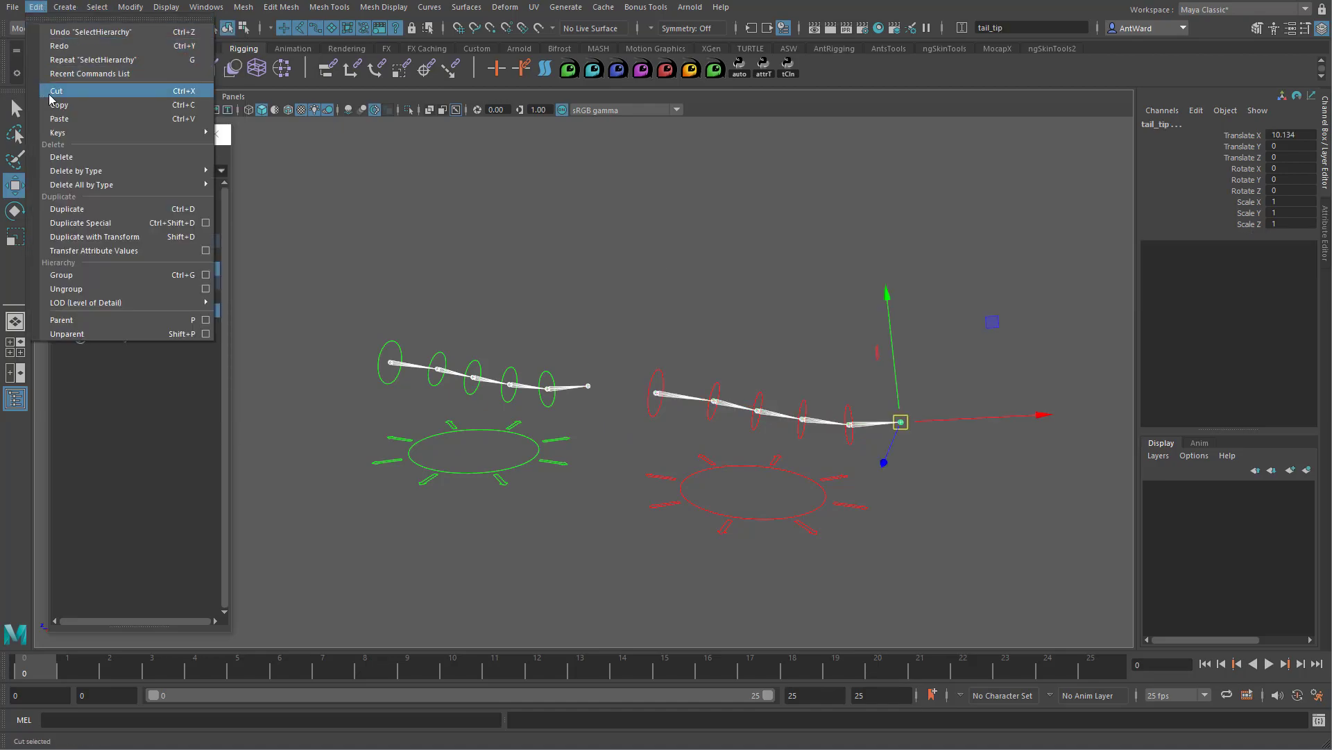
mouse_move(57, 131)
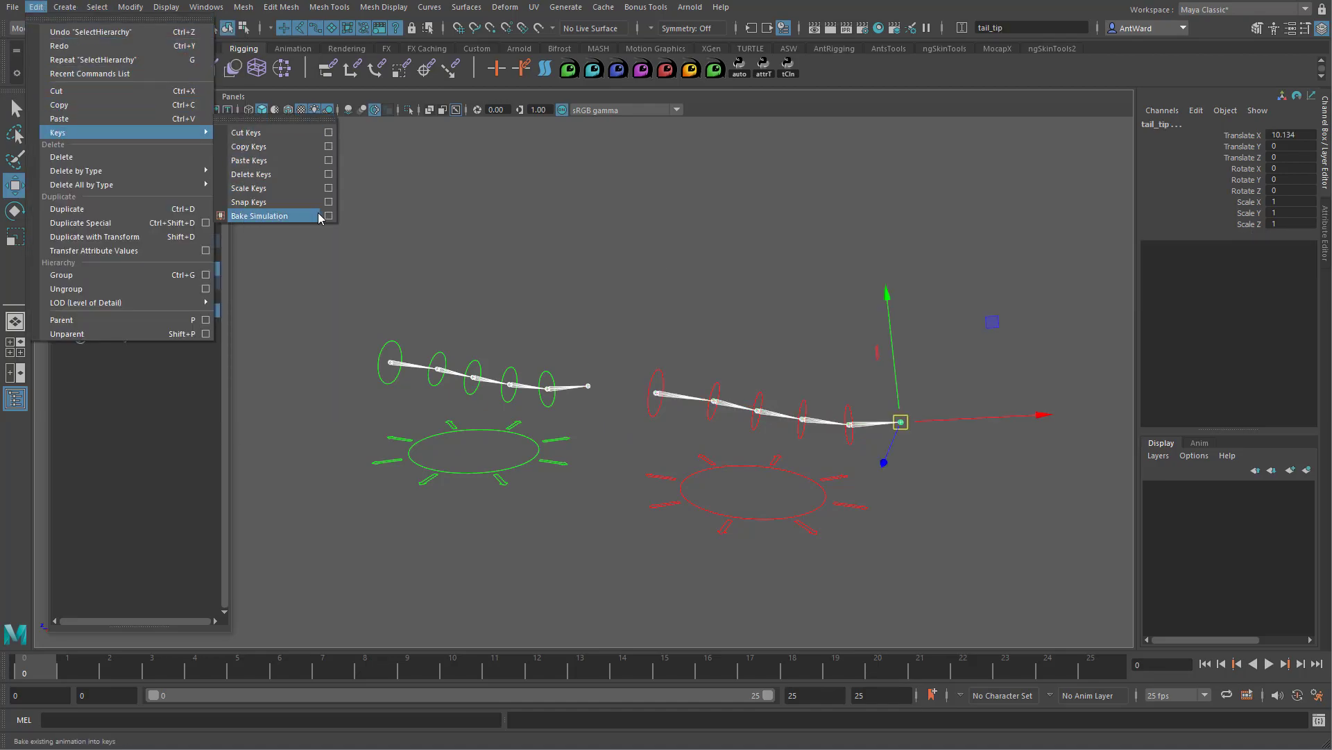
left_click(329, 216)
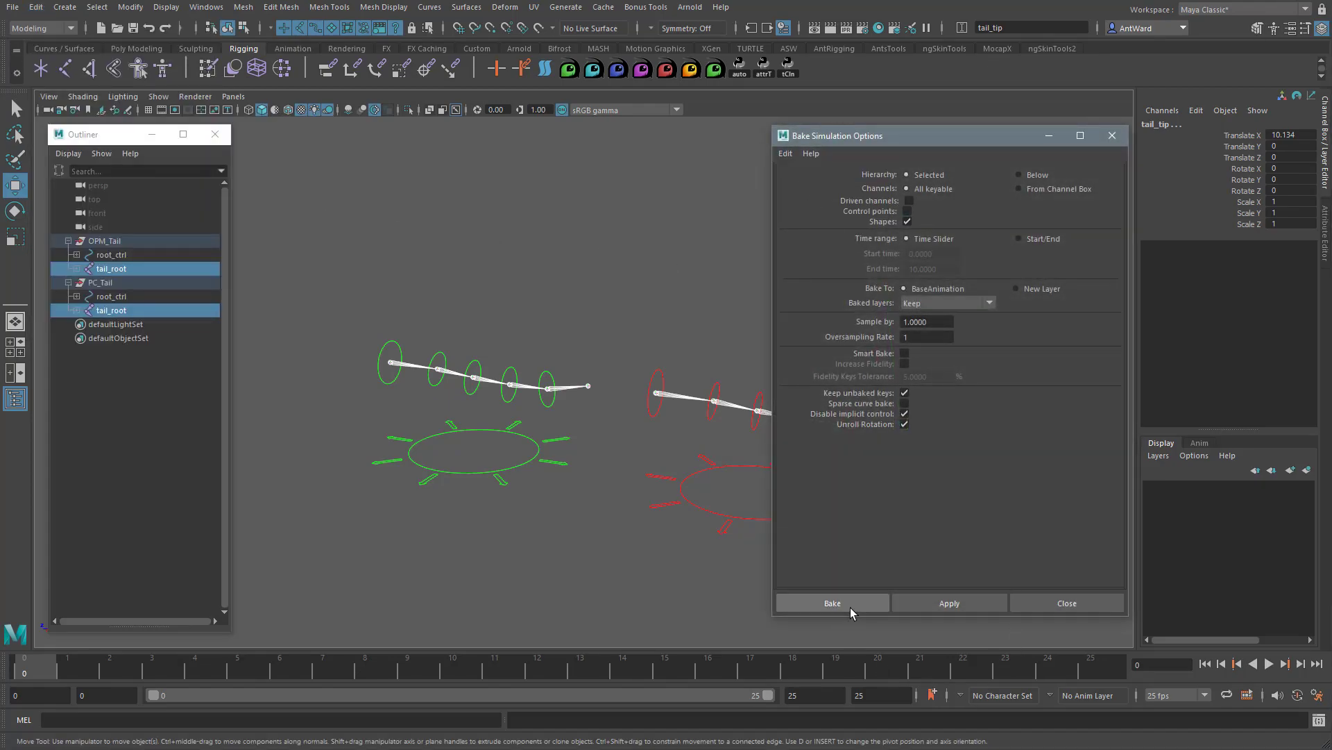
left_click(832, 602)
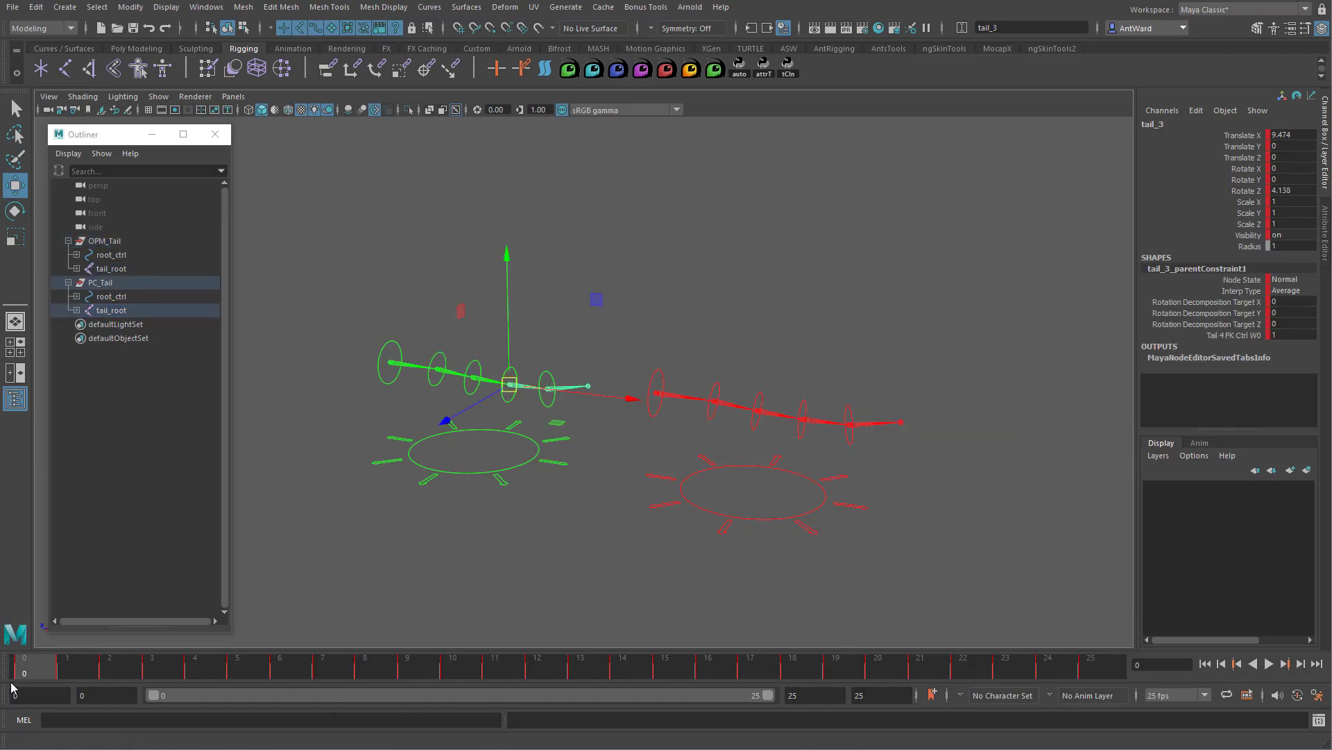
left_click(1301, 663)
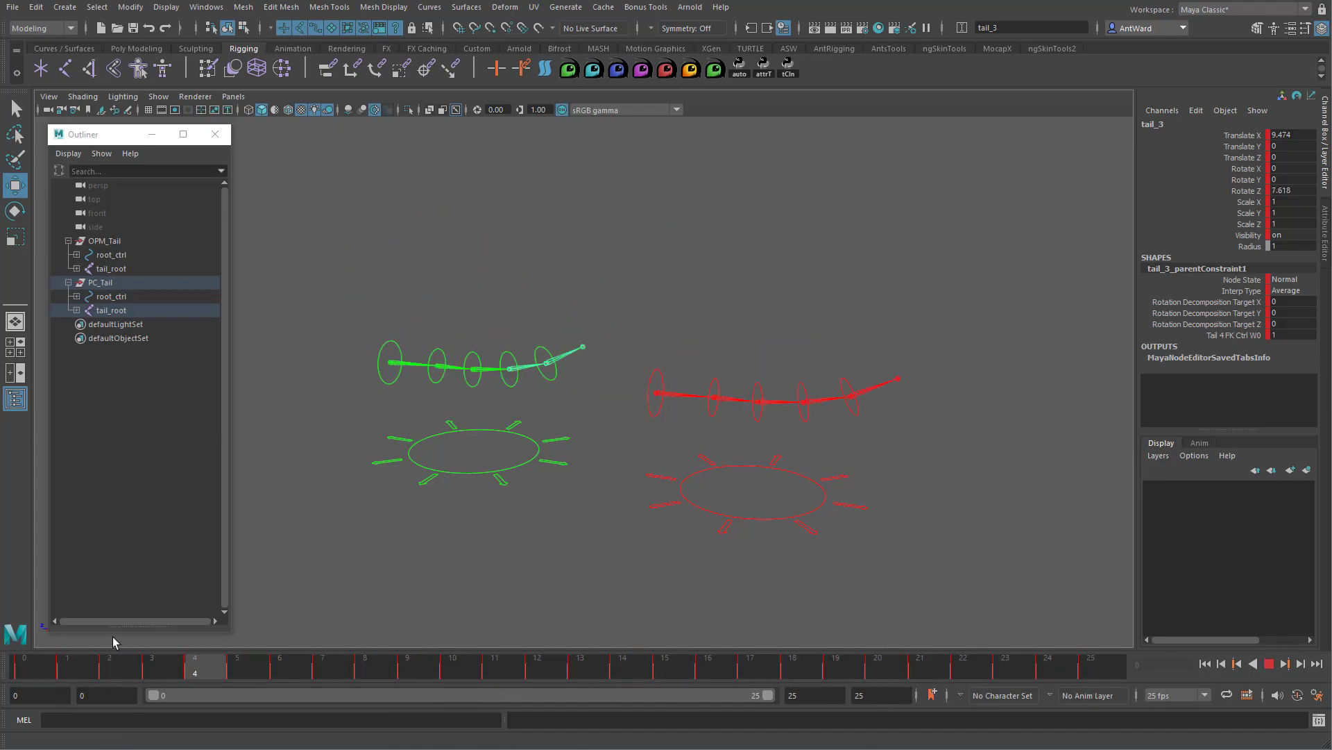
left_click(110, 268)
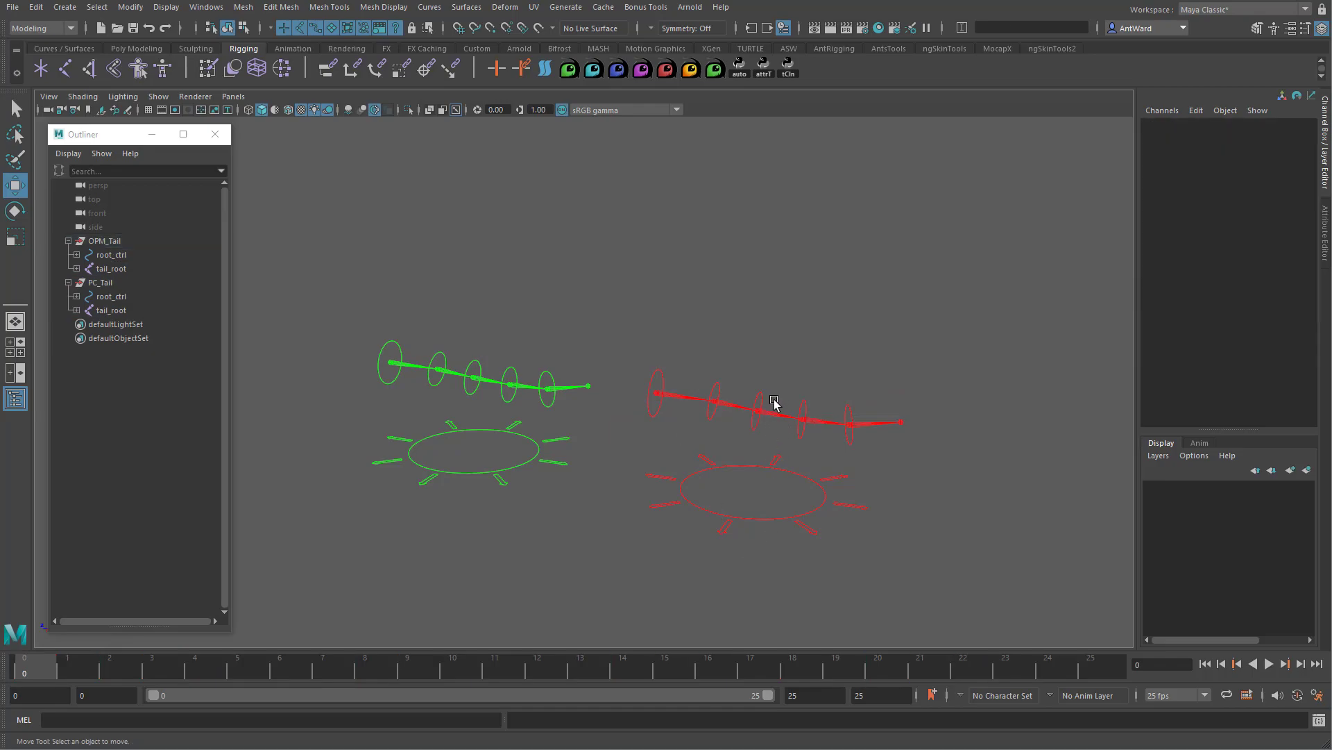
- Select and delete the controls on the red and green tail chains
left_click(757, 410)
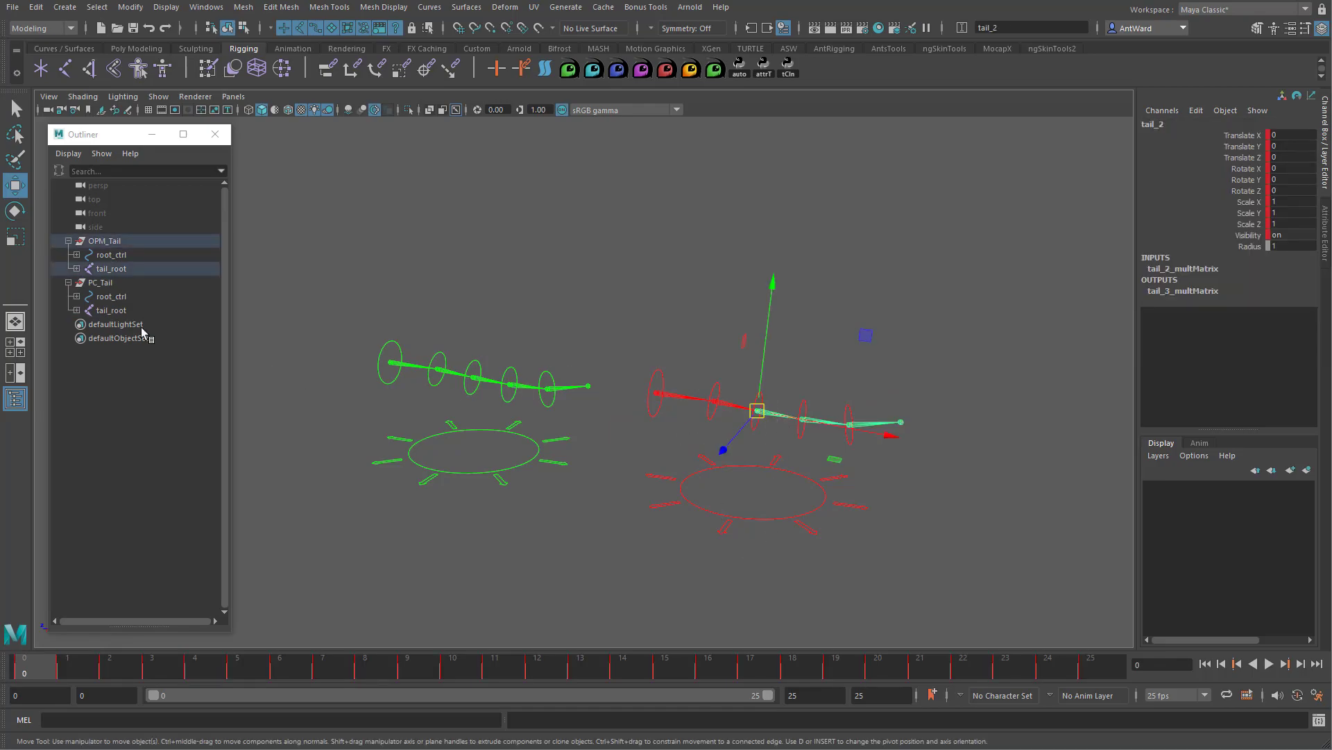
left_click(111, 269)
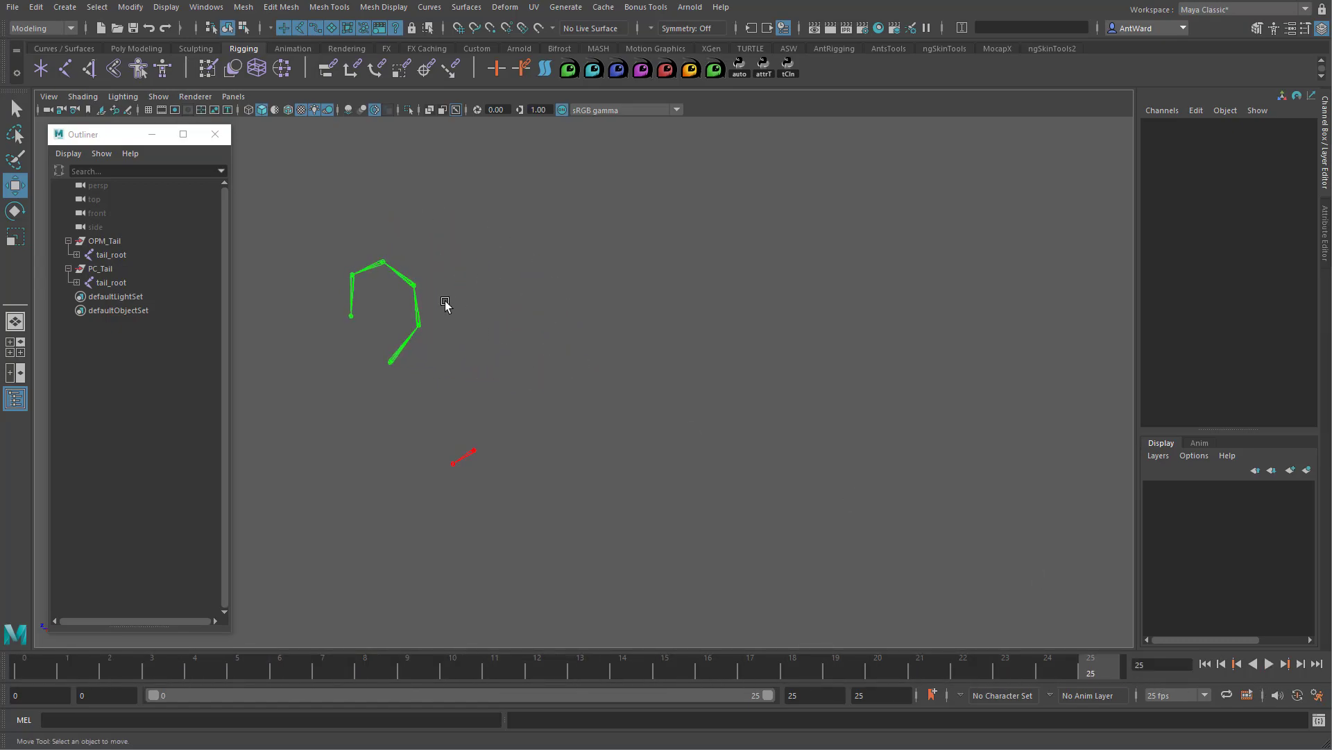
left_click(417, 325)
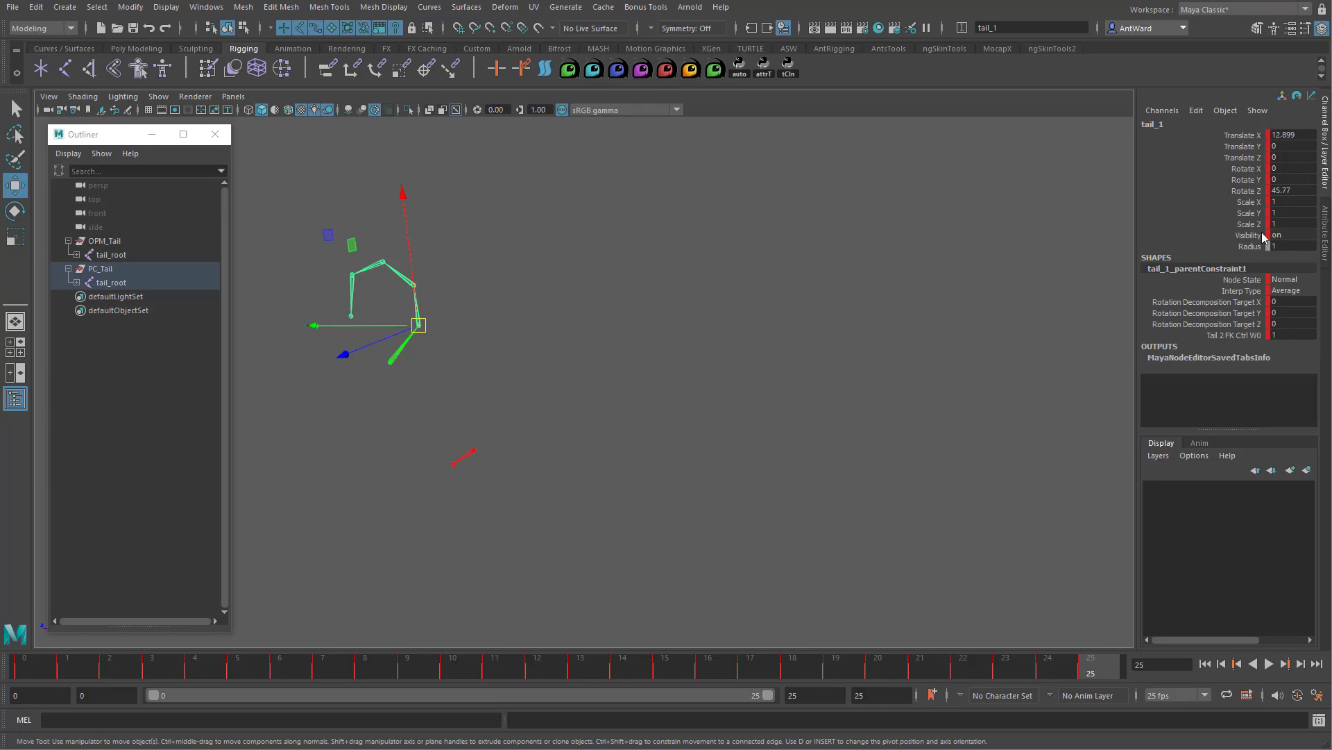
mouse_move(1144, 298)
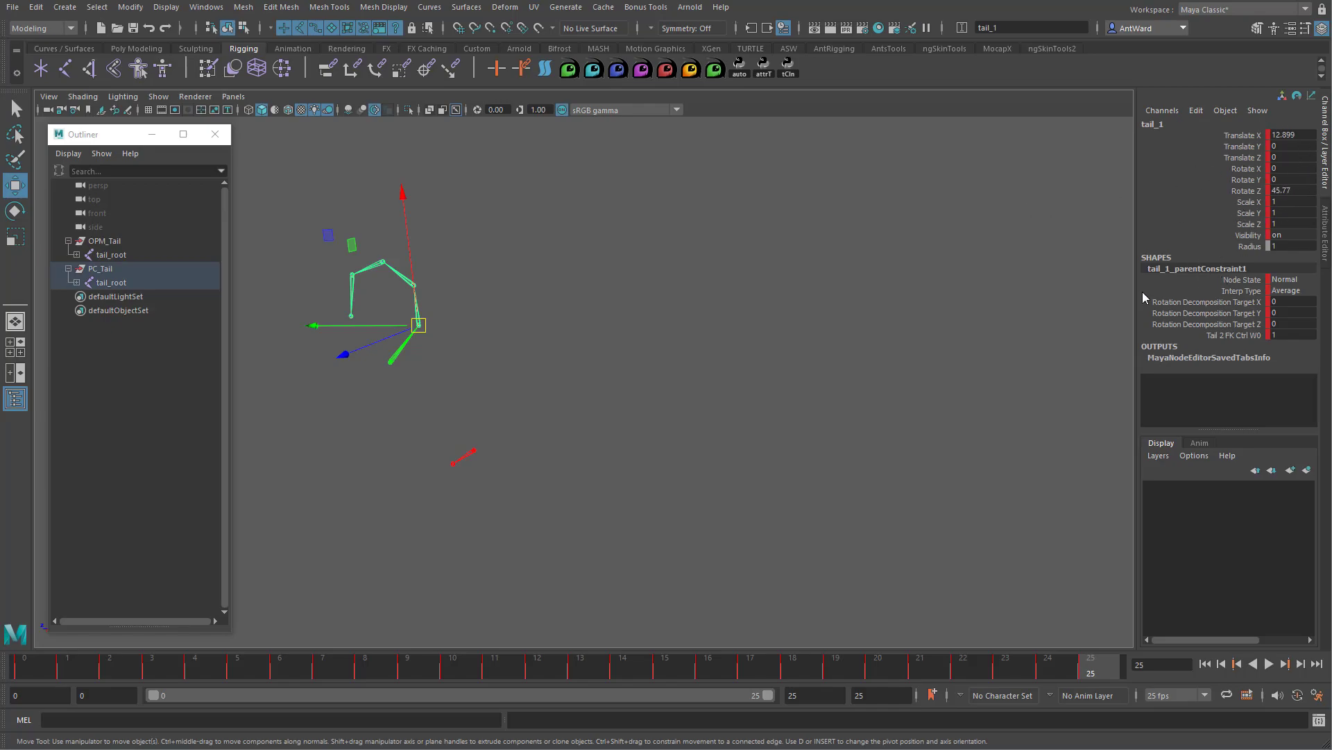
- Optimize scene size, then expand PC_Tail and OPM_Tail to inspect the baked joints
left_click(12, 7)
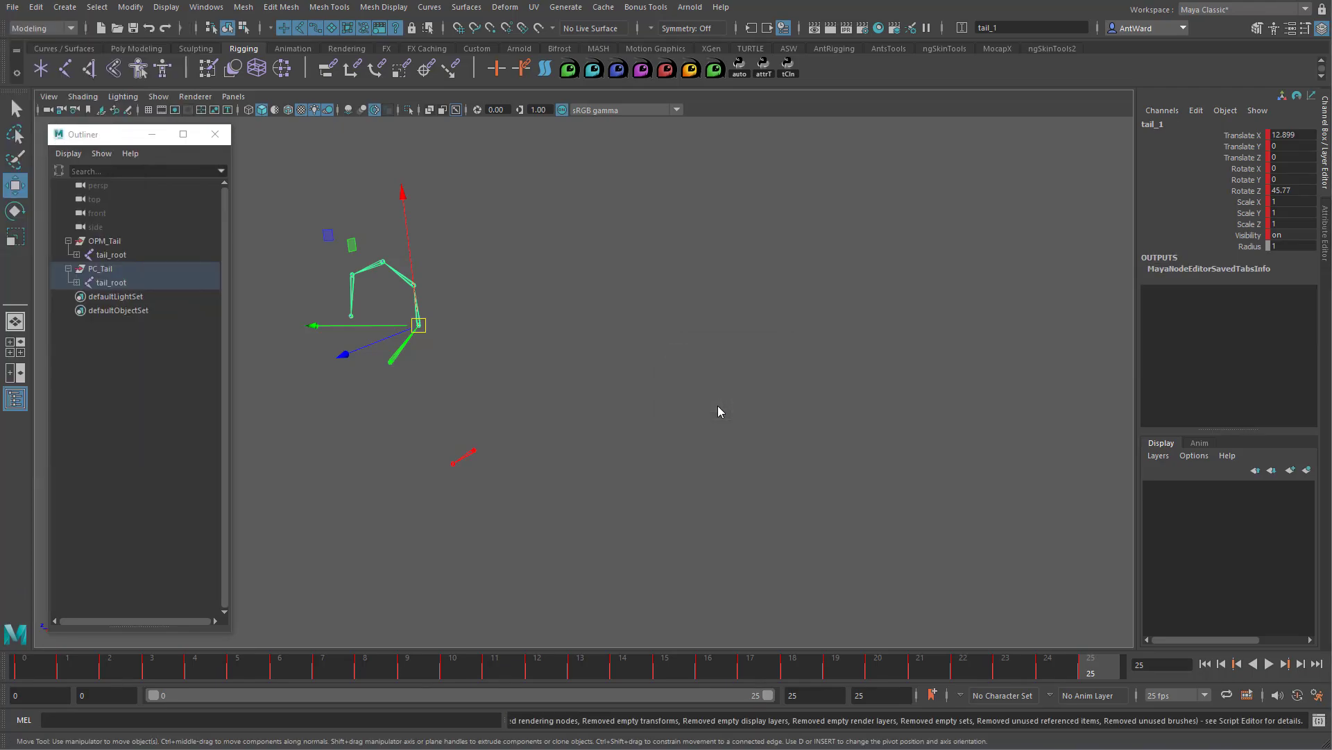
left_click(77, 282)
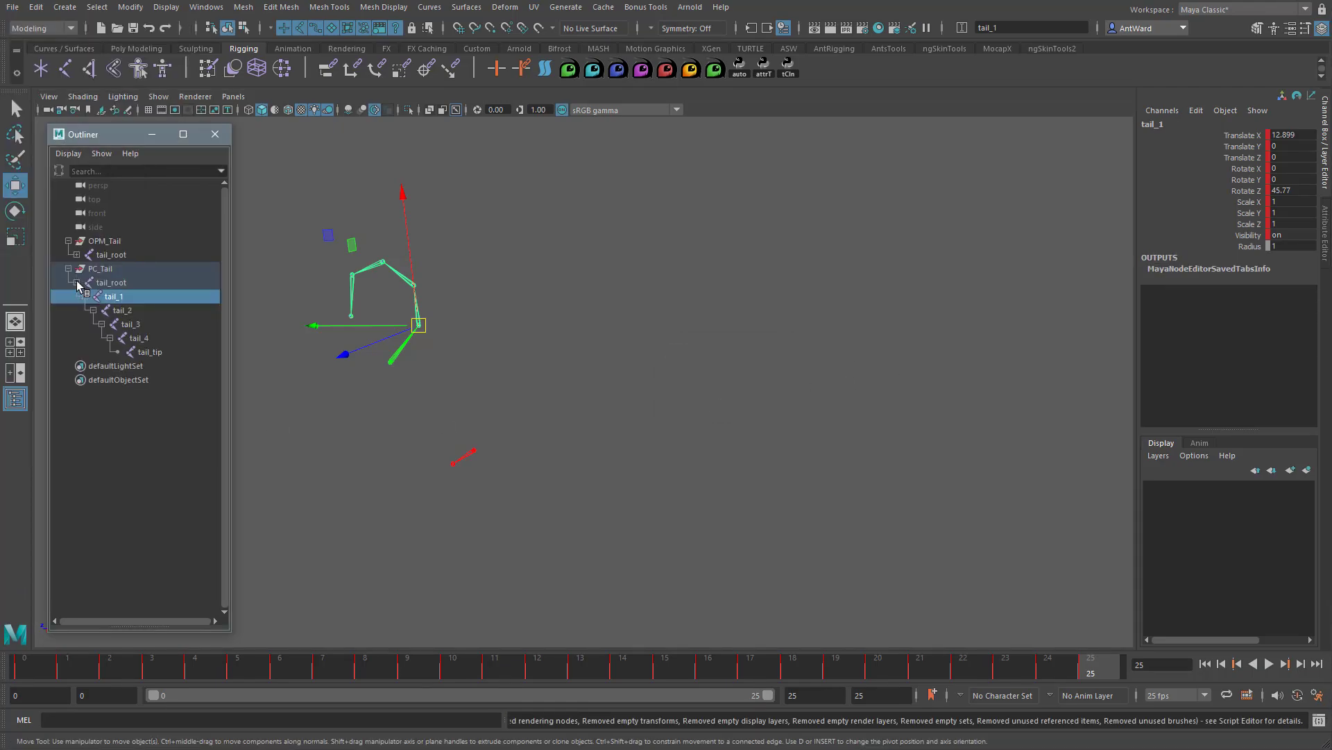
left_click(78, 259)
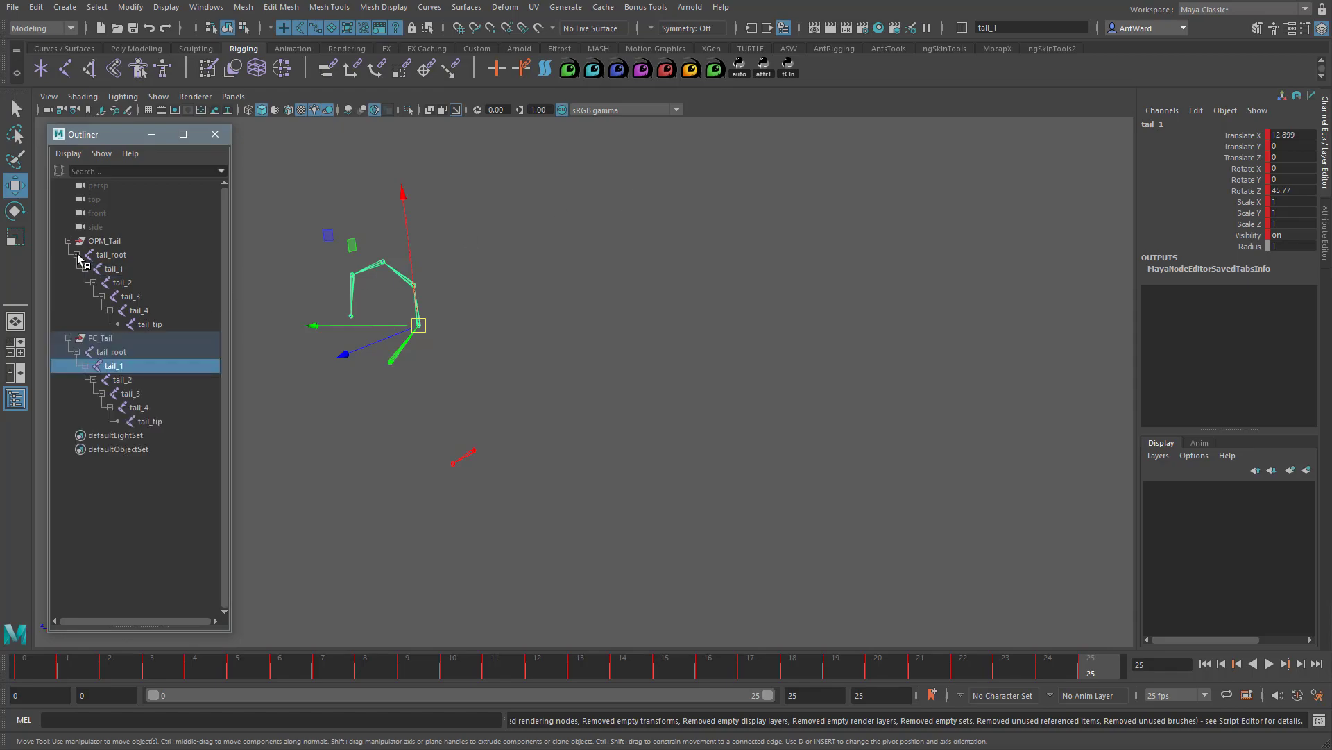
- In the Graph Editor, view PC_Tail tail_2's rotation curves against OPM_Tail's flat joint keys
left_click(205, 7)
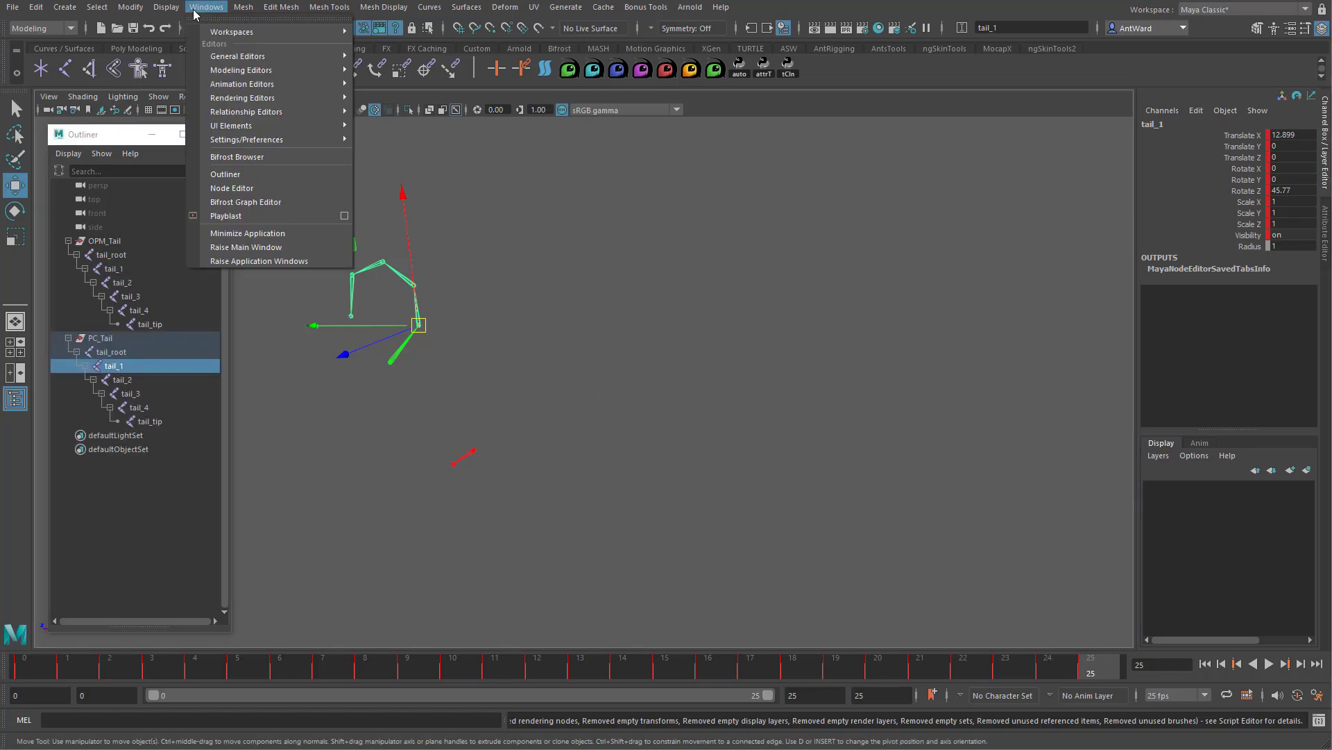
mouse_move(242, 83)
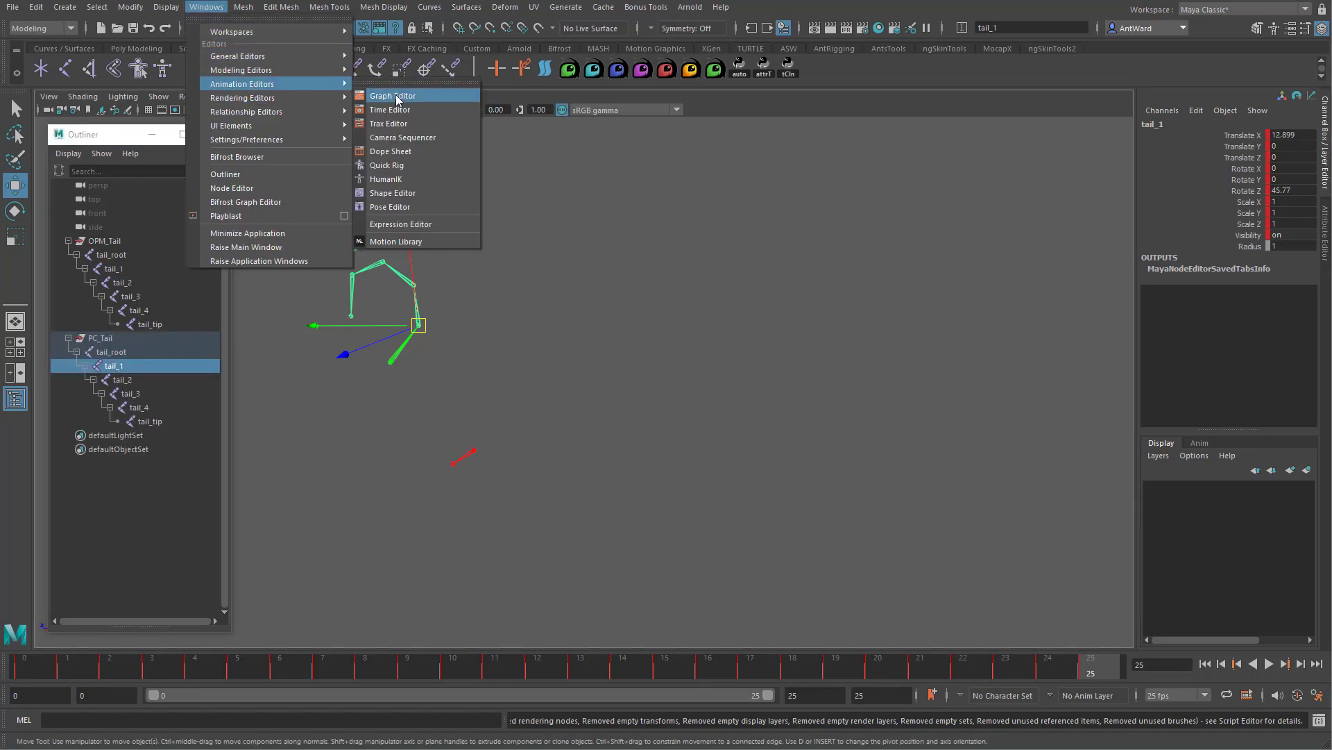
left_click(393, 95)
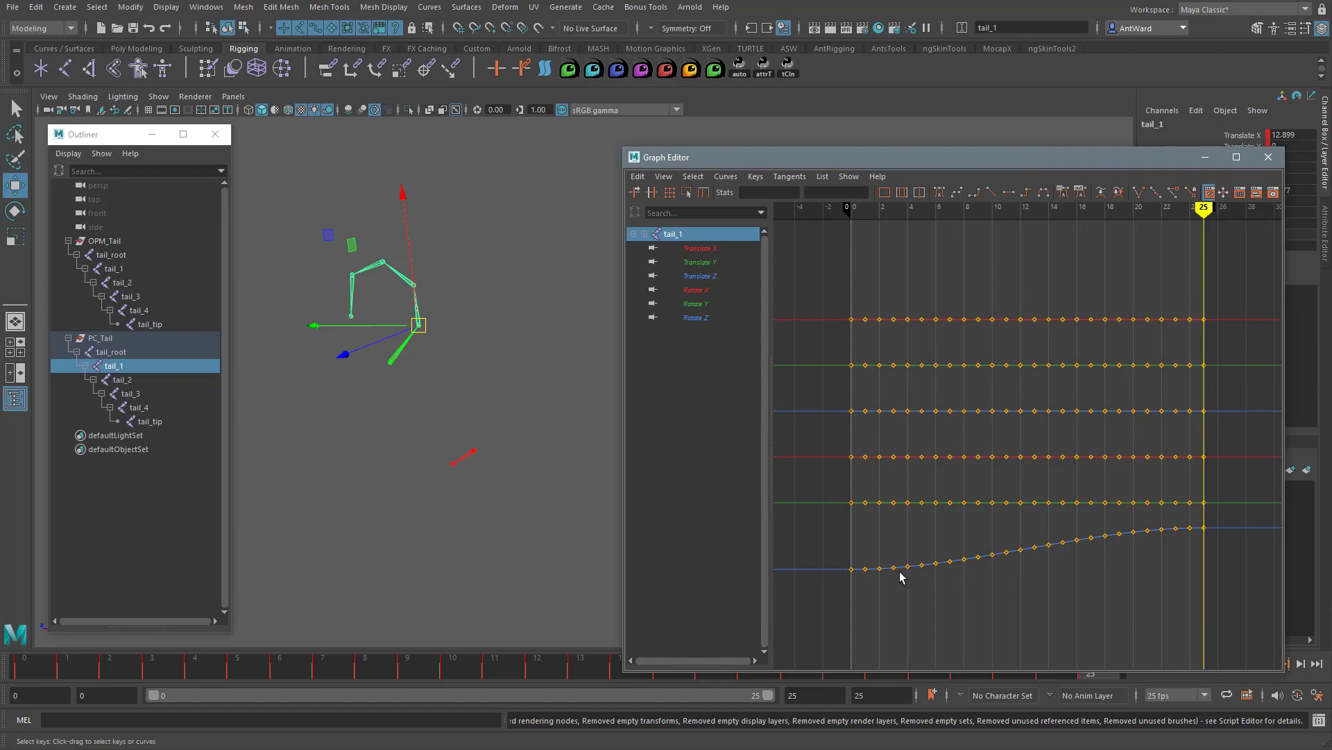
mouse_move(439, 304)
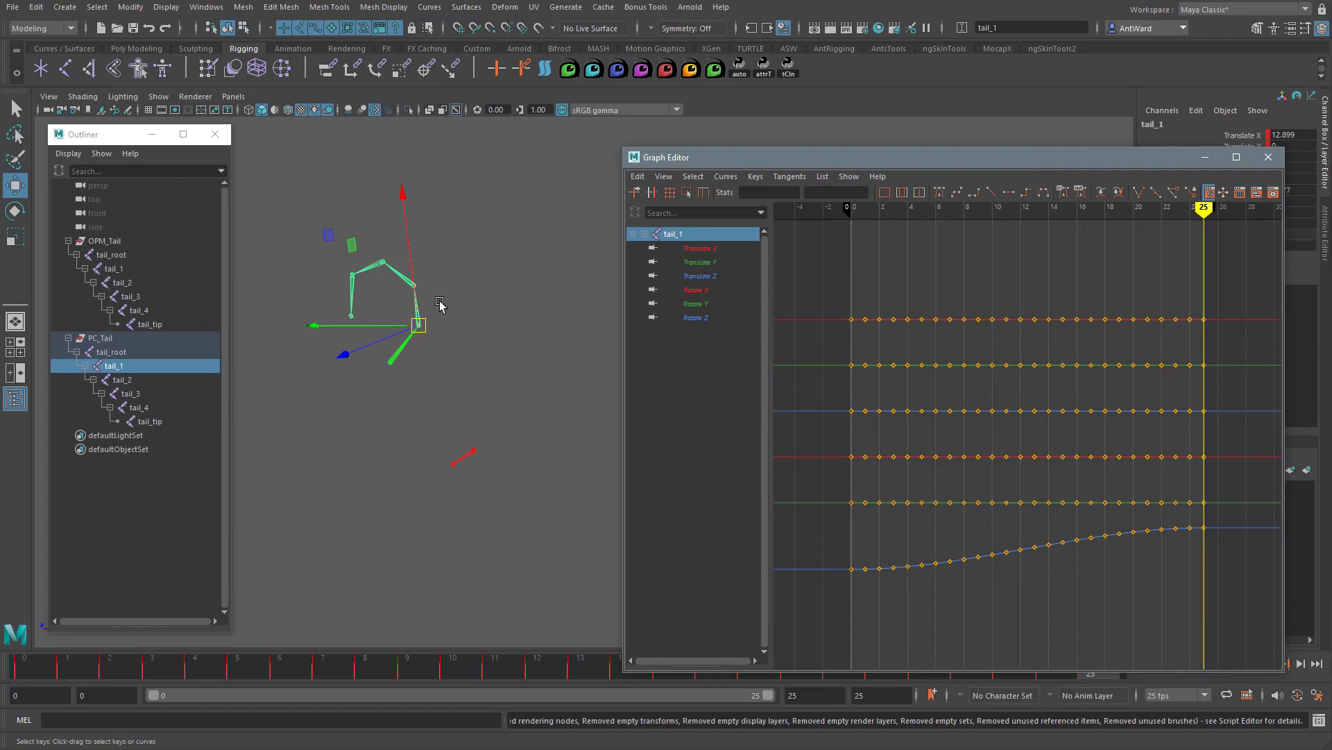
left_click(121, 379)
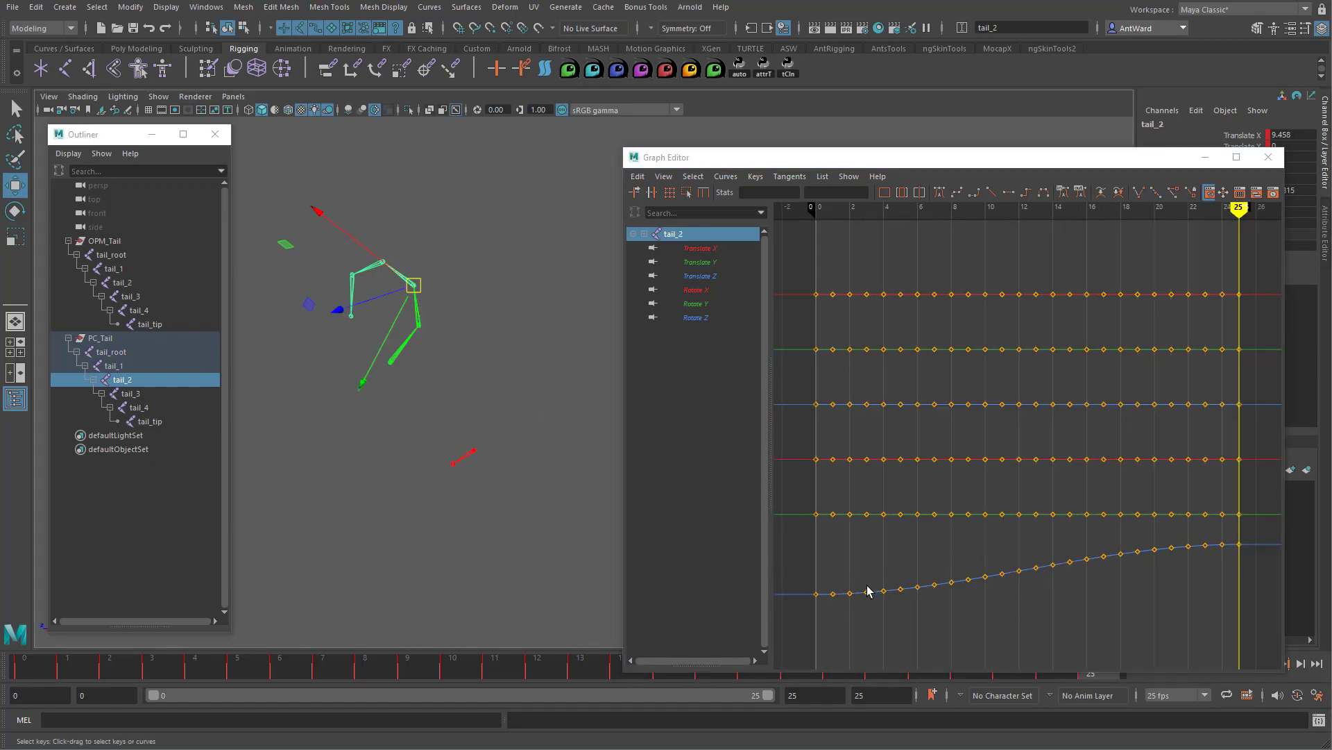
left_click(114, 268)
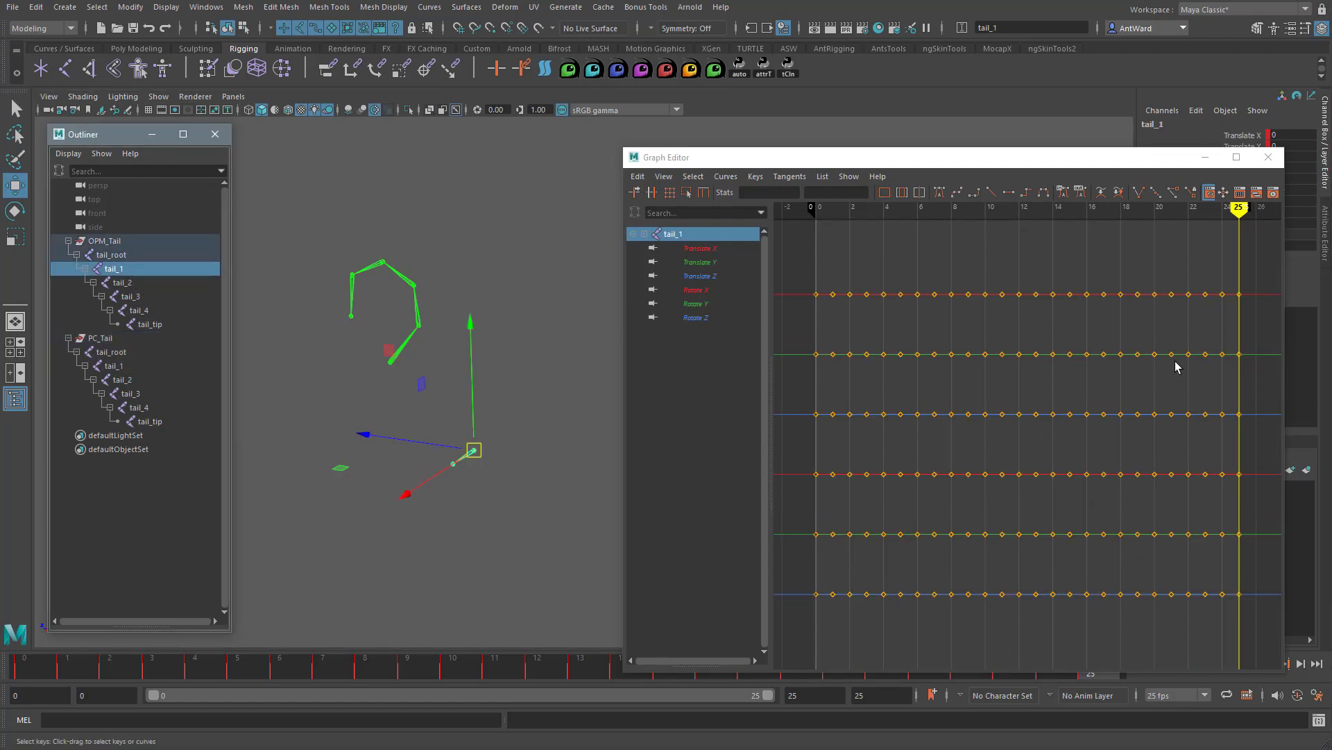
left_click(124, 282)
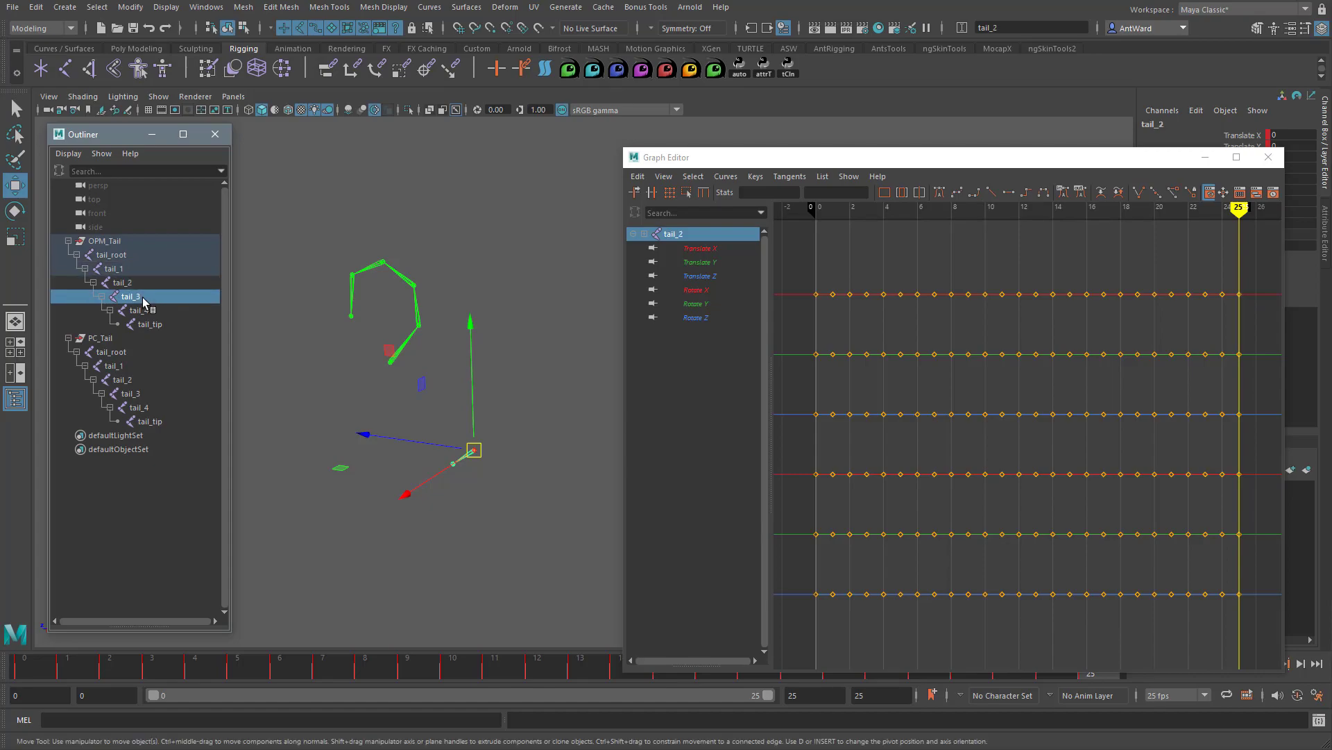
left_click(150, 324)
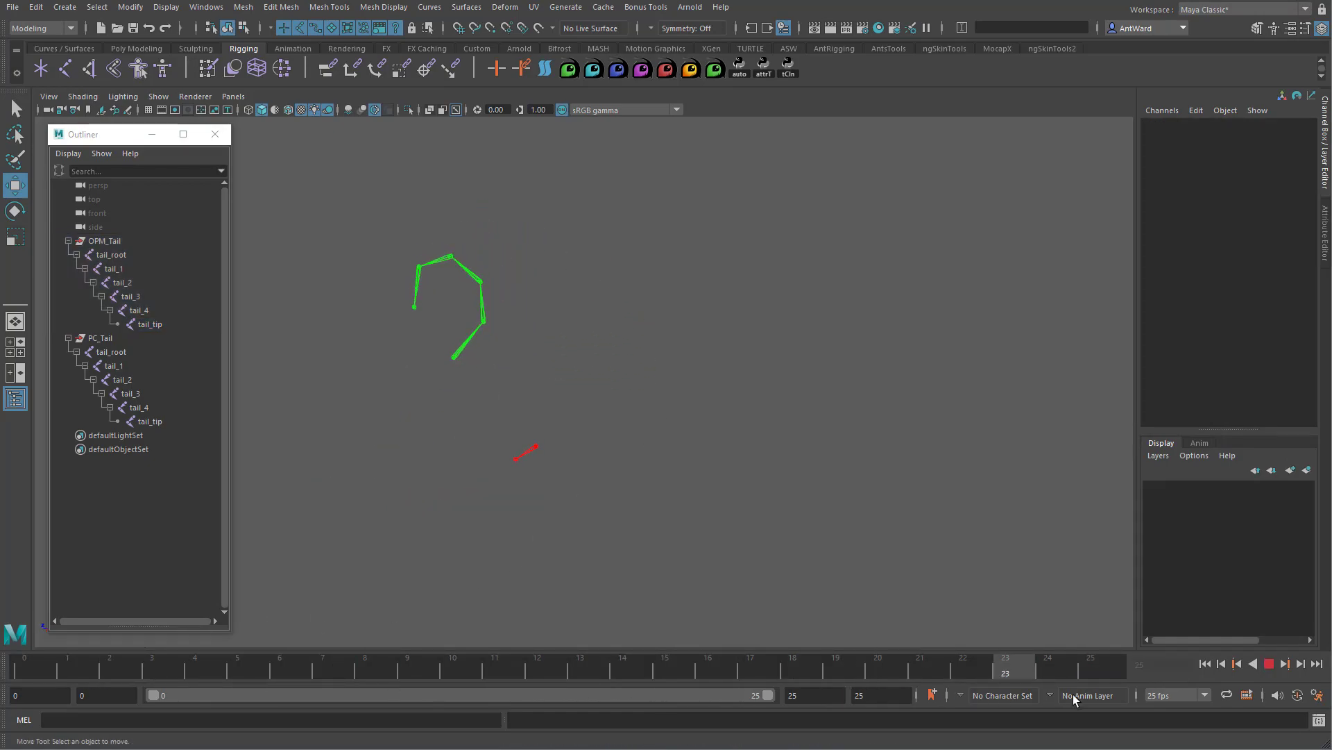
left_click(151, 665)
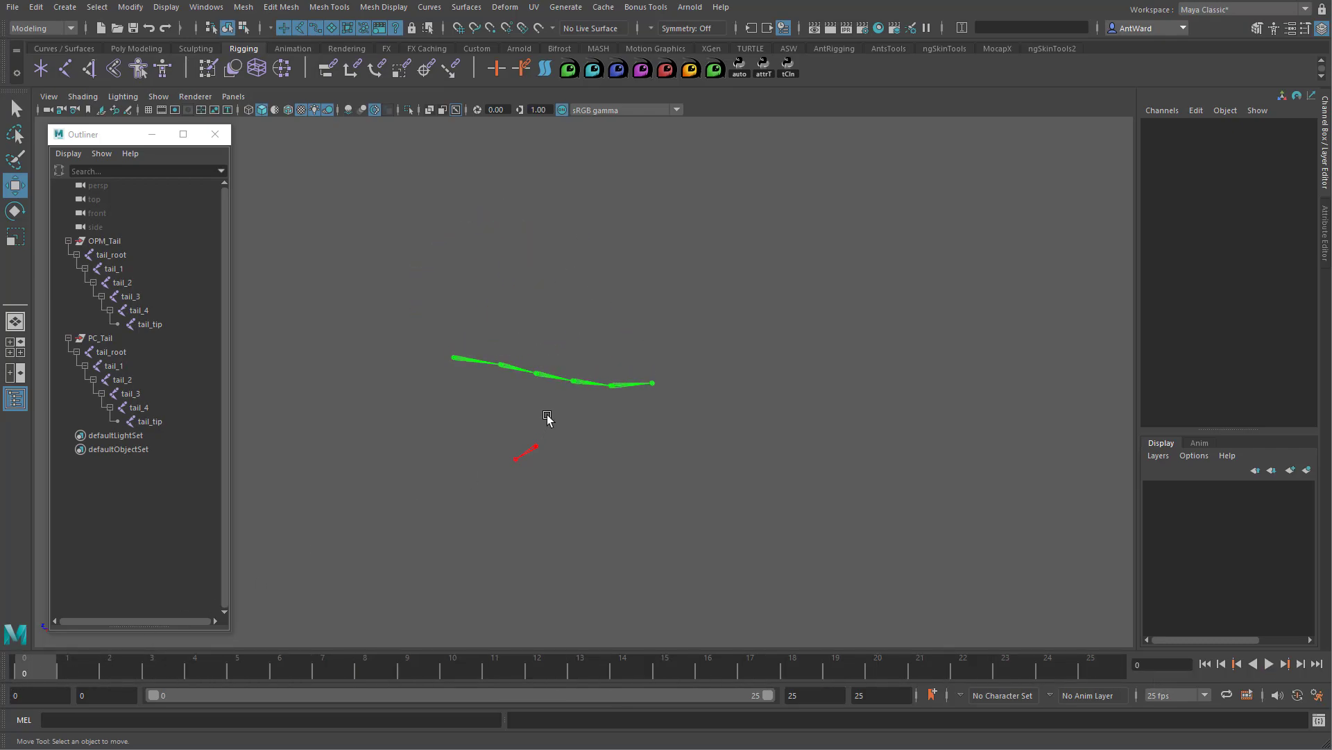
left_click_drag(548, 418, 561, 424)
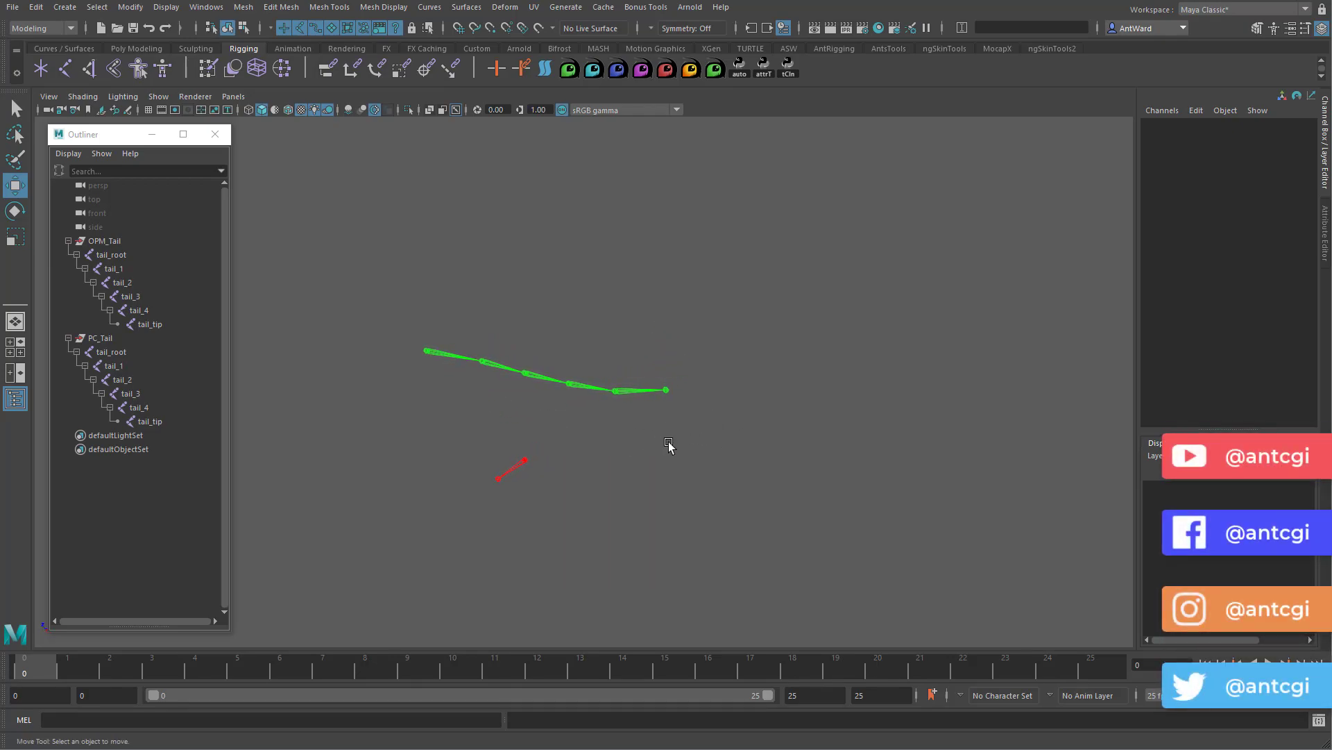
left_click_drag(669, 445, 609, 496)
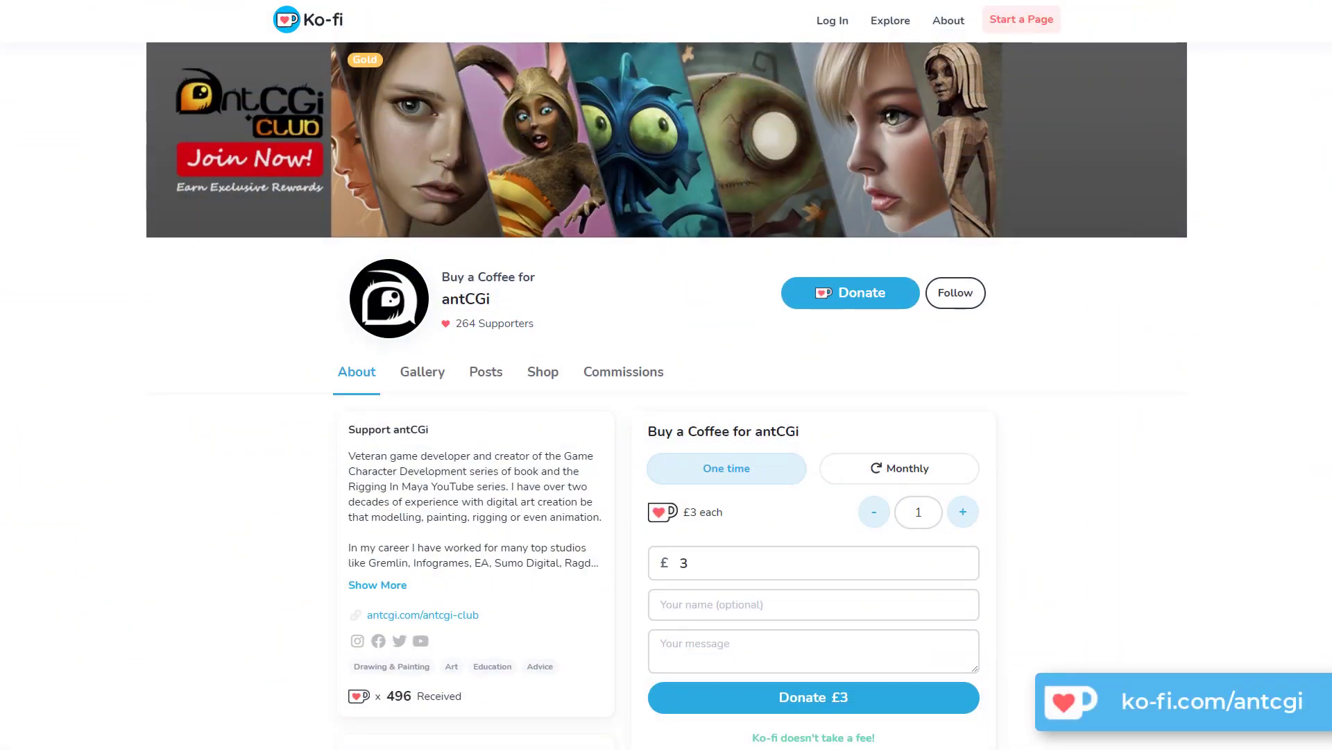
- Scroll the antCGi Ko-fi page down to the welcome message, shop tutorials and gallery
scroll("down", 3)
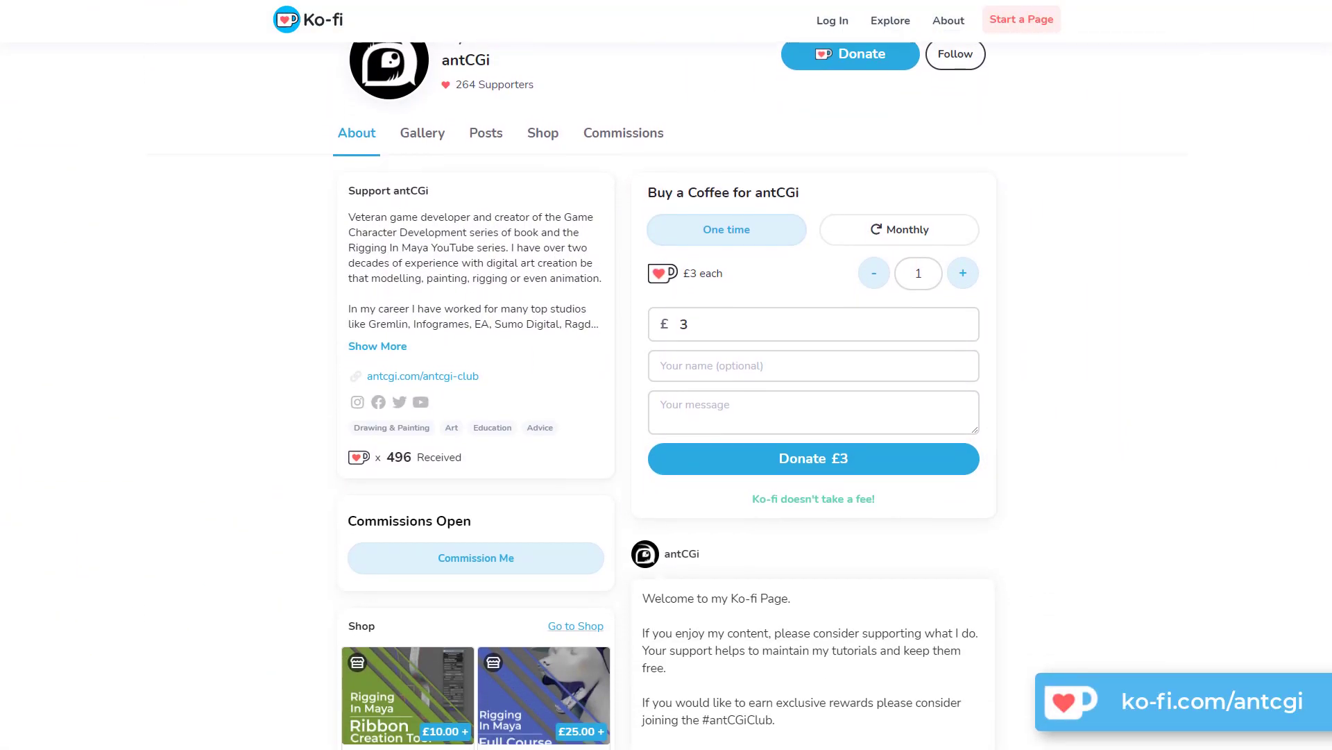
scroll("down", 3)
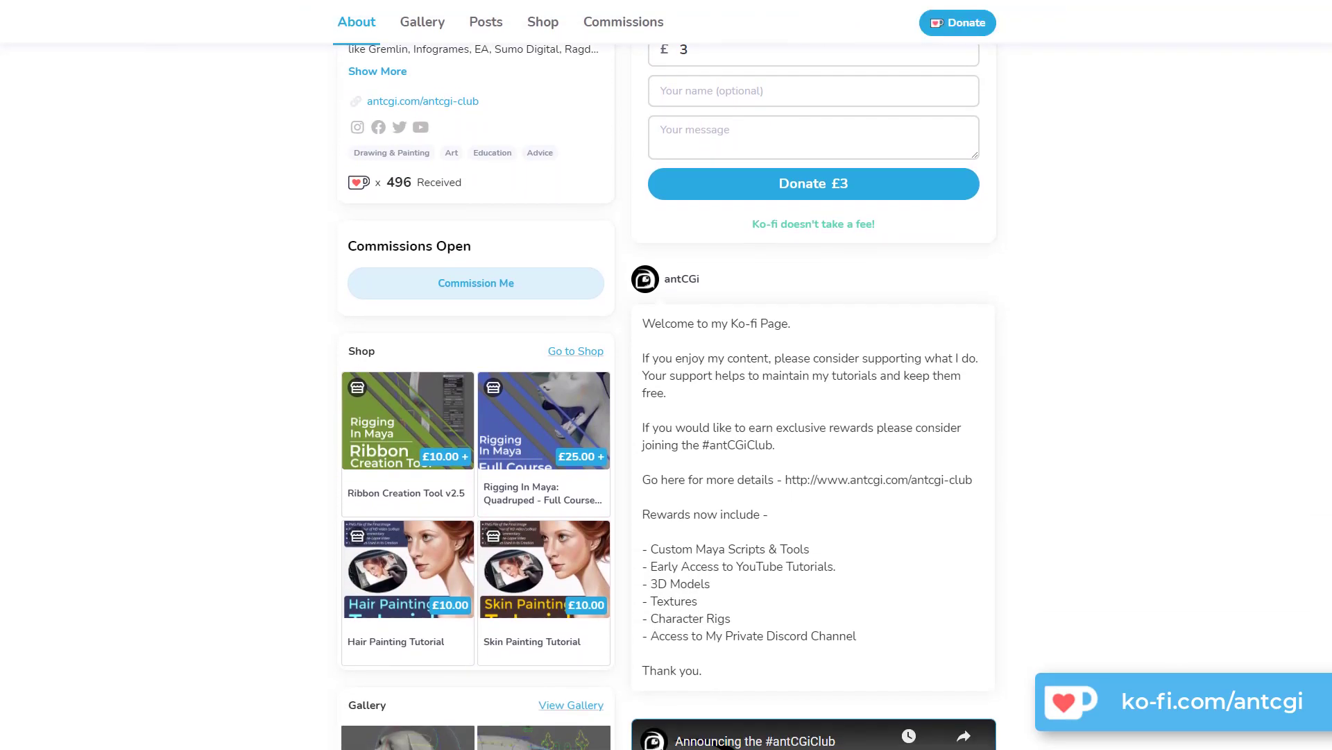
scroll("down", 3)
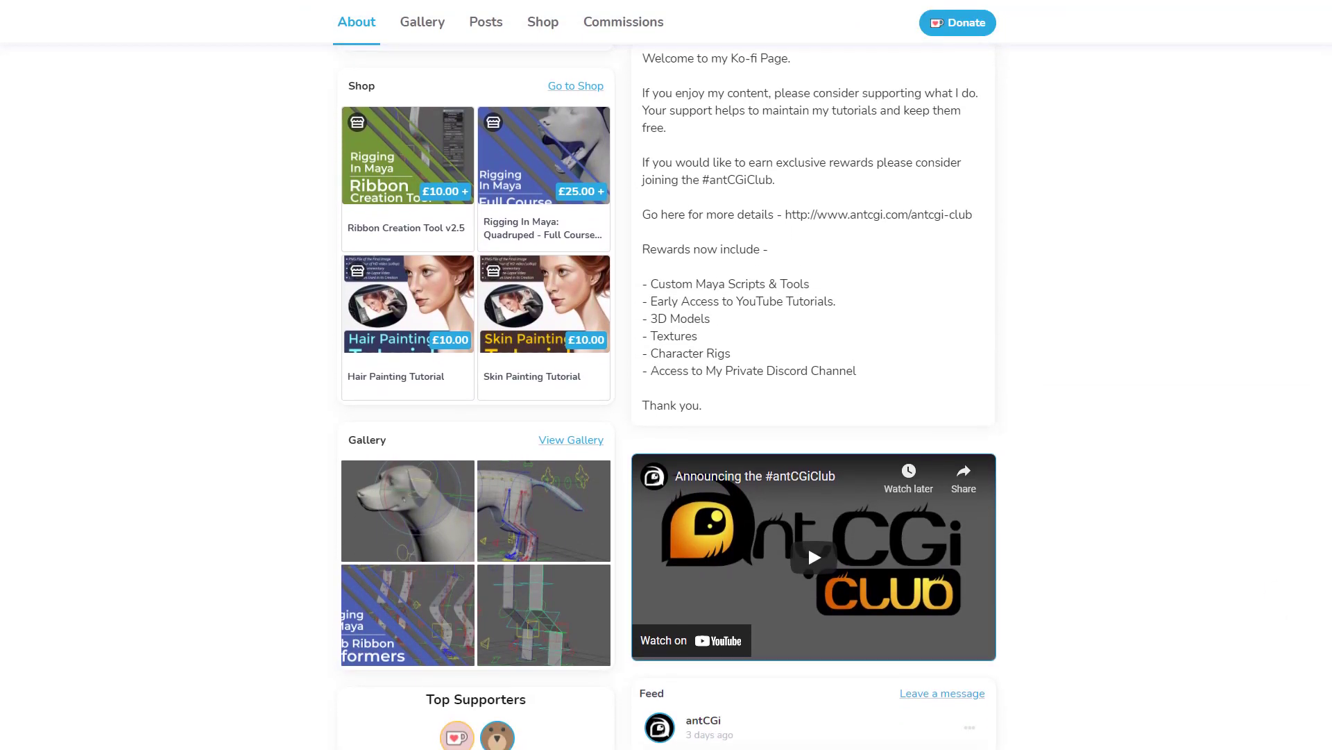